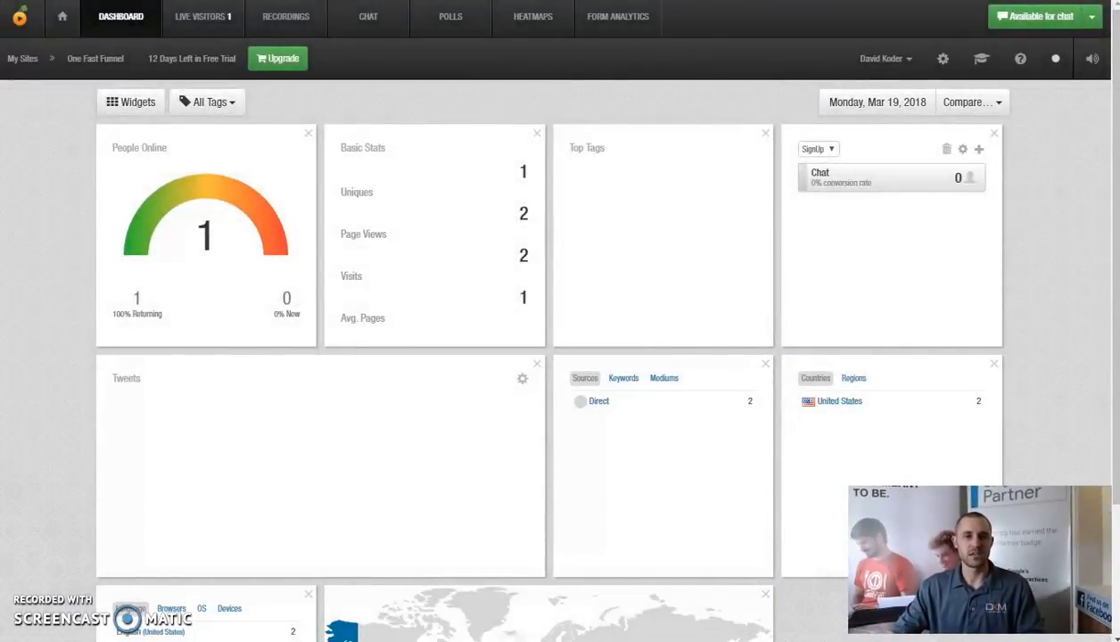
{"action": "mouse_move", "coordinate": [157, 257]}
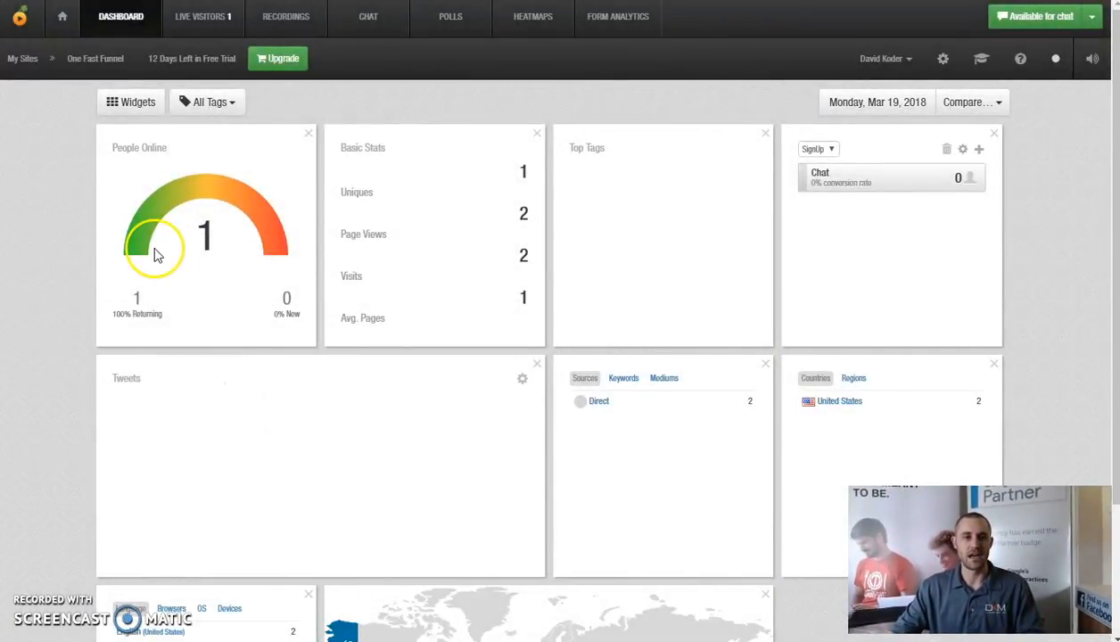
{"action": "mouse_move", "coordinate": [478, 114]}
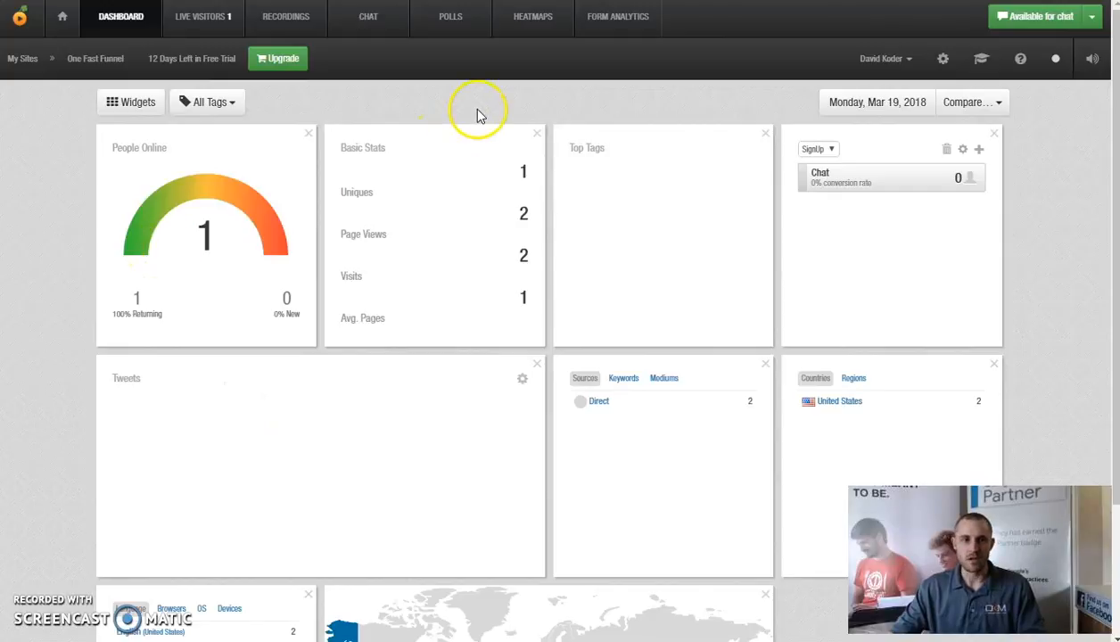
{"action": "mouse_move", "coordinate": [346, 187]}
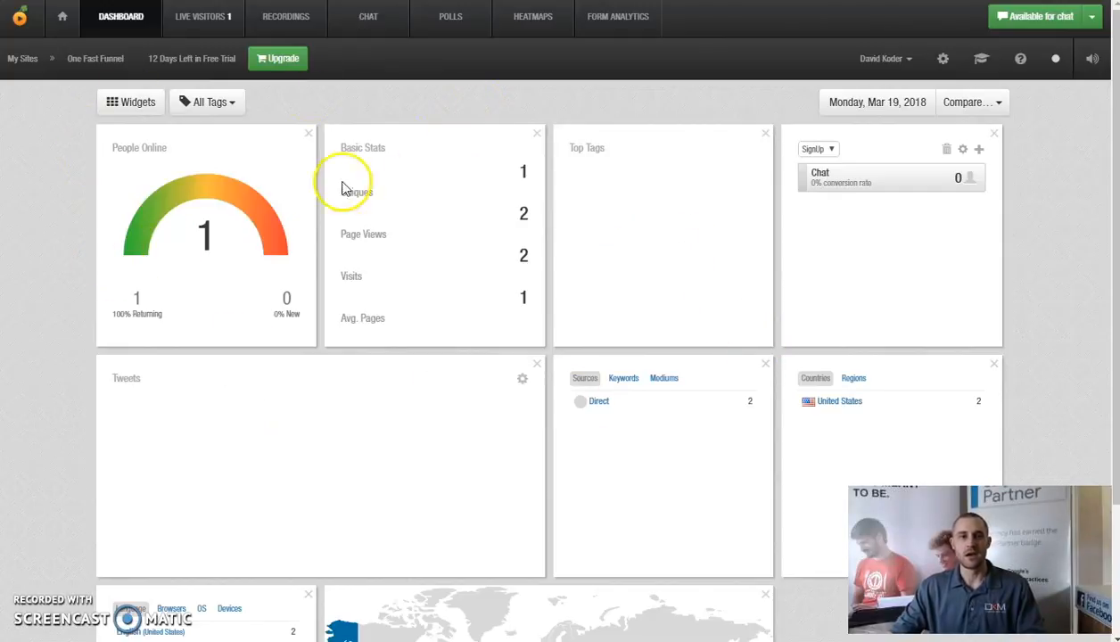
{"action": "mouse_move", "coordinate": [178, 212]}
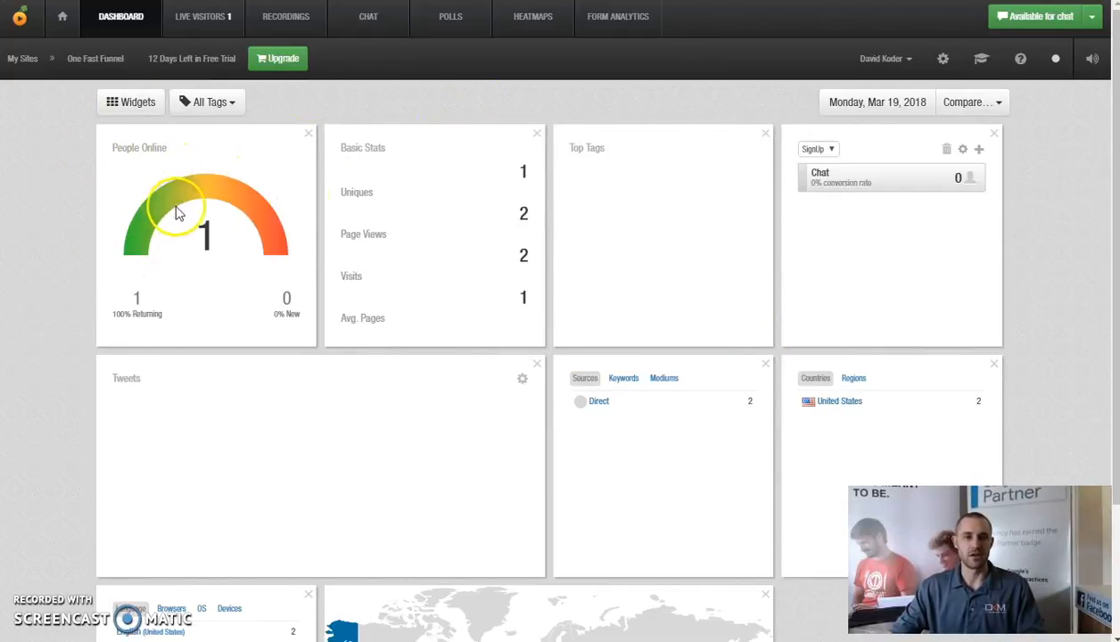
{"action": "mouse_move", "coordinate": [587, 167]}
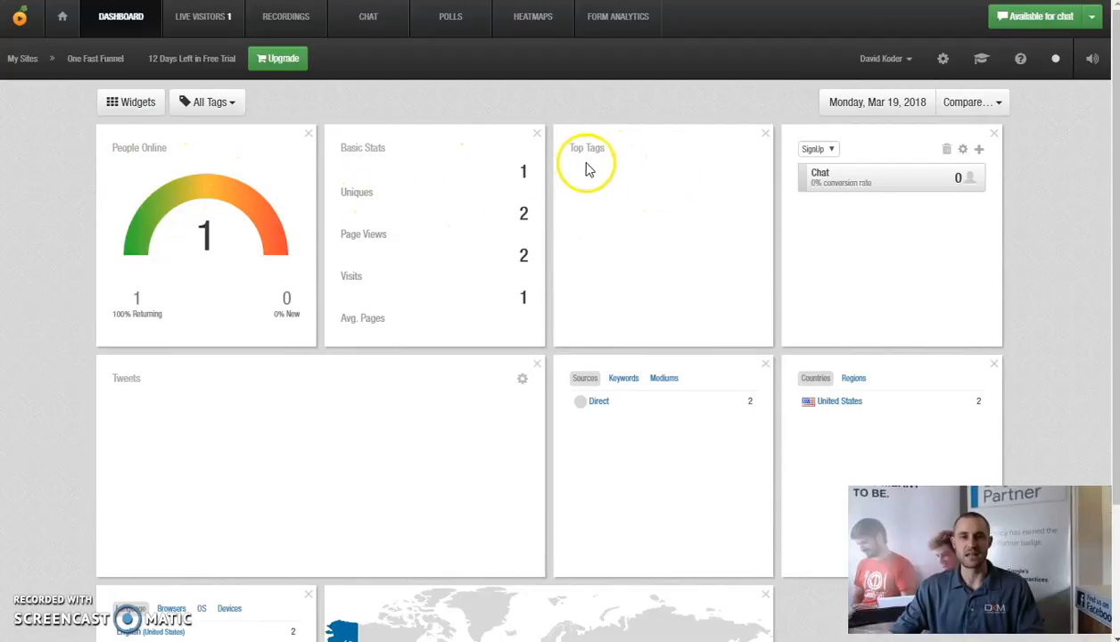
{"action": "mouse_move", "coordinate": [705, 194]}
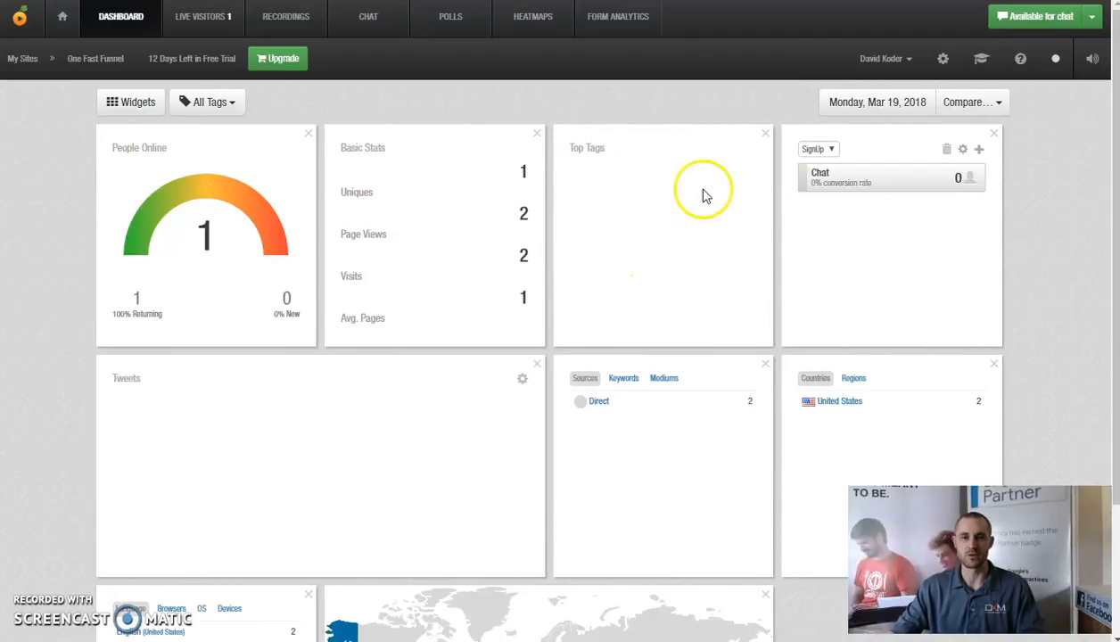
{"action": "mouse_move", "coordinate": [979, 150]}
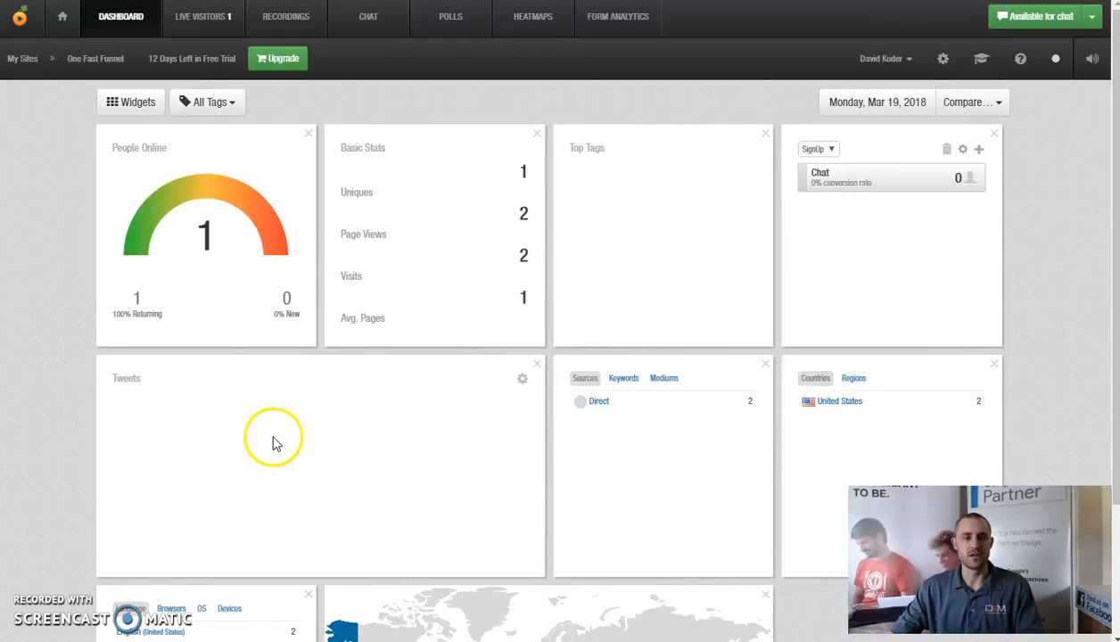
{"action": "mouse_move", "coordinate": [587, 424]}
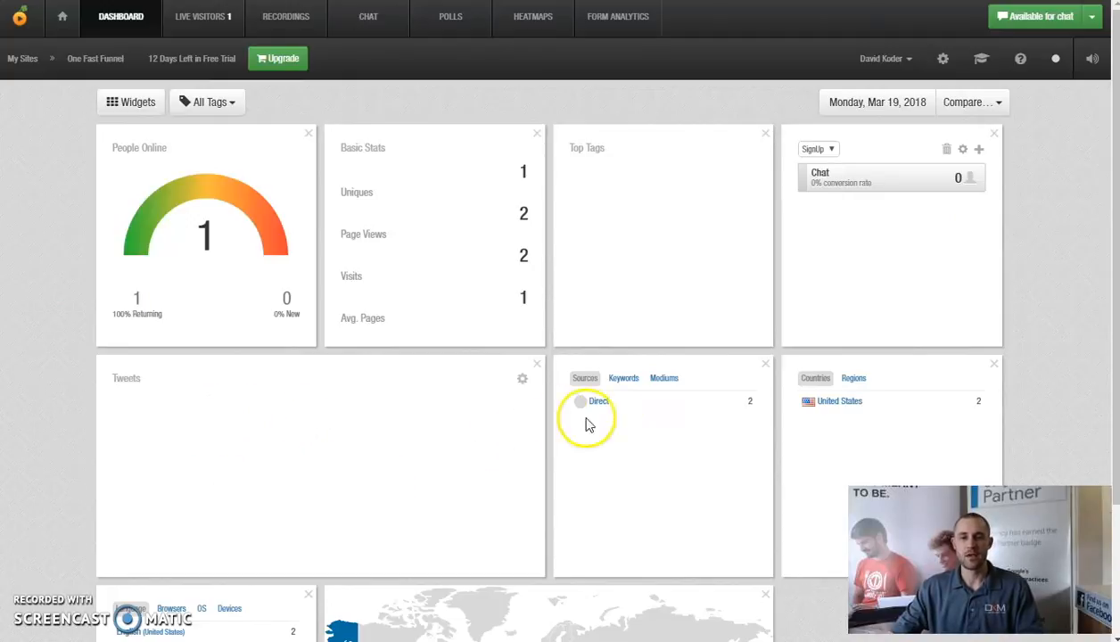
Browse the dashboard panels and return to the top of the Lucky Orange dashboard.
{"action": "left_click", "coordinate": [624, 378]}
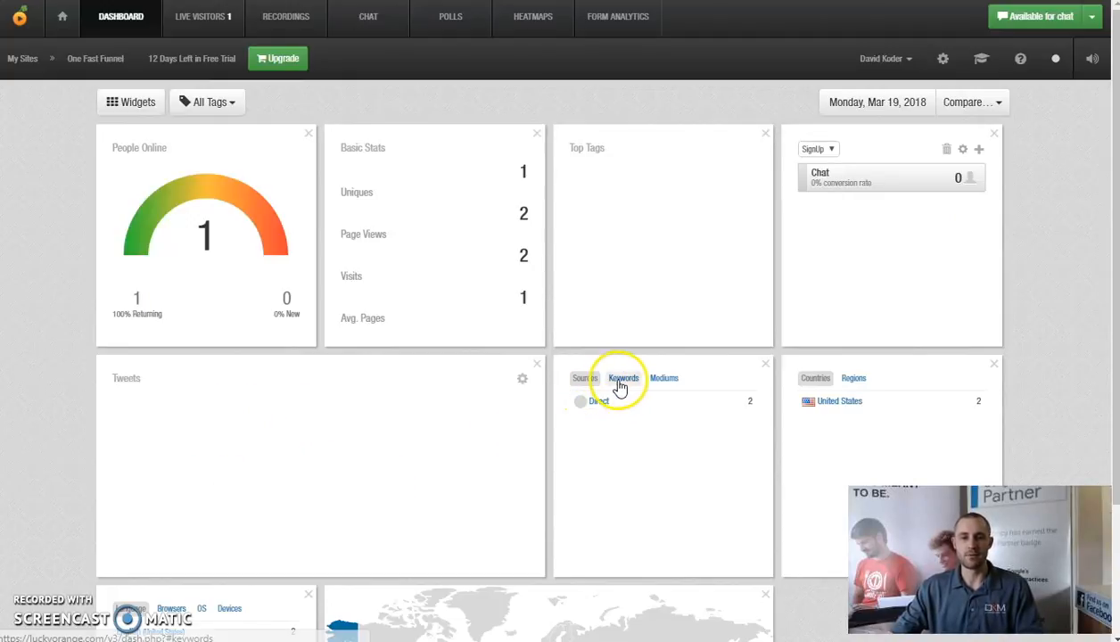
{"action": "left_click", "coordinate": [585, 378]}
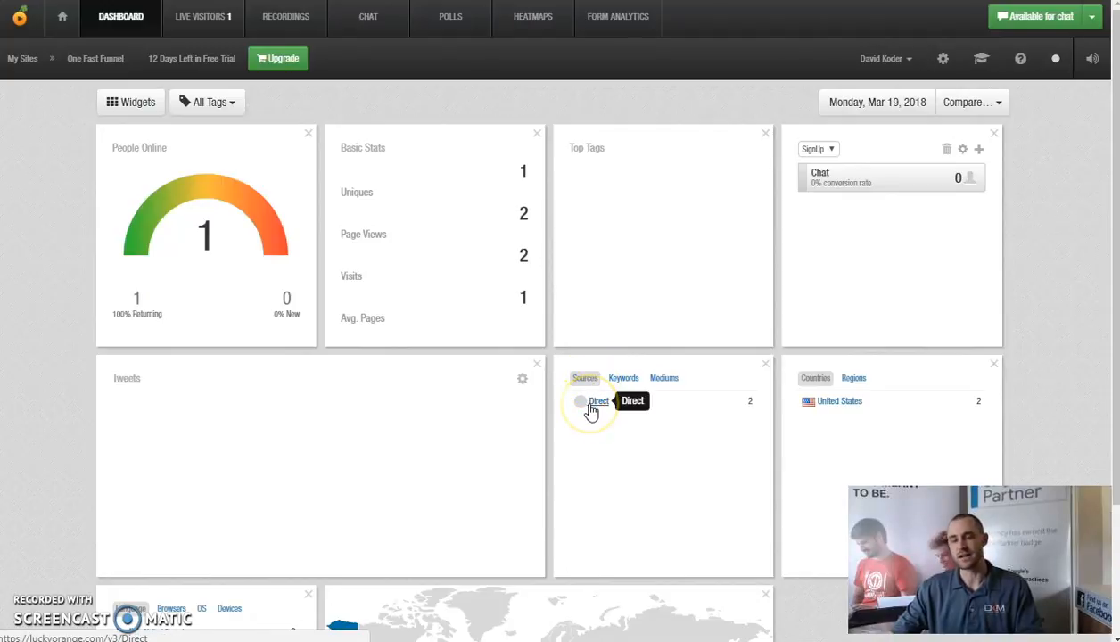
{"action": "left_click", "coordinate": [663, 378]}
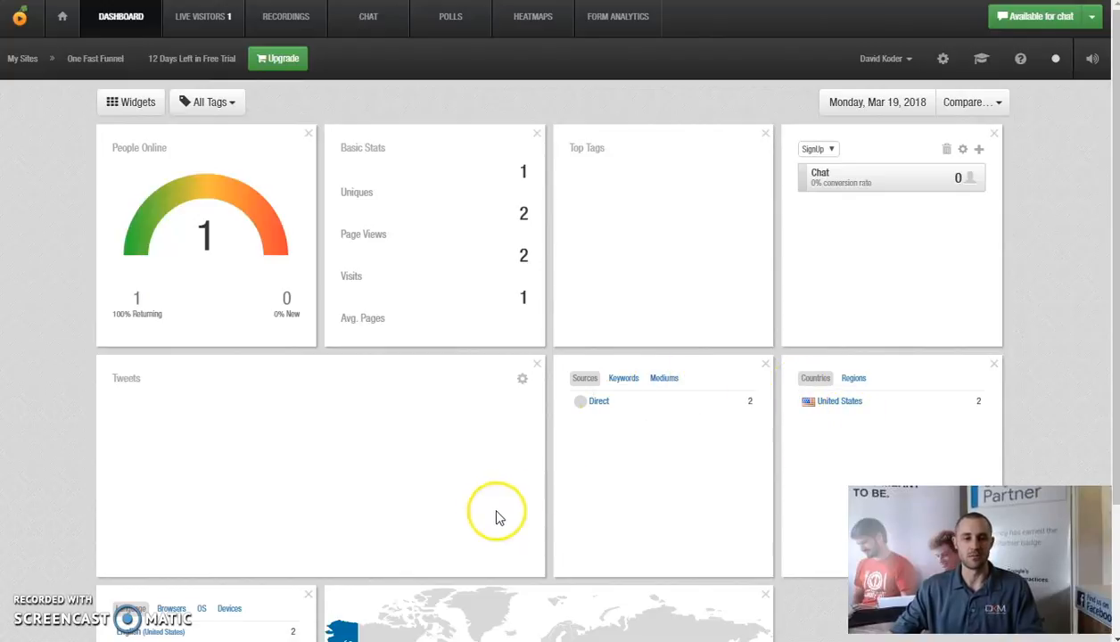
{"action": "scroll", "scroll_direction": "down", "scroll_amount": 3}
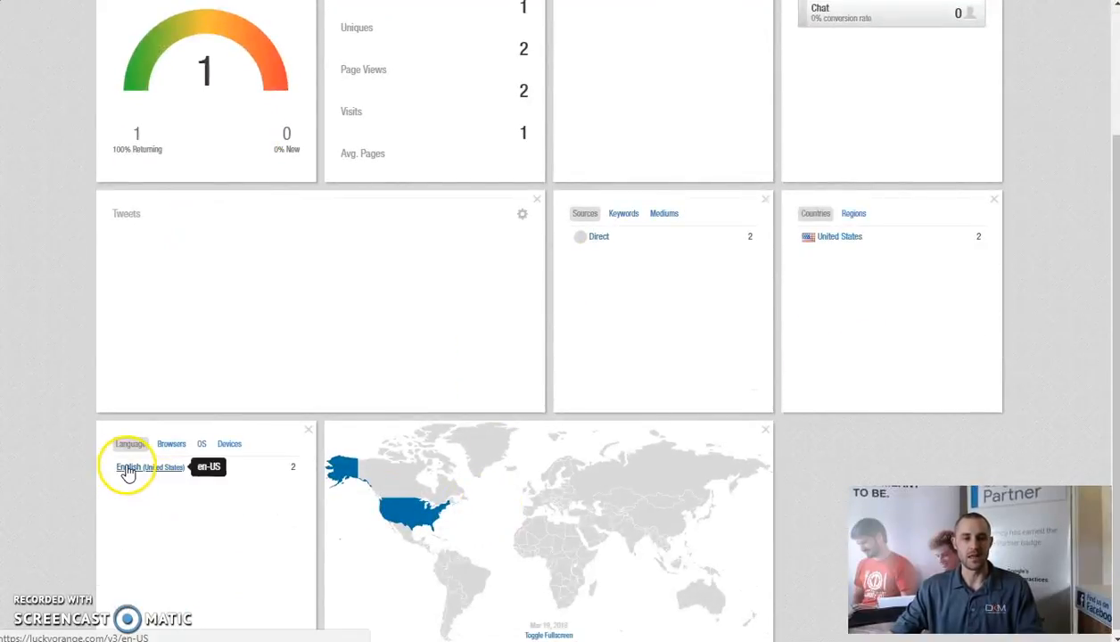
{"action": "mouse_move", "coordinate": [249, 450]}
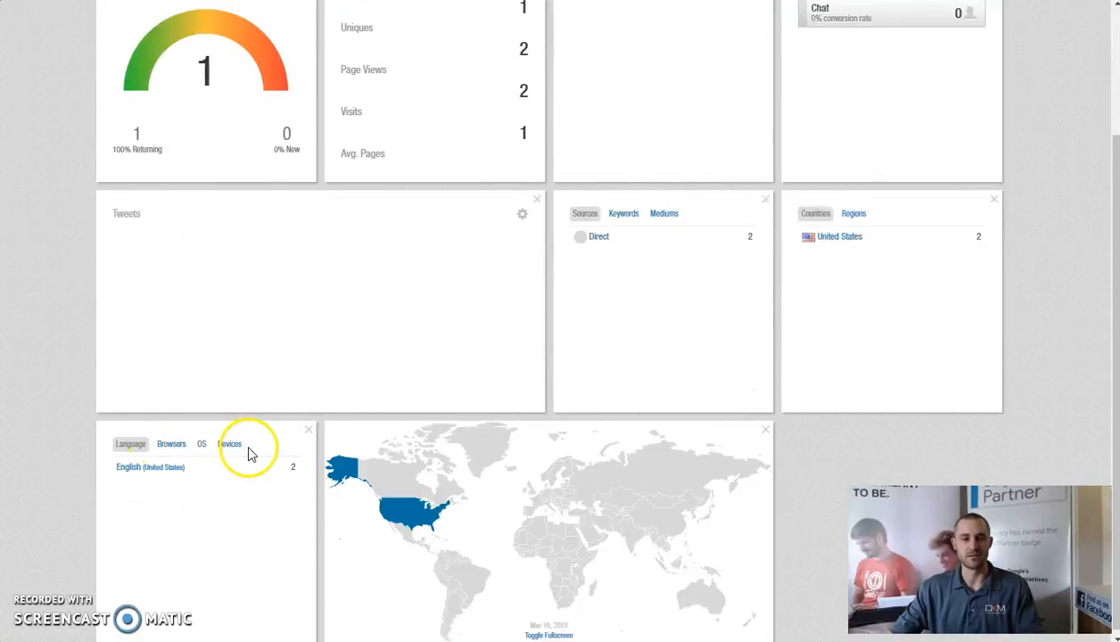
{"action": "mouse_move", "coordinate": [579, 567]}
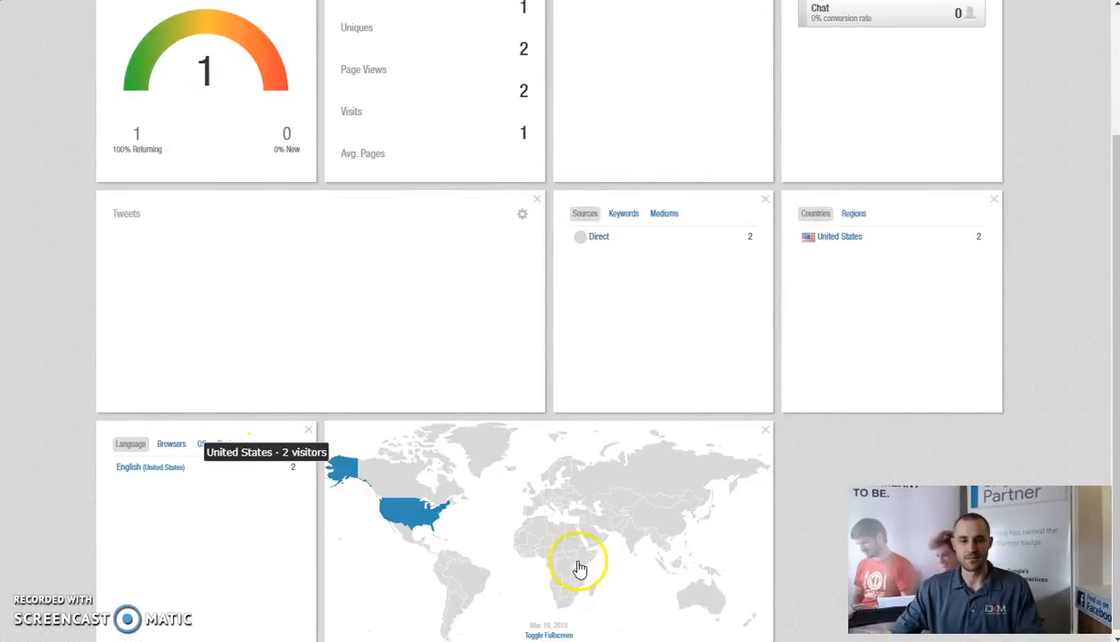
{"action": "mouse_move", "coordinate": [365, 544]}
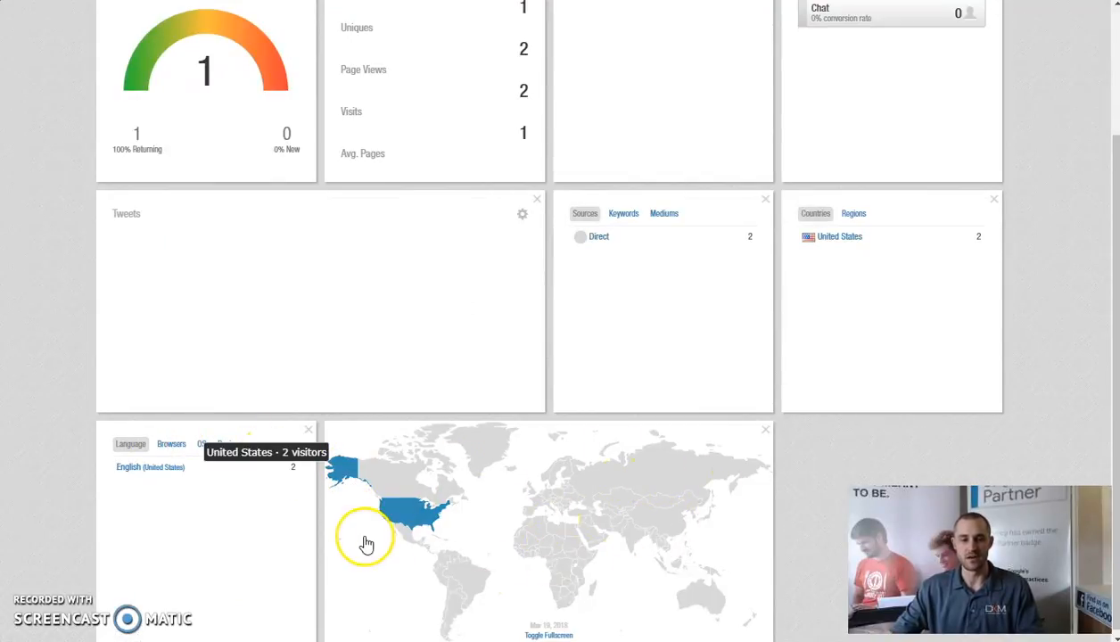
{"action": "mouse_move", "coordinate": [585, 542]}
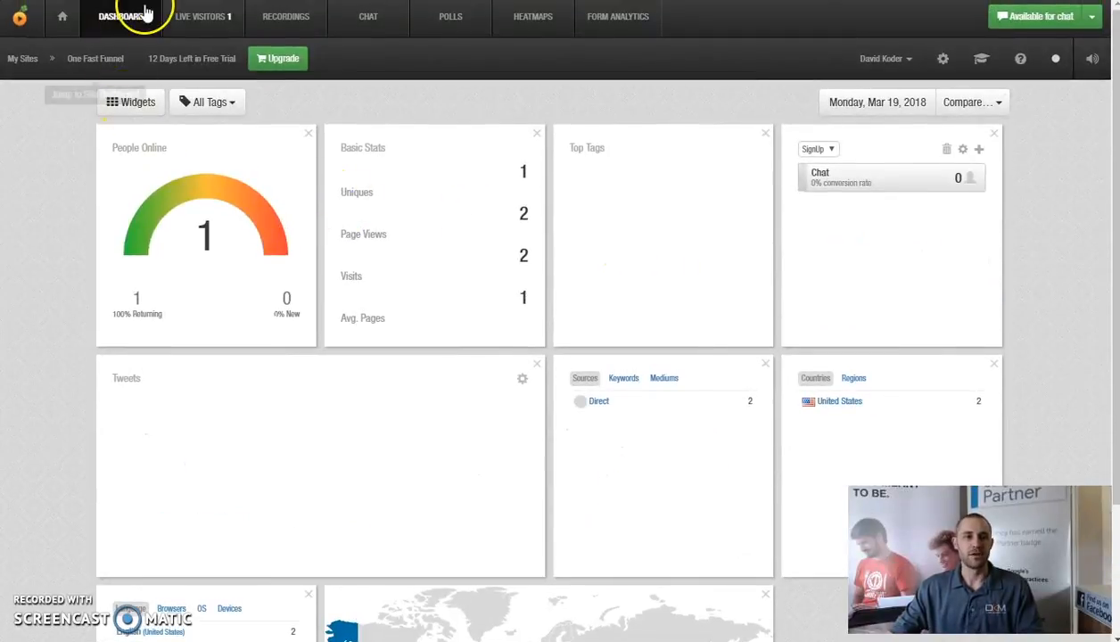
{"action": "left_click", "coordinate": [285, 16]}
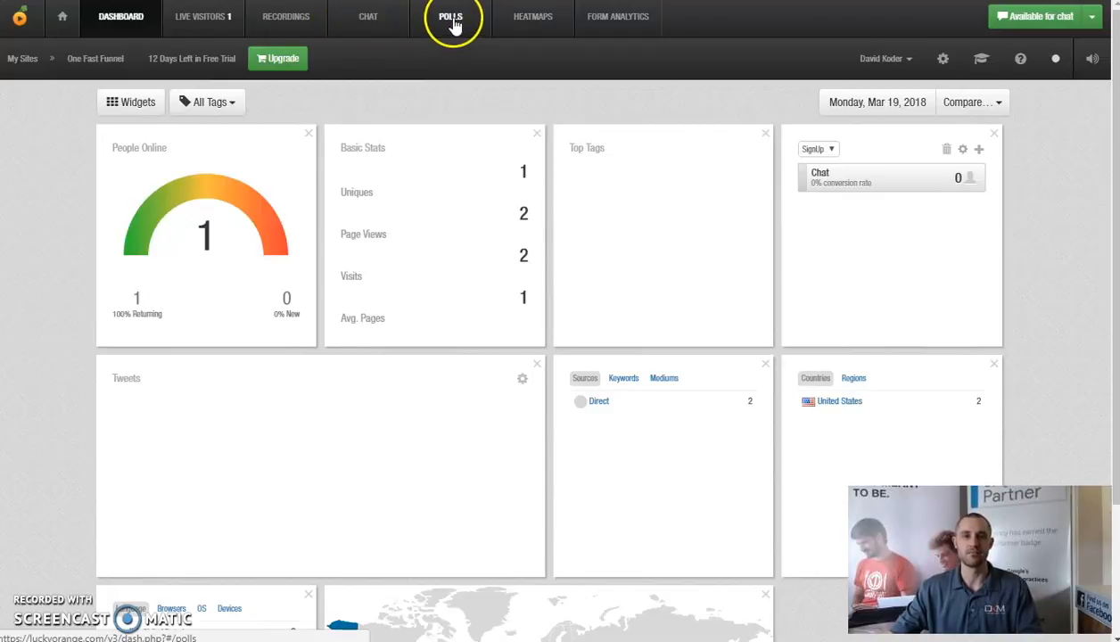
{"action": "left_click", "coordinate": [617, 16]}
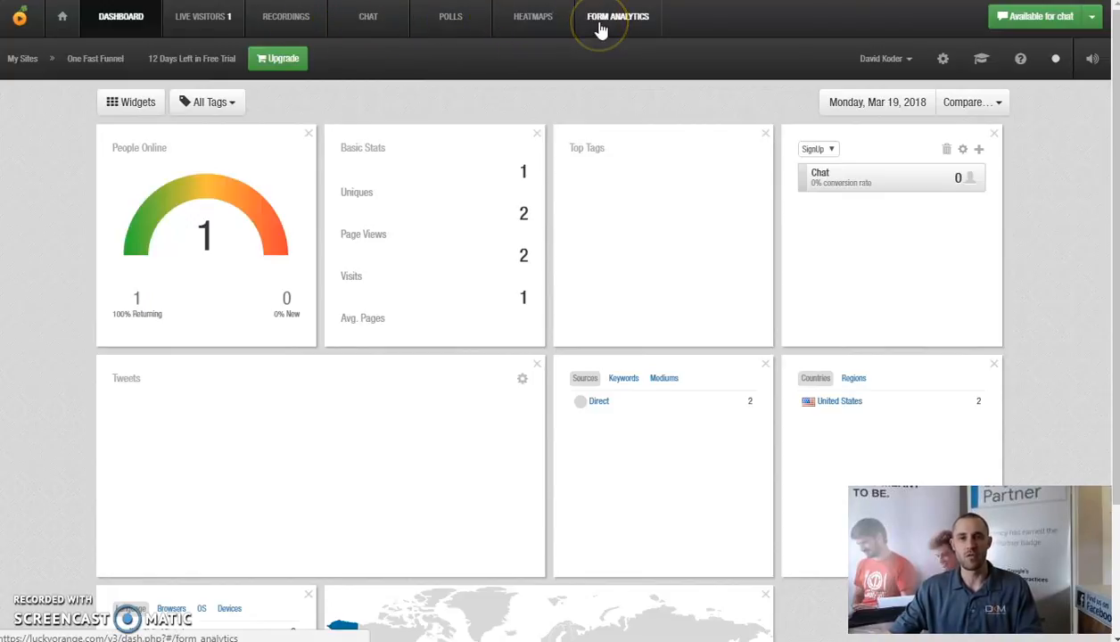
{"action": "mouse_move", "coordinate": [941, 57]}
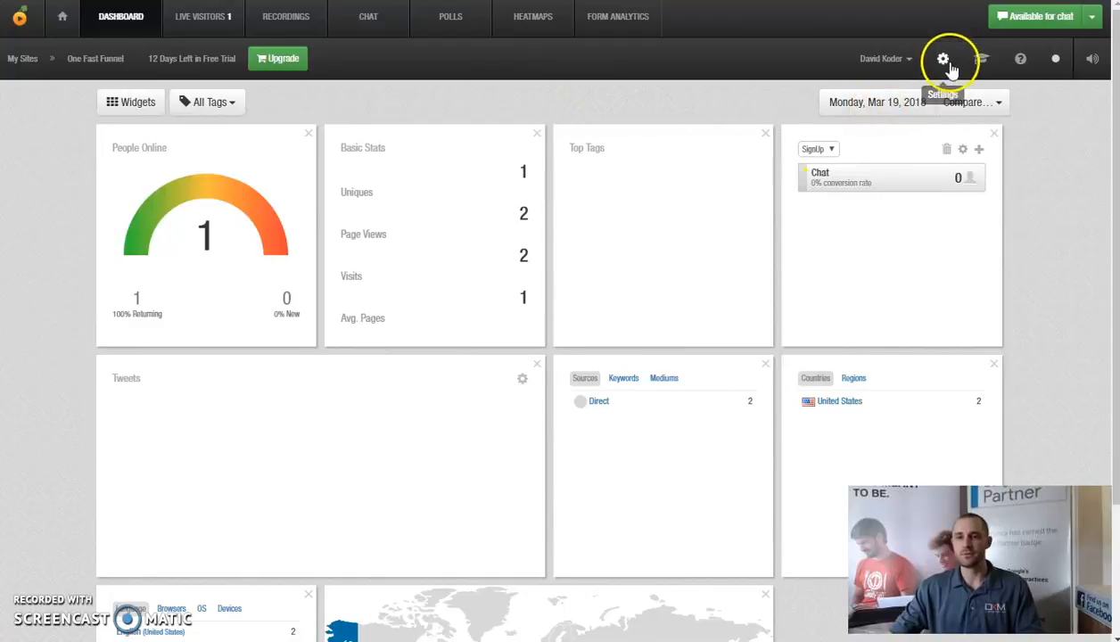
Bring up the site's tracking code in Settings and copy the selected script.
{"action": "left_click", "coordinate": [942, 57]}
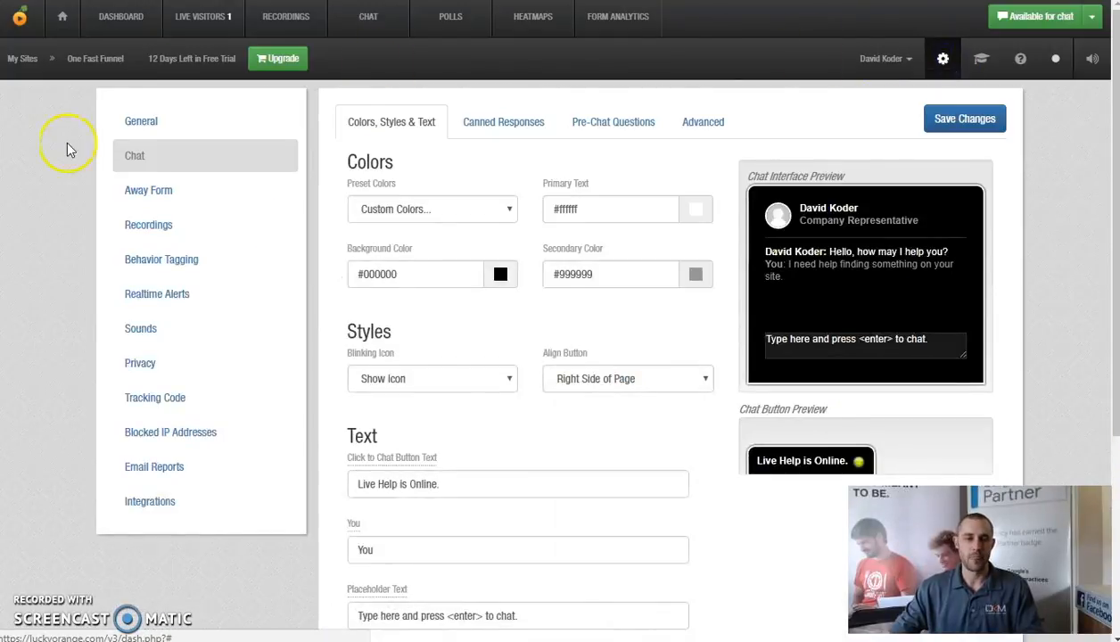
{"action": "mouse_move", "coordinate": [153, 395]}
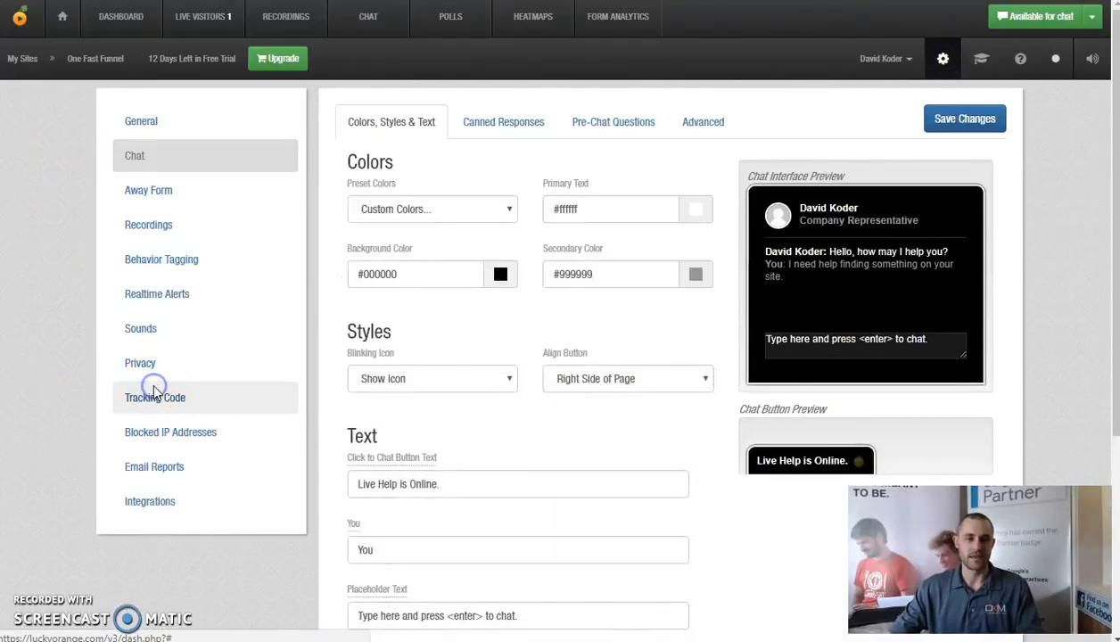
{"action": "left_click", "coordinate": [154, 396]}
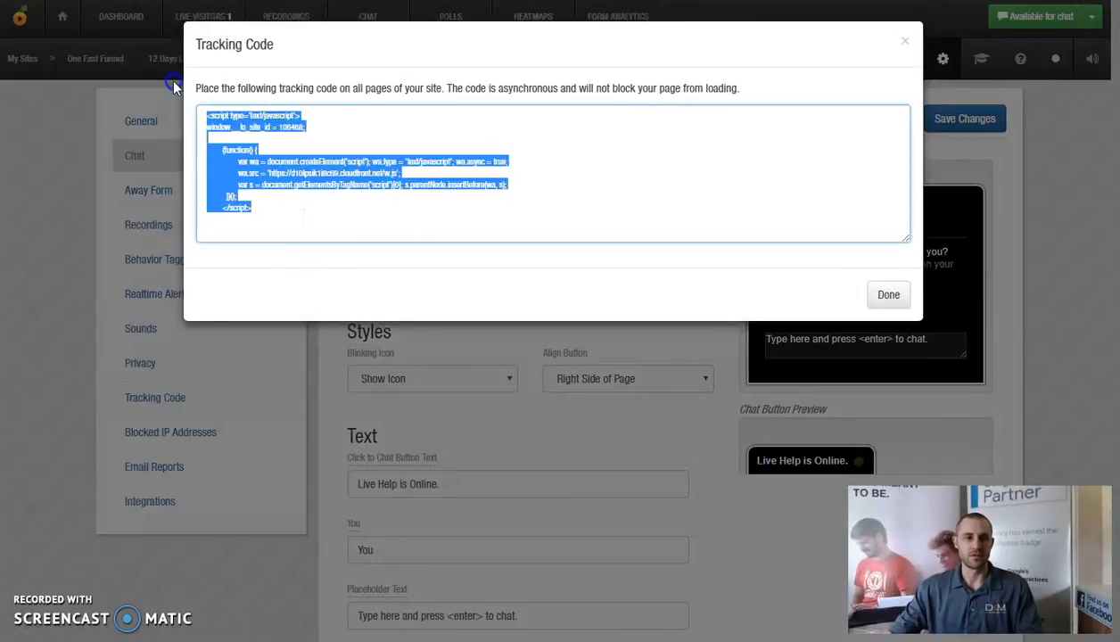
{"action": "right_click", "coordinate": [281, 146]}
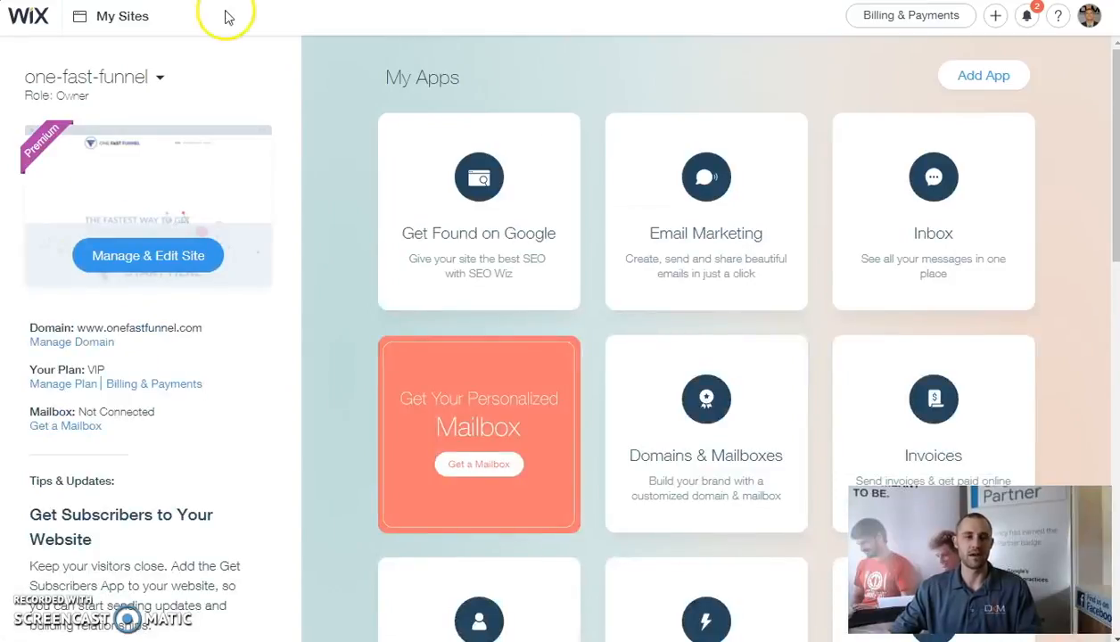
Manage the one-fast-funnel site and show its Tracking & Analytics page.
{"action": "left_click", "coordinate": [146, 255]}
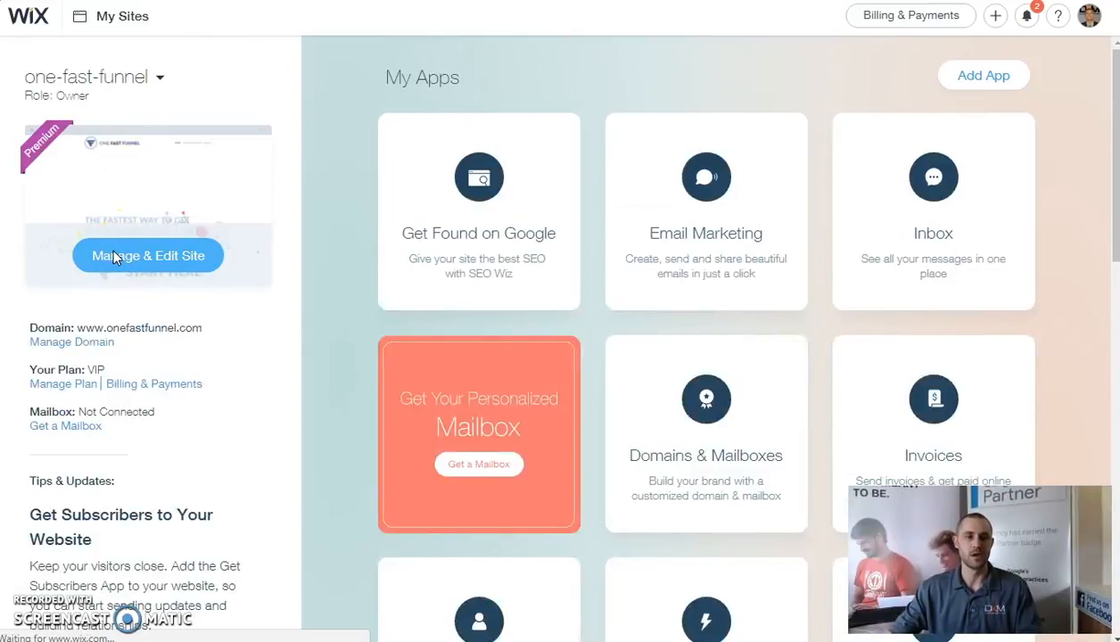
{"action": "left_click", "coordinate": [148, 255]}
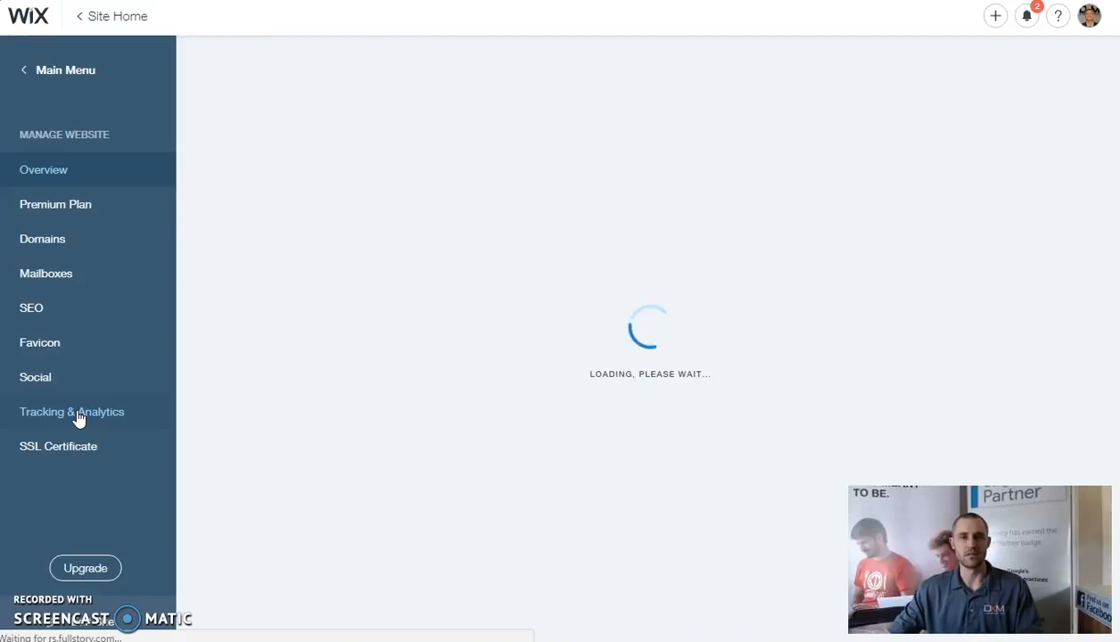
{"action": "left_click", "coordinate": [71, 410]}
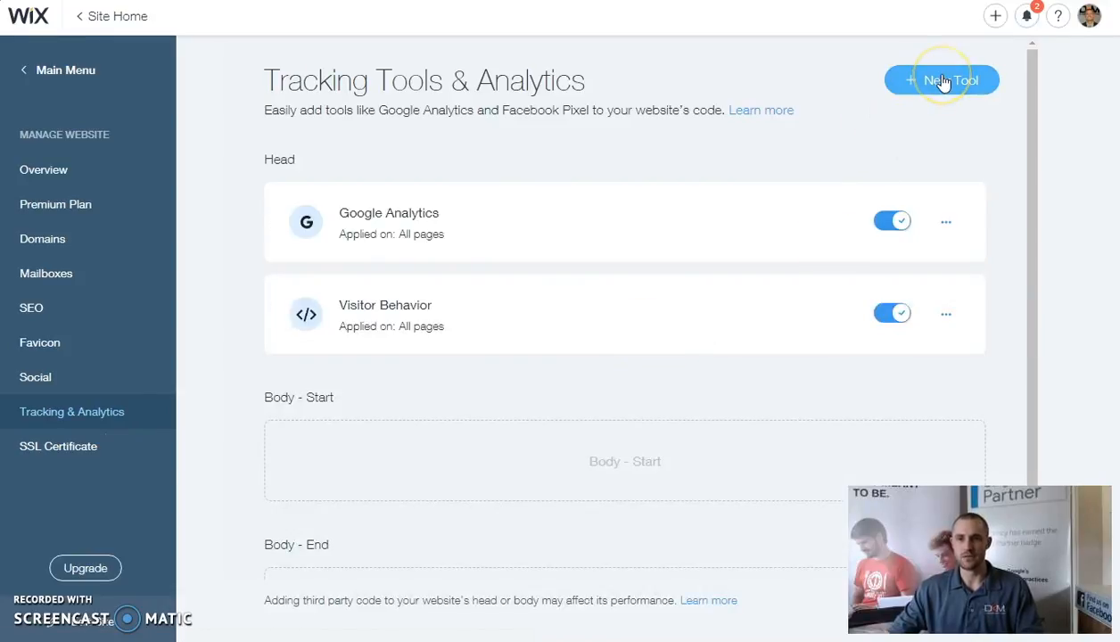
Add a new custom code tool named 'Visitor Tracking Tool'.
{"action": "left_click", "coordinate": [942, 80]}
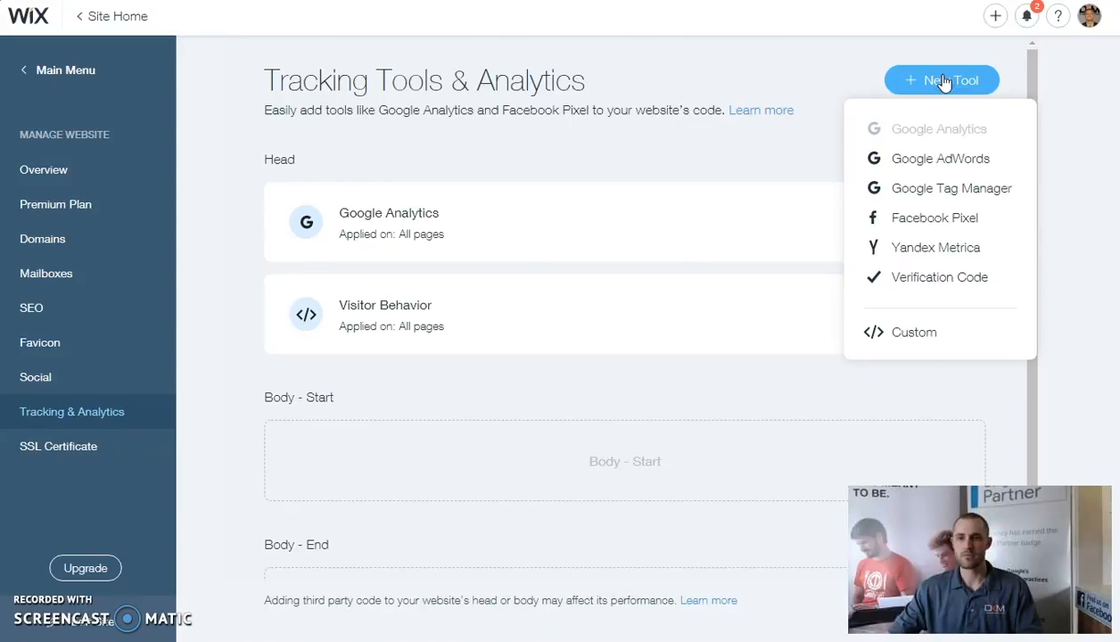
{"action": "mouse_move", "coordinate": [913, 337]}
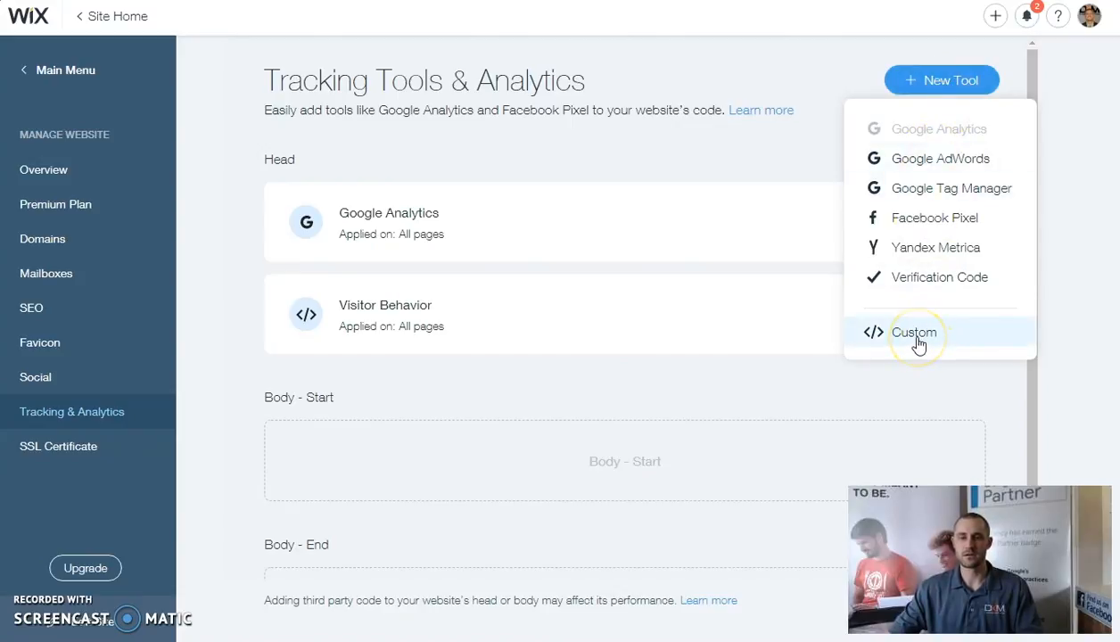
{"action": "left_click", "coordinate": [913, 332]}
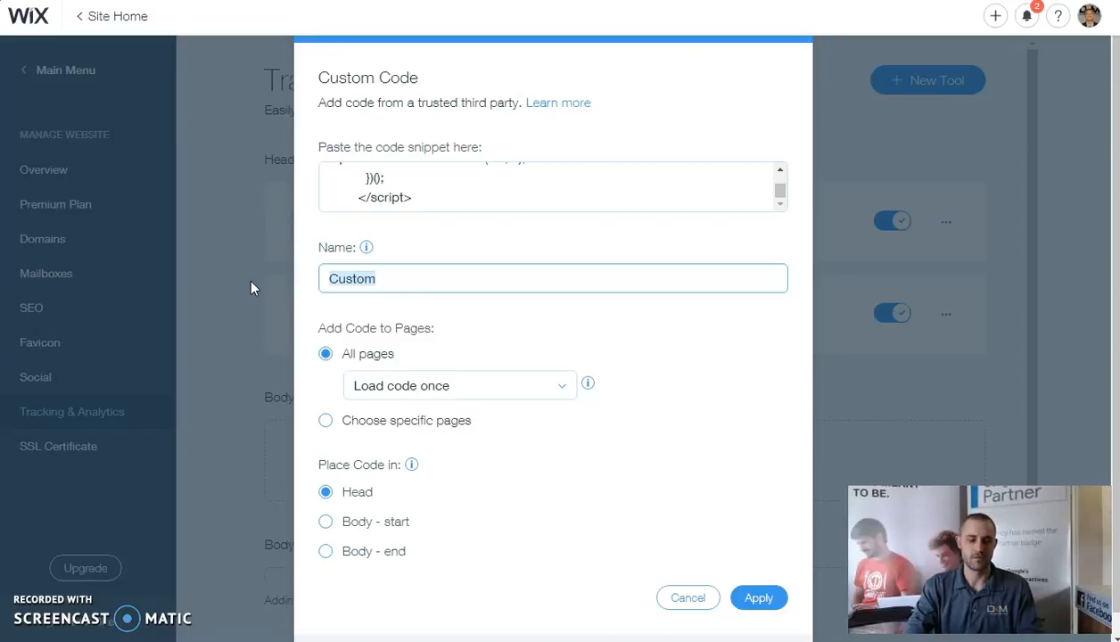
{"action": "type", "text": "Vistor"}
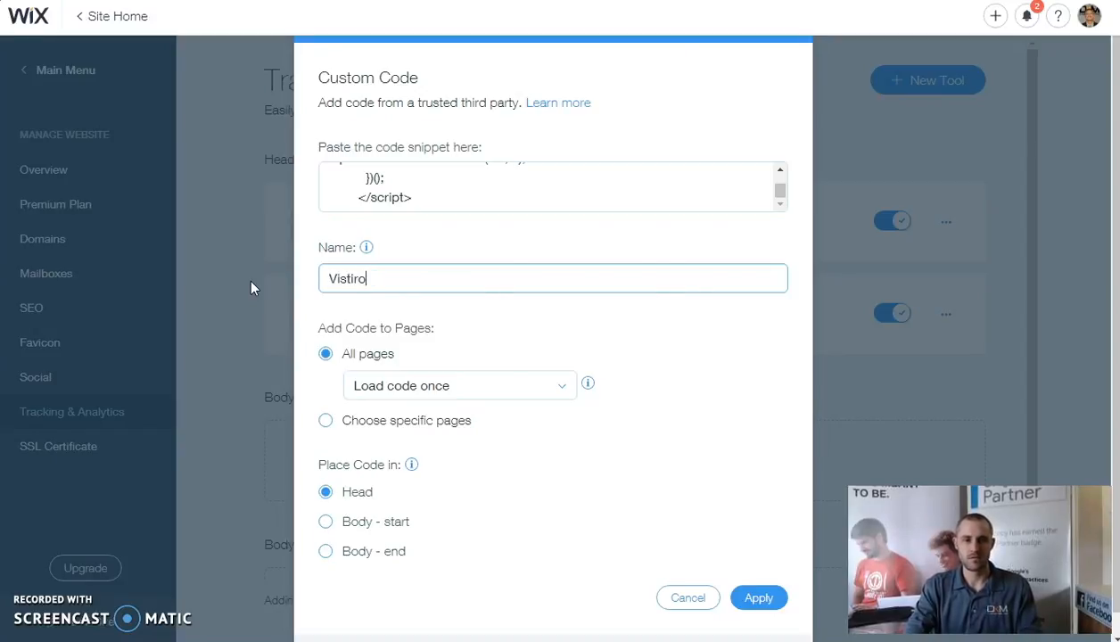
{"action": "type", "text": "Visitor Tracking Tool"}
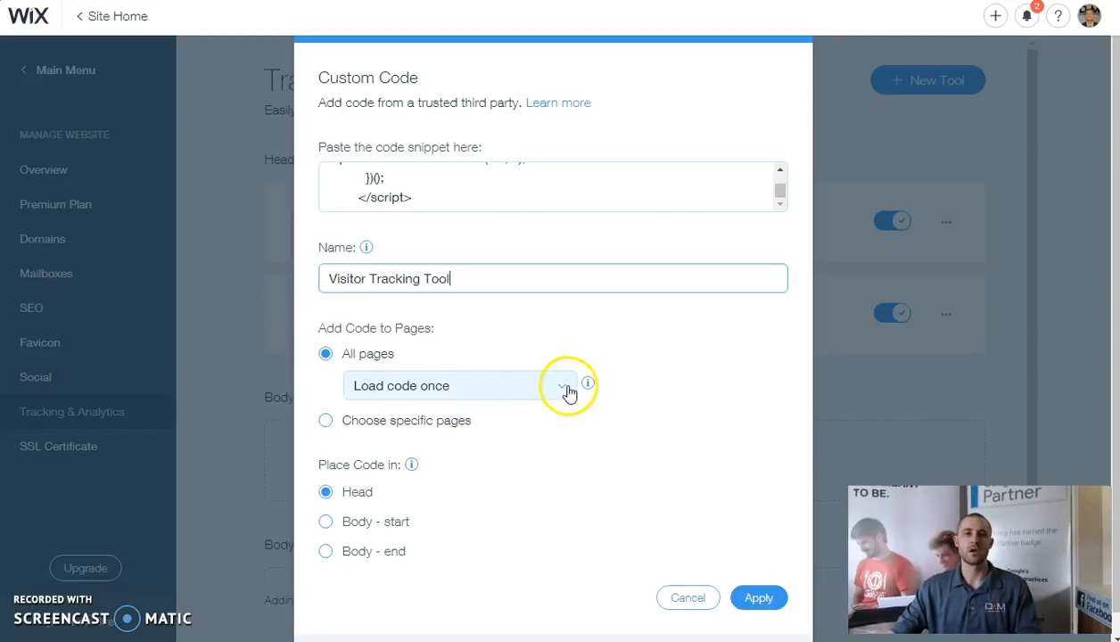
Set it to load on each new page, head of all pages, and apply.
{"action": "left_click", "coordinate": [561, 385]}
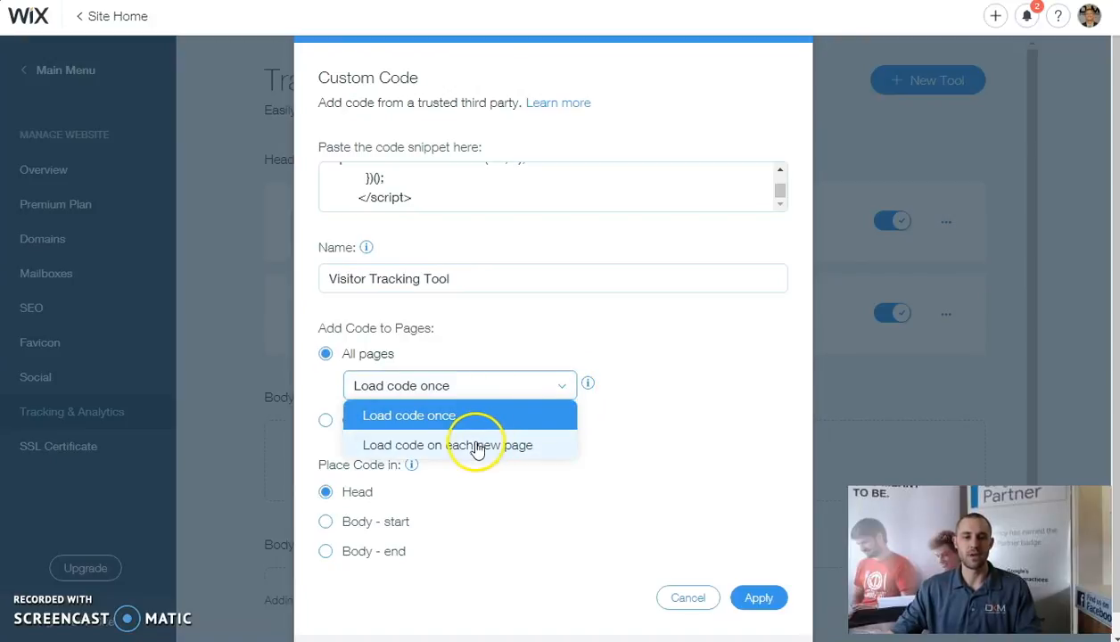
{"action": "left_click", "coordinate": [449, 446]}
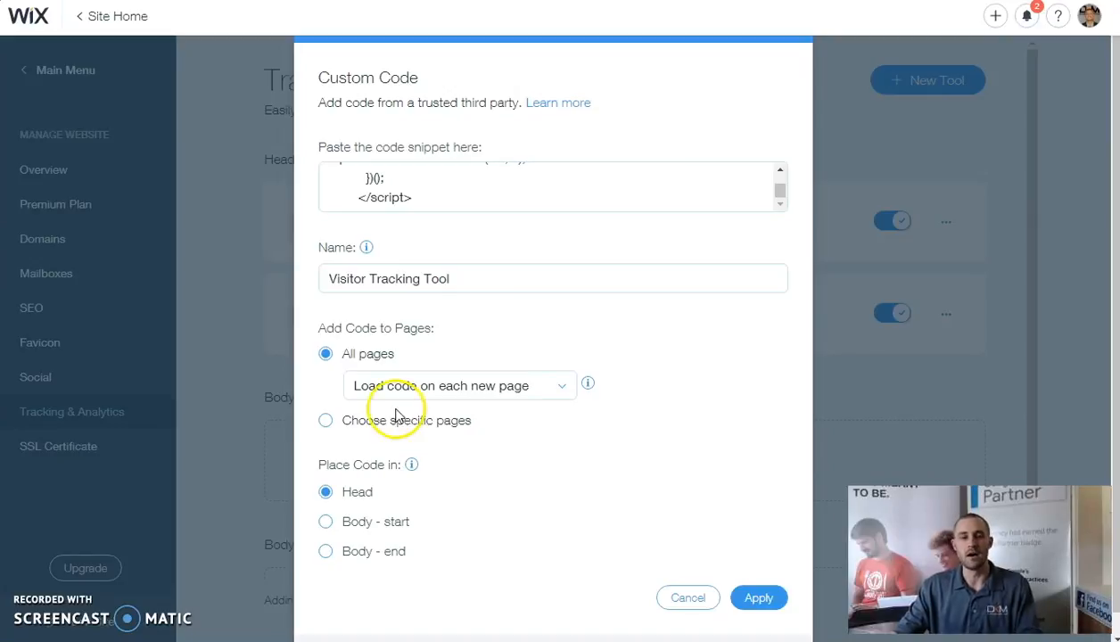
{"action": "mouse_move", "coordinate": [414, 367]}
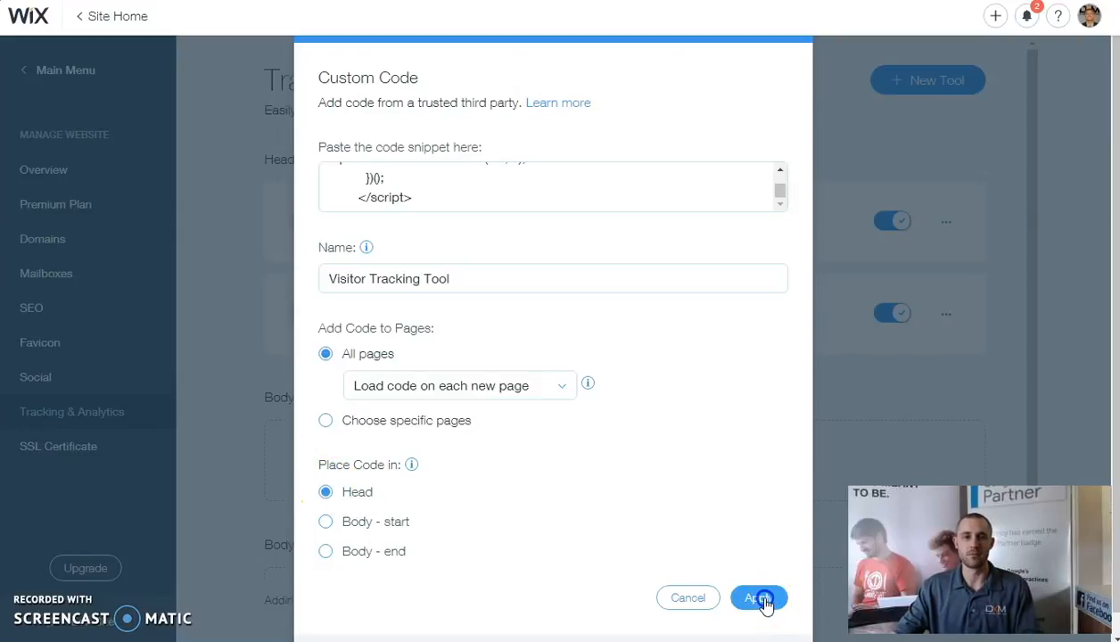
{"action": "left_click", "coordinate": [758, 598]}
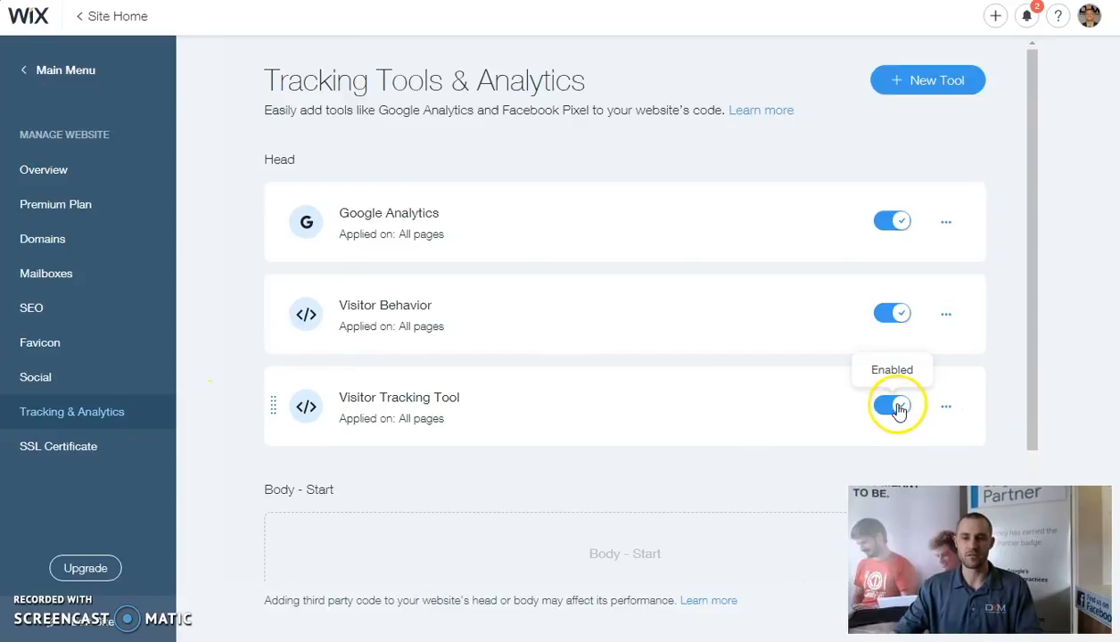
Switch off the Visitor Tracking Tool and delete it, confirming the deletion.
{"action": "left_click", "coordinate": [892, 407]}
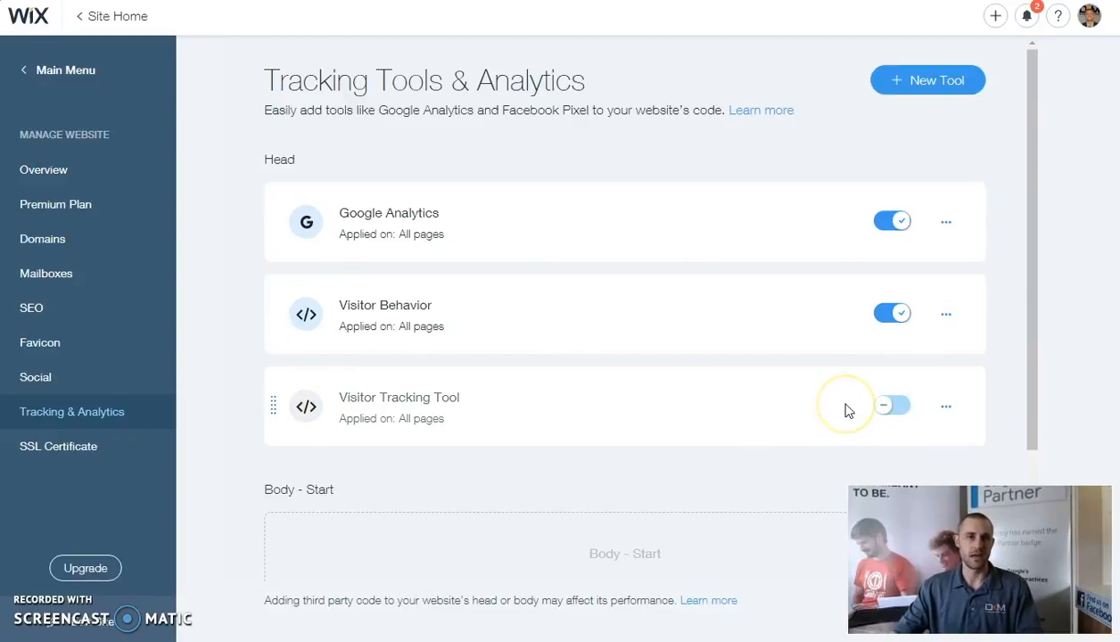
{"action": "left_click", "coordinate": [945, 407]}
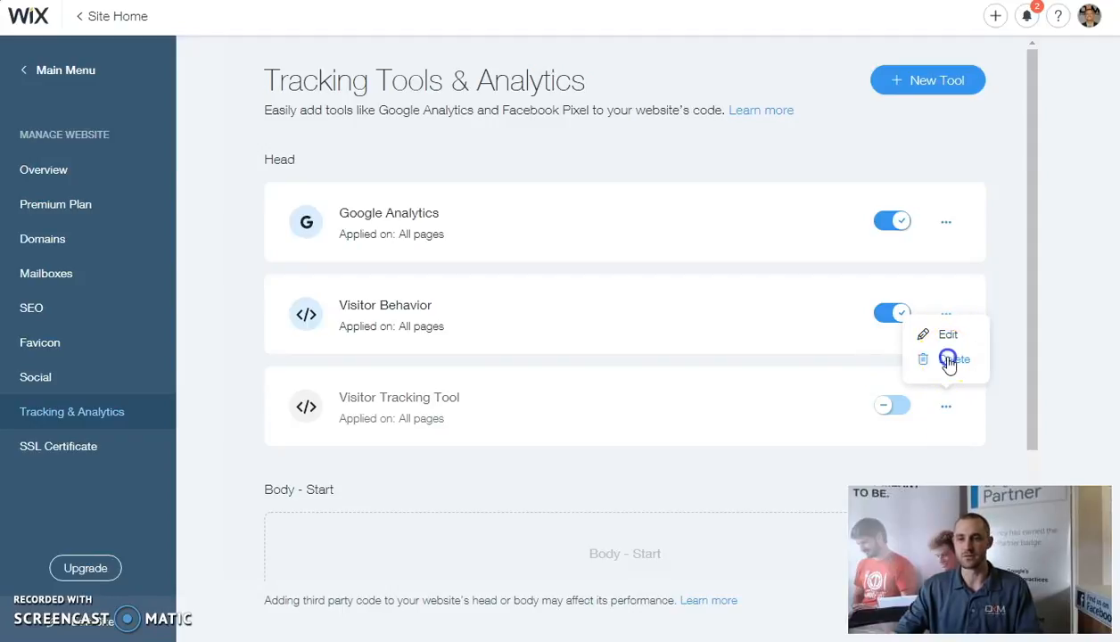
{"action": "left_click", "coordinate": [952, 359]}
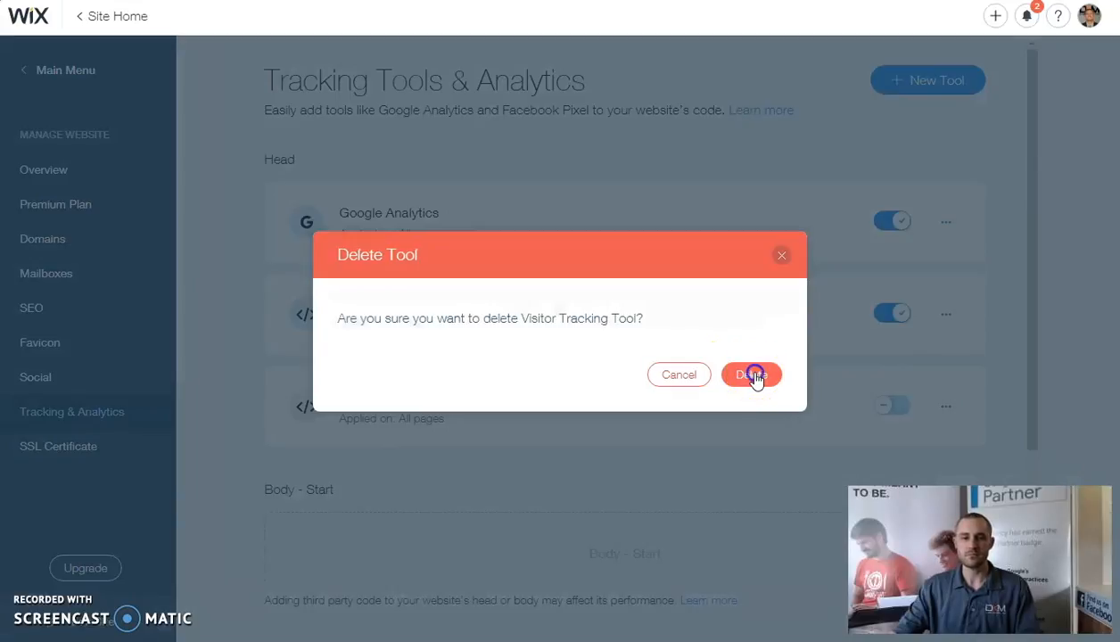
{"action": "left_click", "coordinate": [749, 375]}
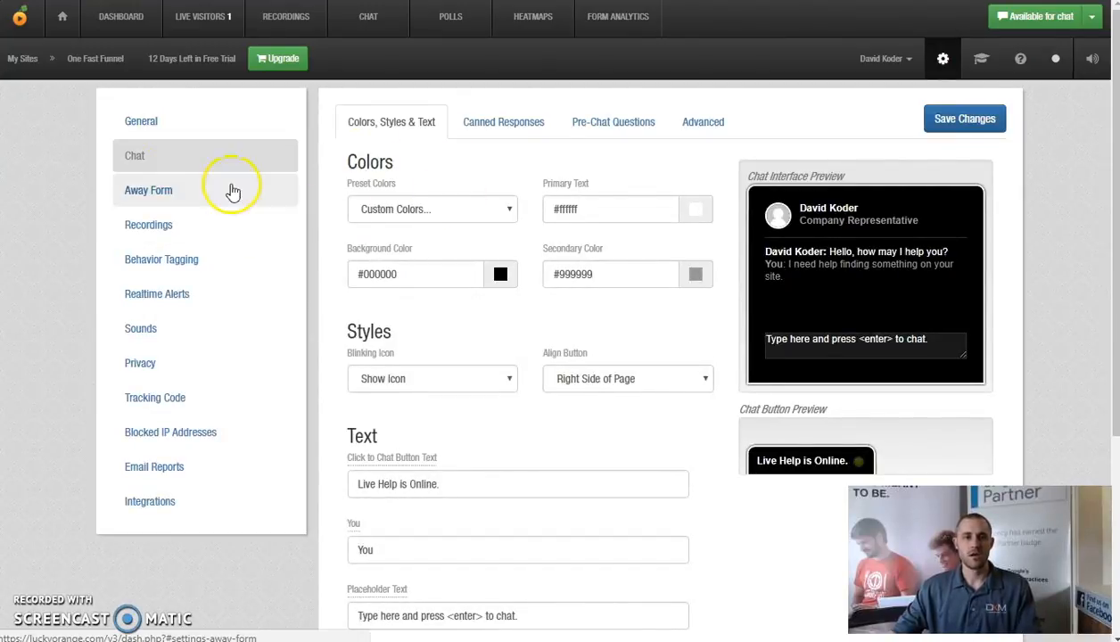
Tour the General, Chat (Advanced) and Away Form settings pages.
{"action": "left_click", "coordinate": [140, 121]}
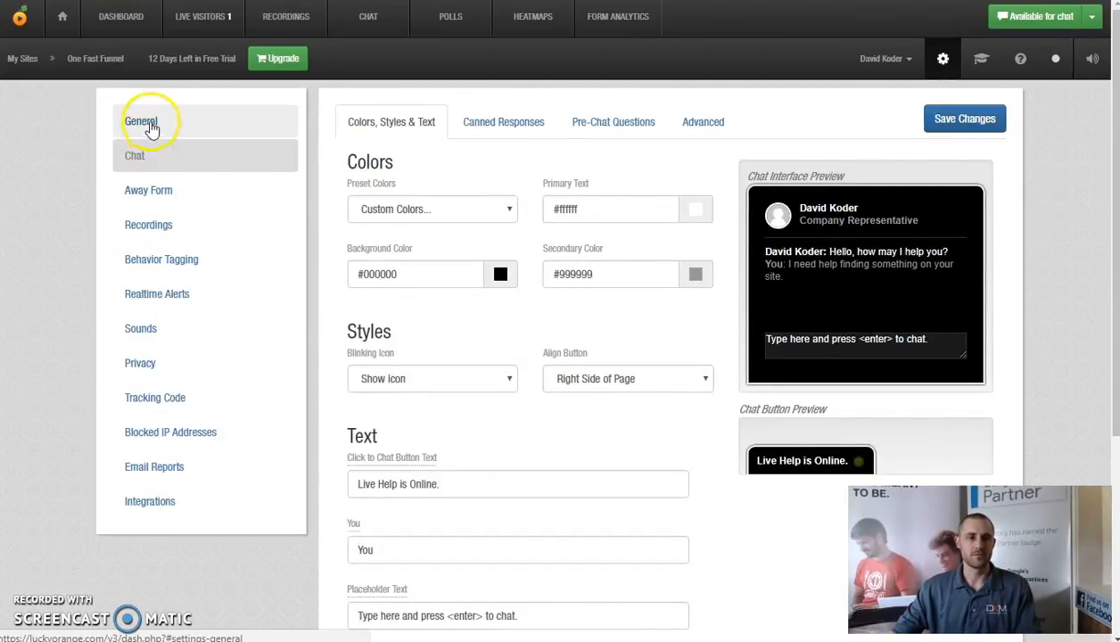
{"action": "left_click", "coordinate": [140, 121]}
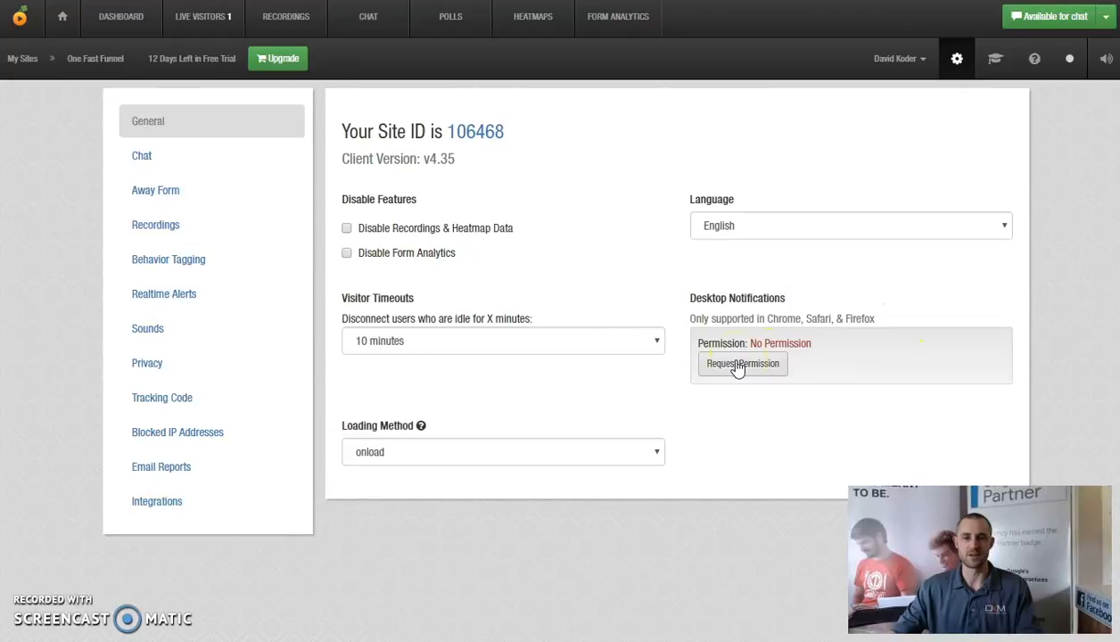
{"action": "mouse_move", "coordinate": [389, 241]}
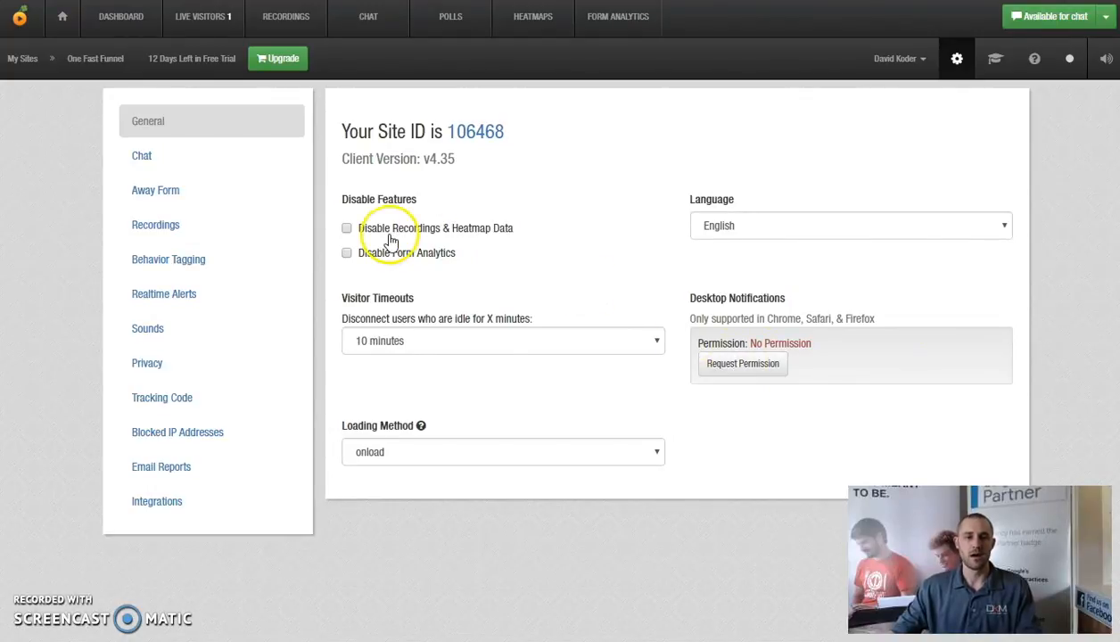
{"action": "left_click", "coordinate": [142, 155]}
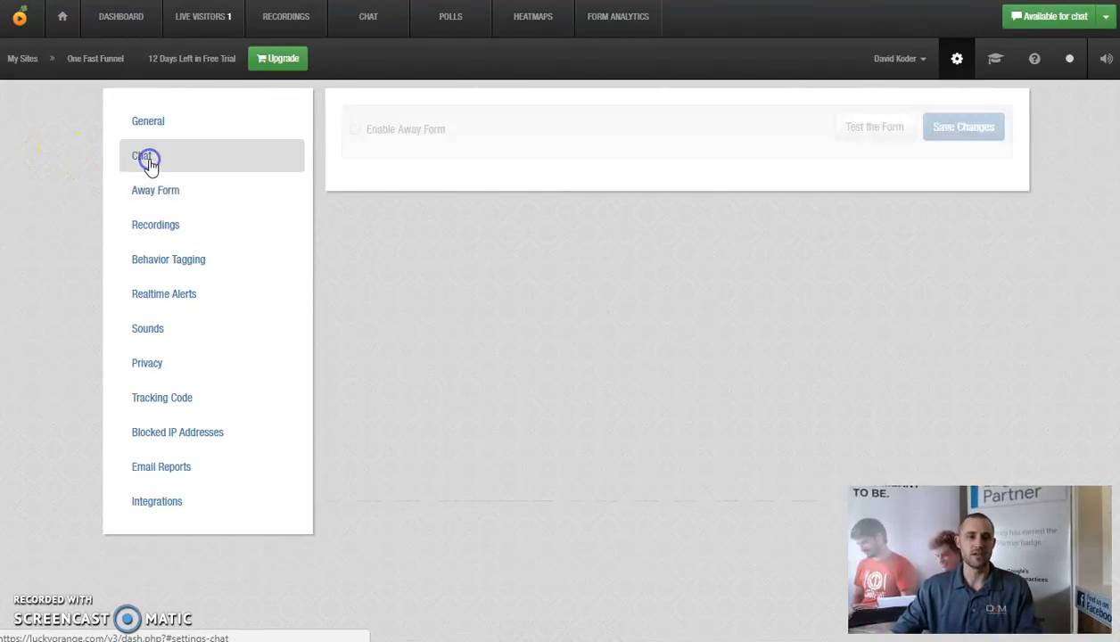
{"action": "left_click", "coordinate": [139, 155]}
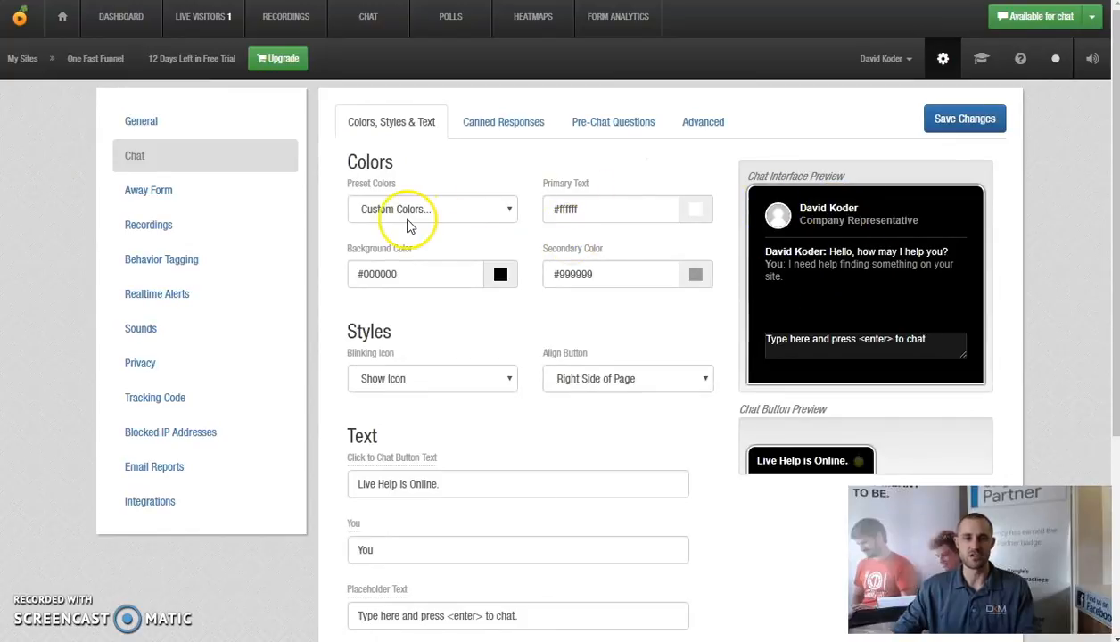
{"action": "mouse_move", "coordinate": [773, 221]}
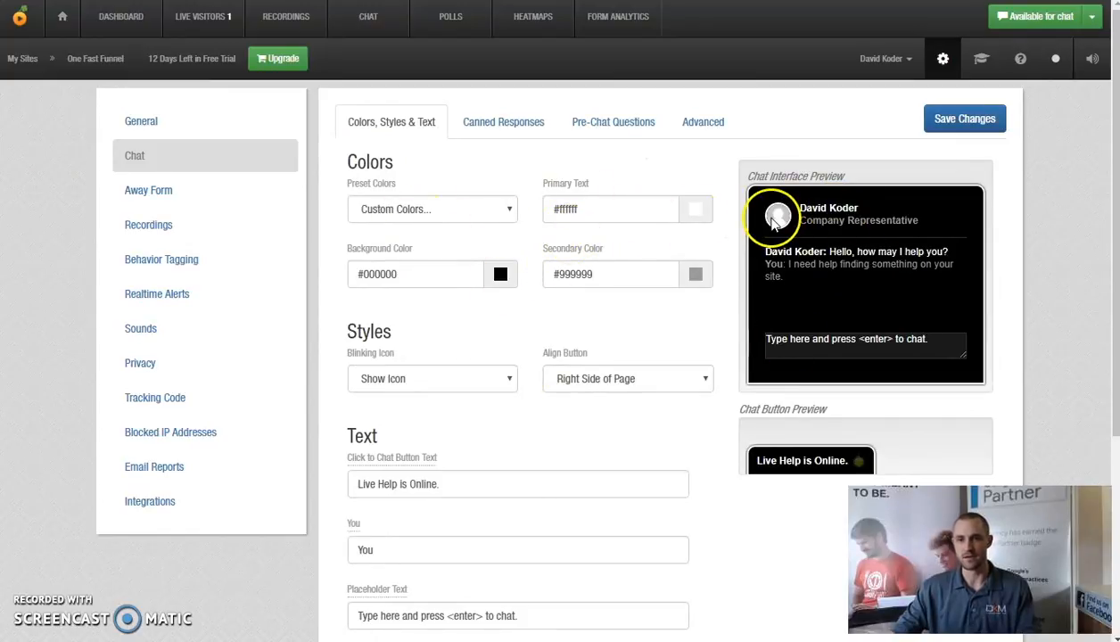
{"action": "mouse_move", "coordinate": [676, 169]}
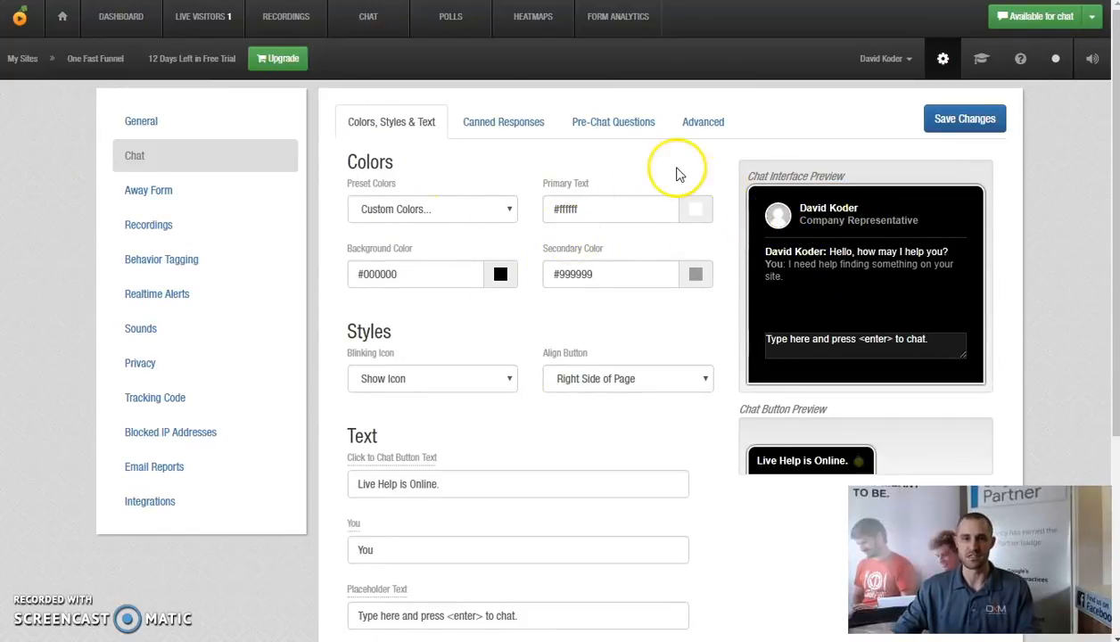
{"action": "left_click", "coordinate": [702, 121]}
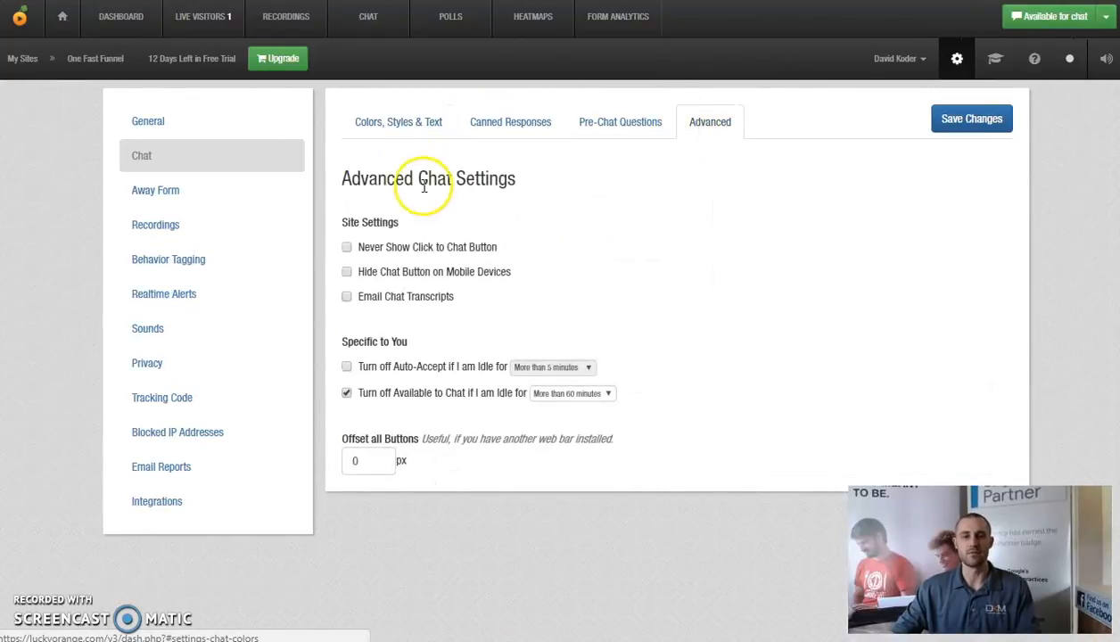
{"action": "left_click", "coordinate": [155, 189]}
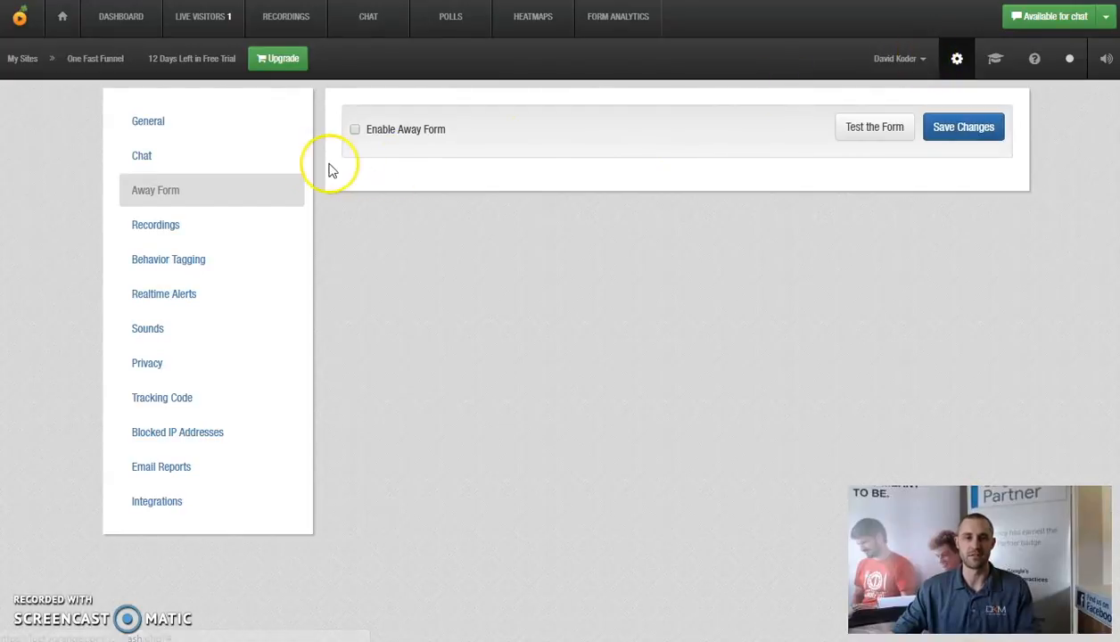
{"action": "mouse_move", "coordinate": [162, 223]}
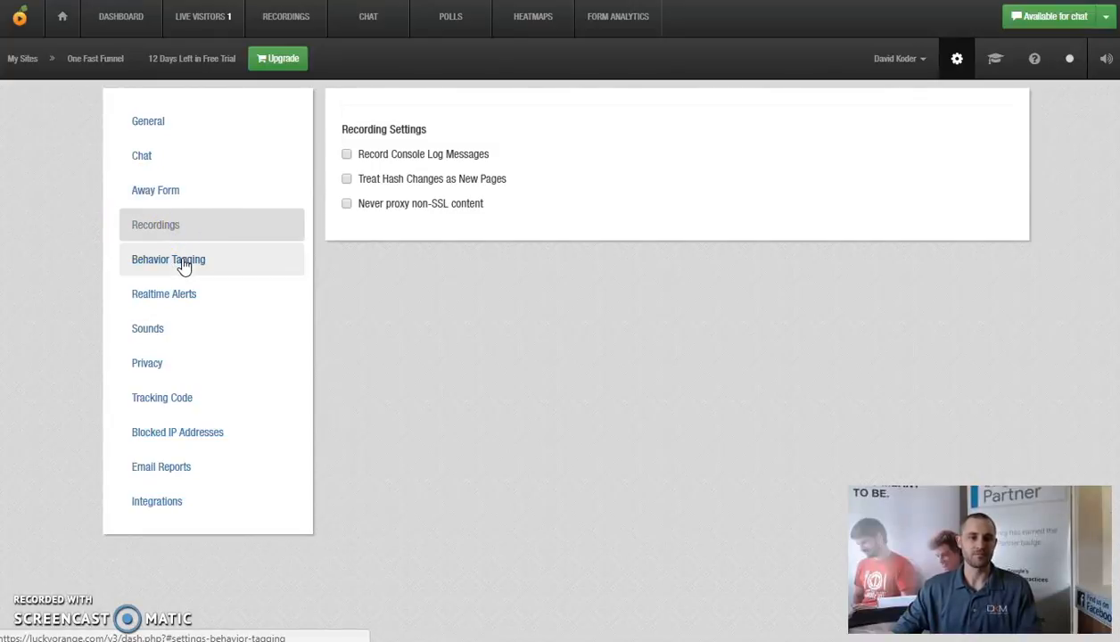
Visit Behavior Tagging, Sounds, Privacy and Tracking Code, finishing on the privacy controls.
{"action": "left_click", "coordinate": [167, 259]}
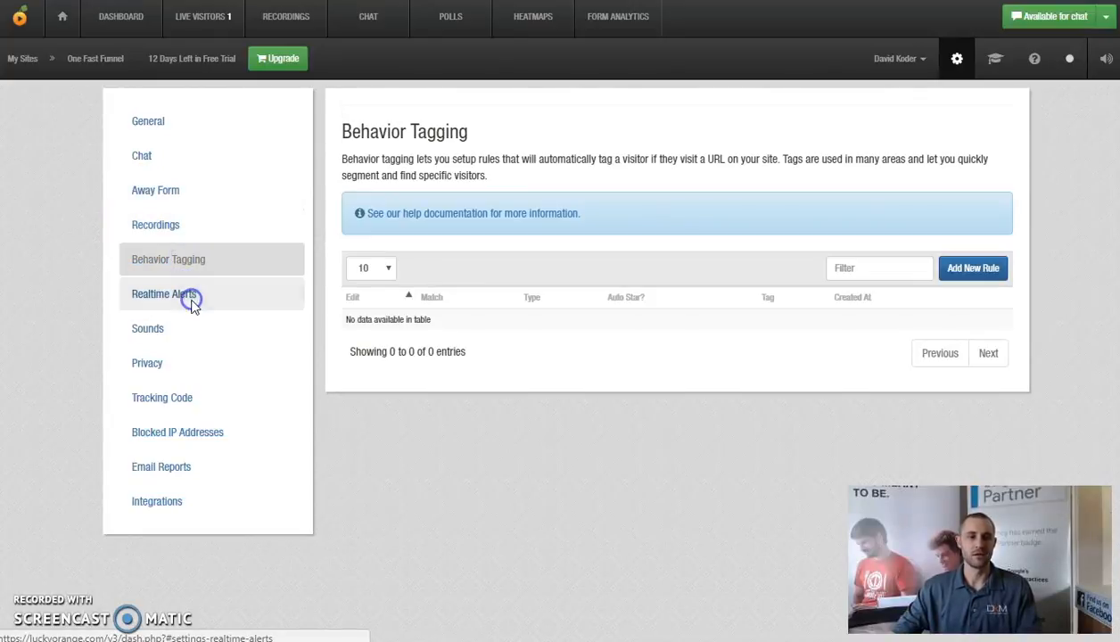
{"action": "left_click", "coordinate": [146, 328]}
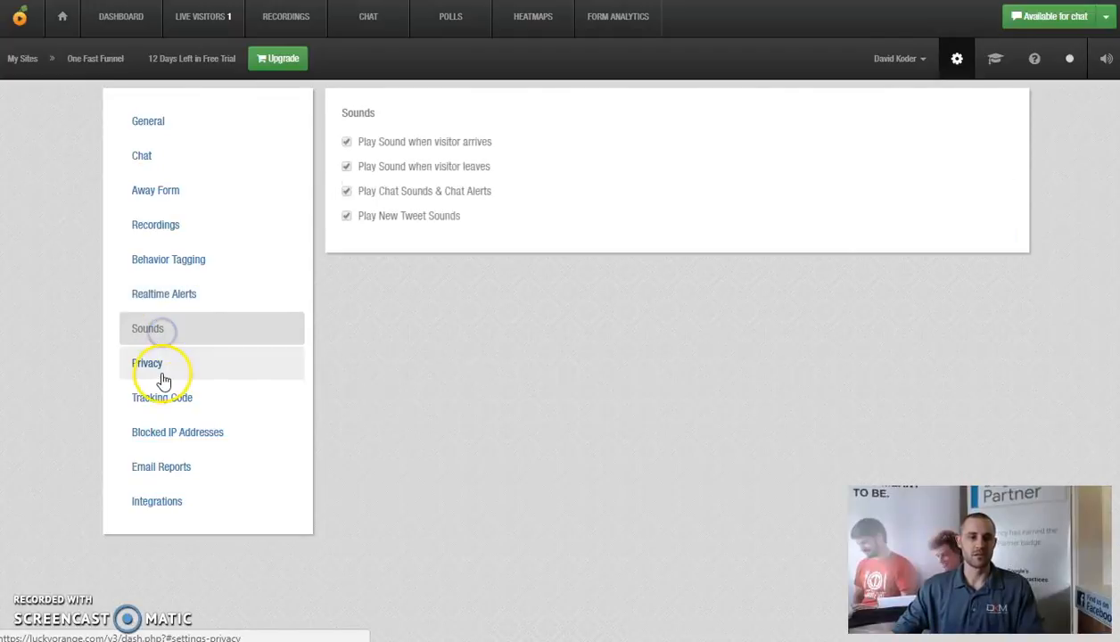
{"action": "left_click", "coordinate": [146, 362]}
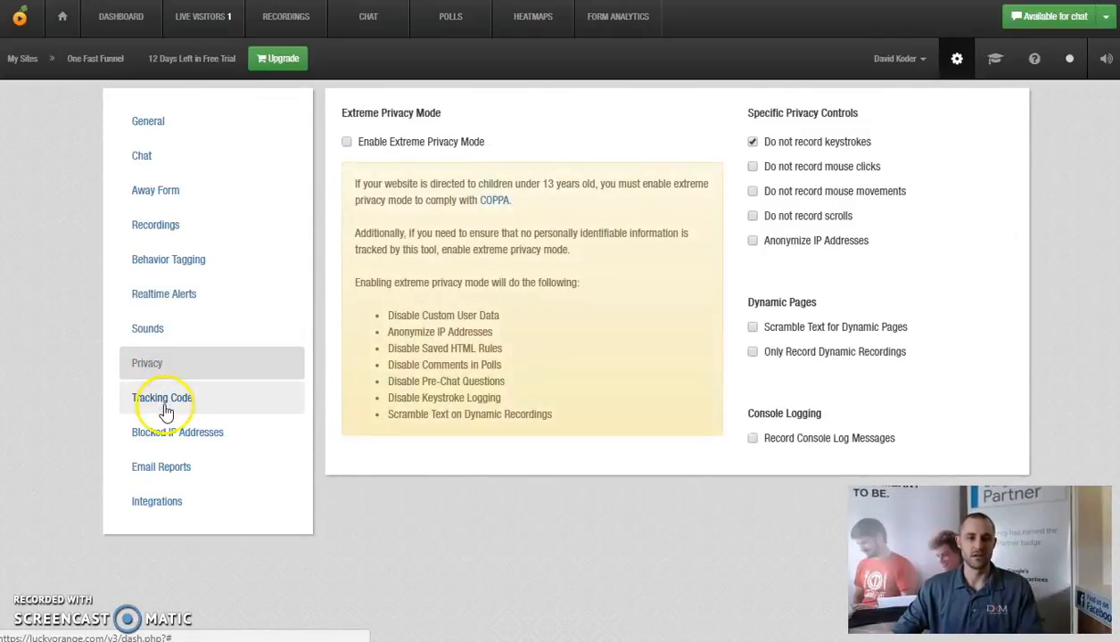
{"action": "left_click", "coordinate": [161, 395]}
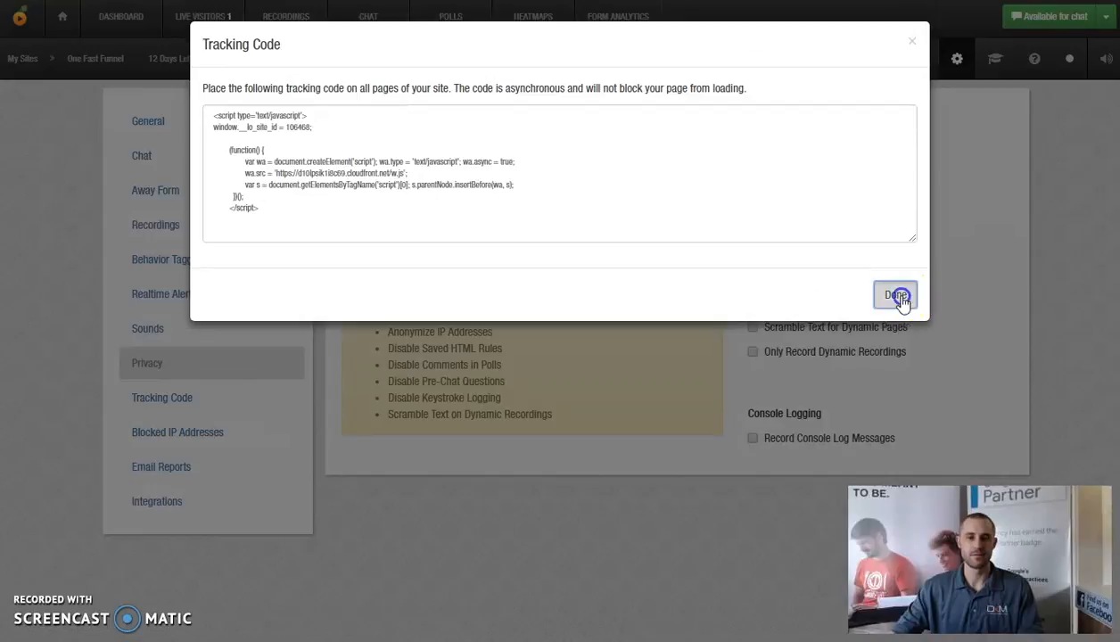
{"action": "left_click", "coordinate": [893, 296]}
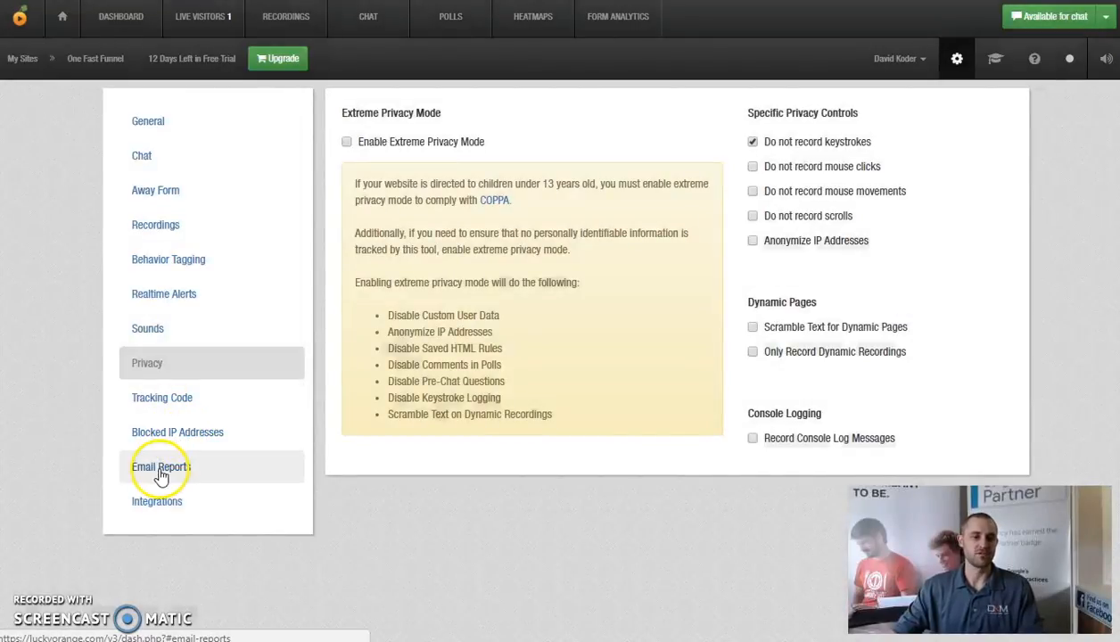
{"action": "left_click", "coordinate": [178, 431]}
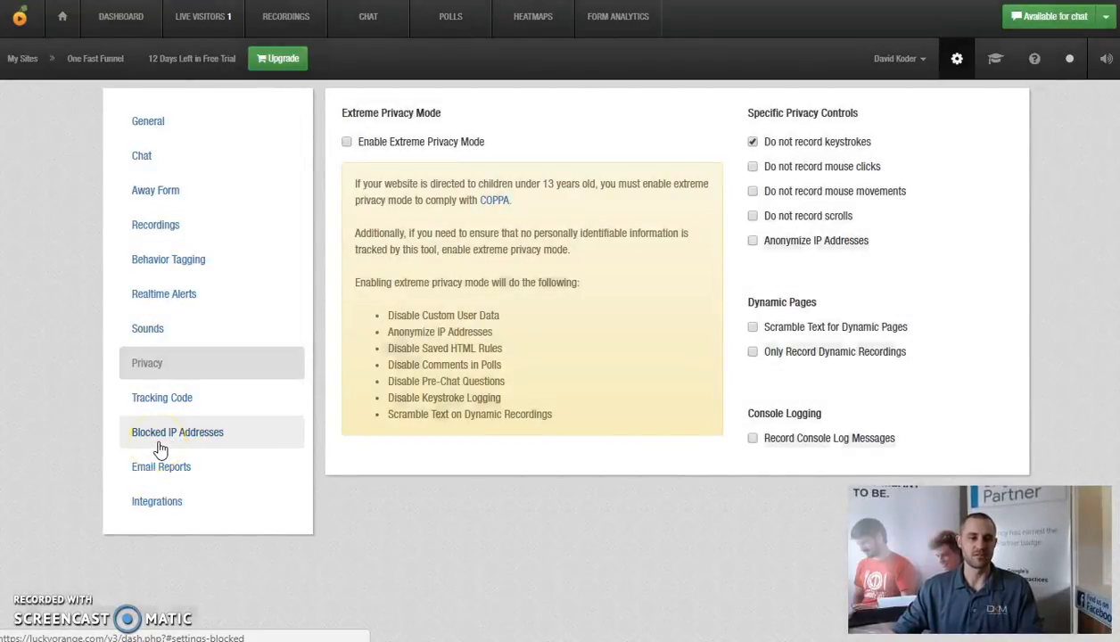
{"action": "left_click", "coordinate": [160, 467]}
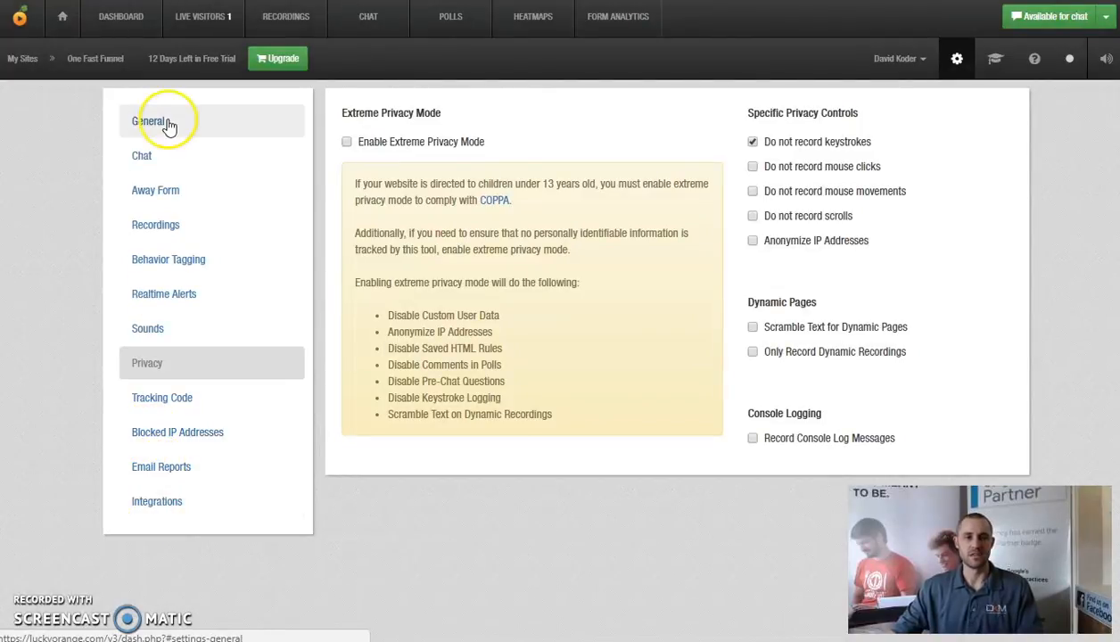
{"action": "mouse_move", "coordinate": [121, 16]}
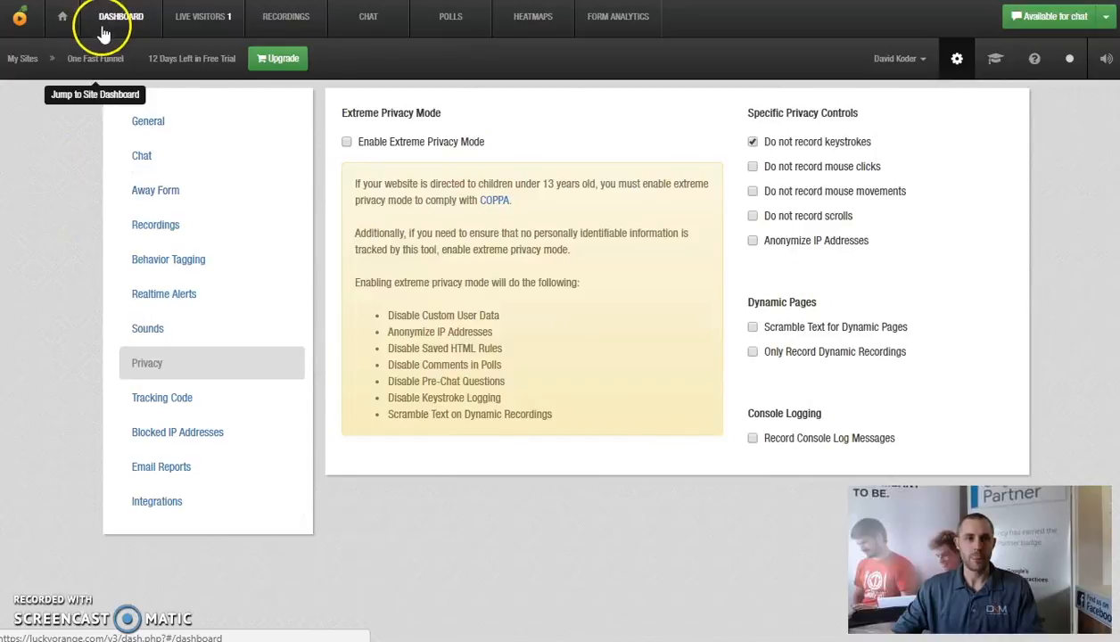
Go to the site dashboard, then show the live visitors list.
{"action": "left_click", "coordinate": [121, 16]}
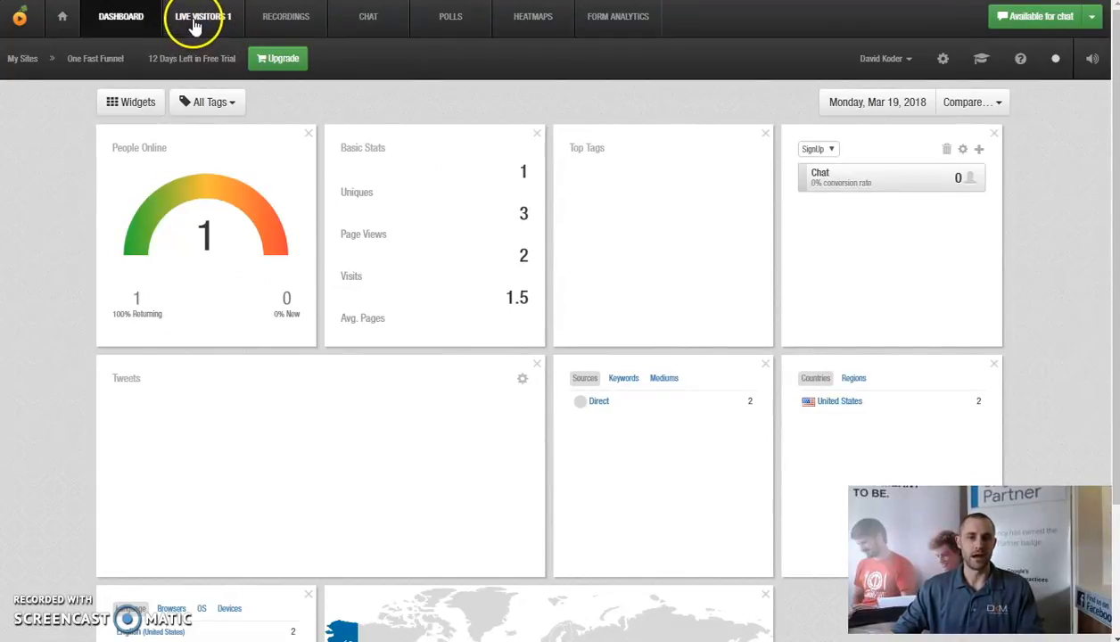
{"action": "left_click", "coordinate": [201, 16]}
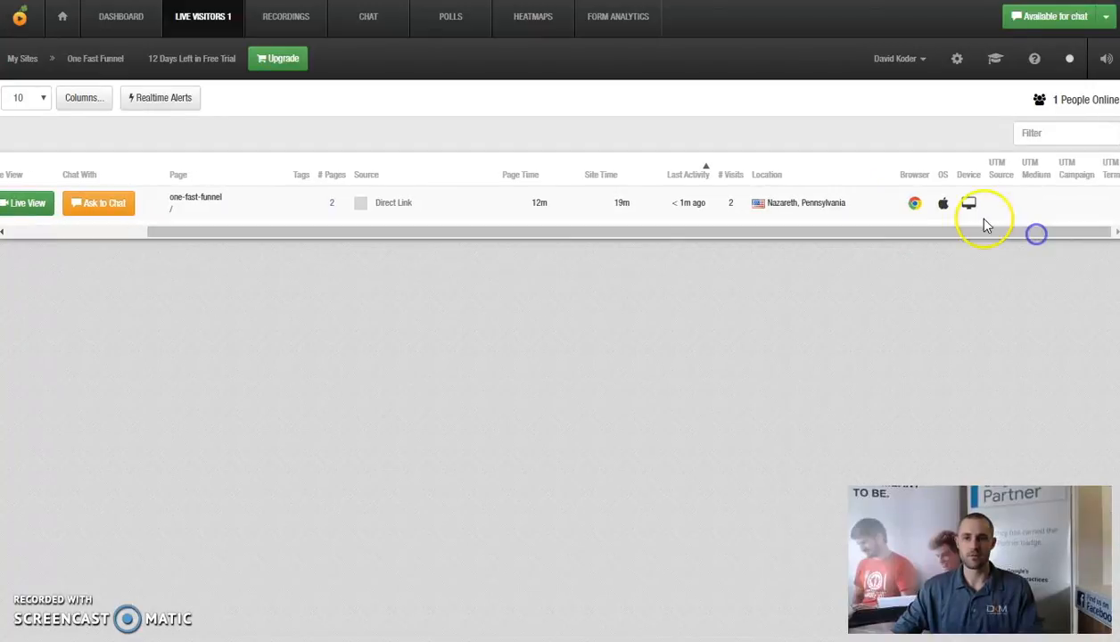
{"action": "mouse_move", "coordinate": [913, 203]}
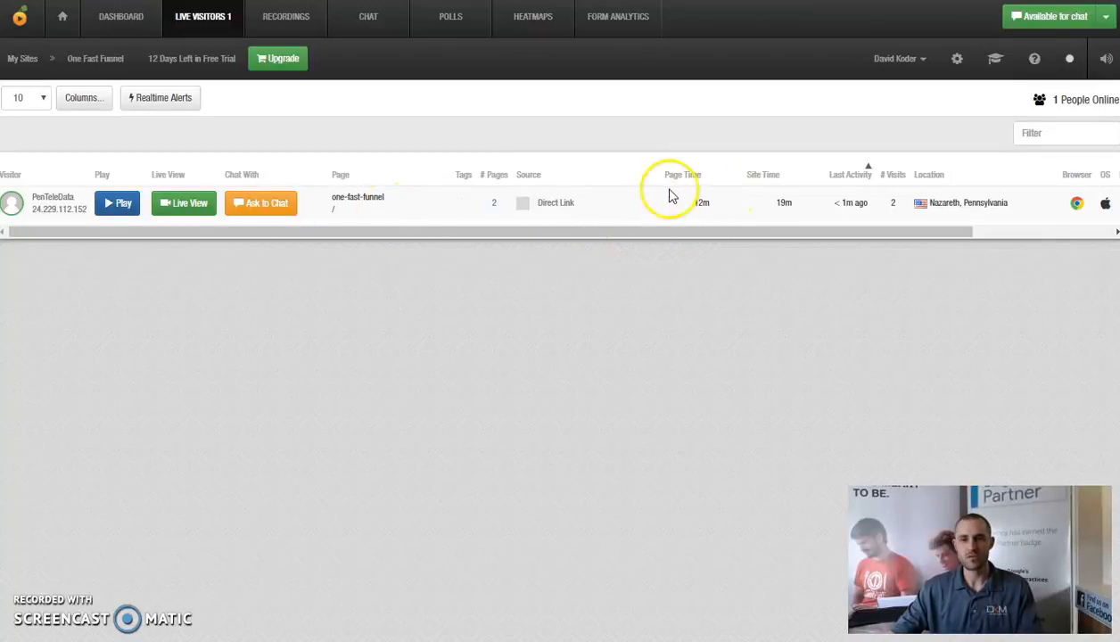
{"action": "mouse_move", "coordinate": [722, 221]}
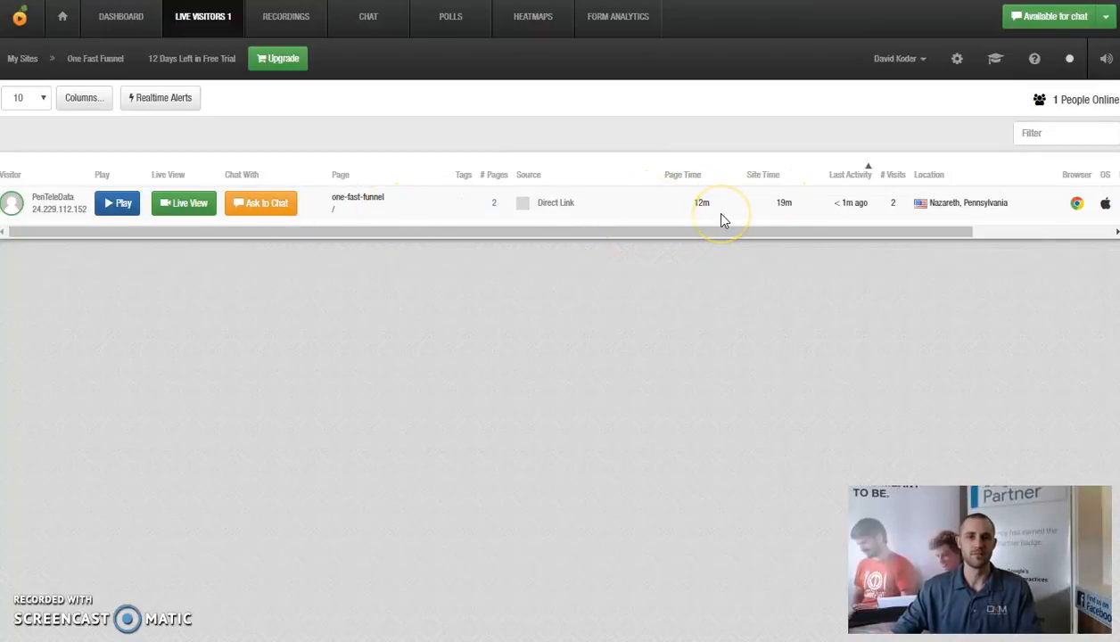
{"action": "mouse_move", "coordinate": [722, 218]}
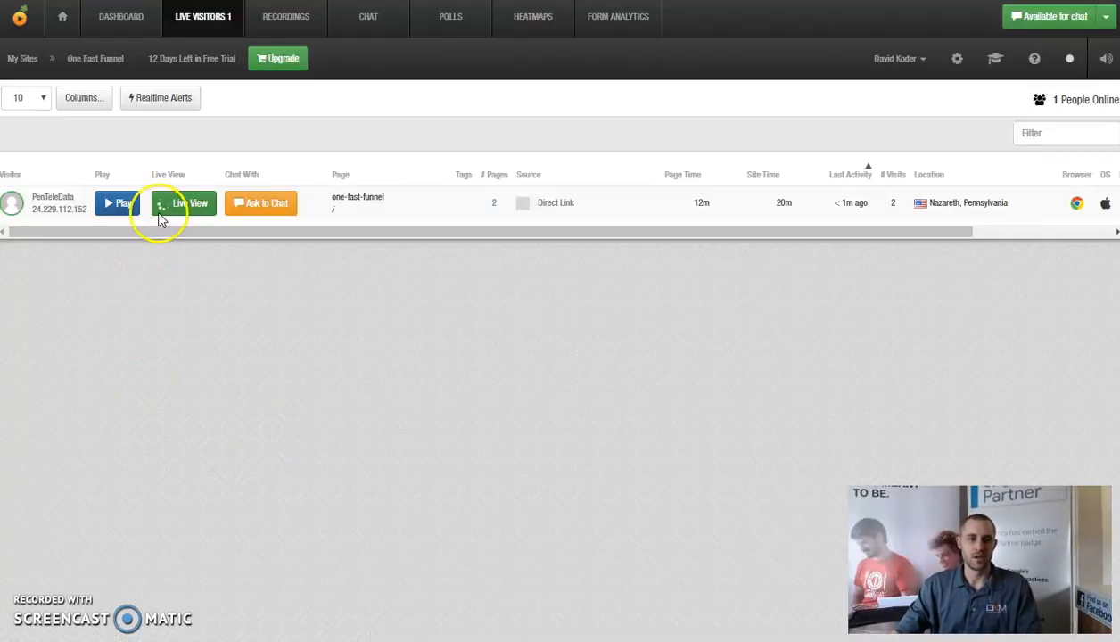
Watch the visitor's session live down the homepage and bring up the Ask to Chat prompt.
{"action": "left_click", "coordinate": [181, 203]}
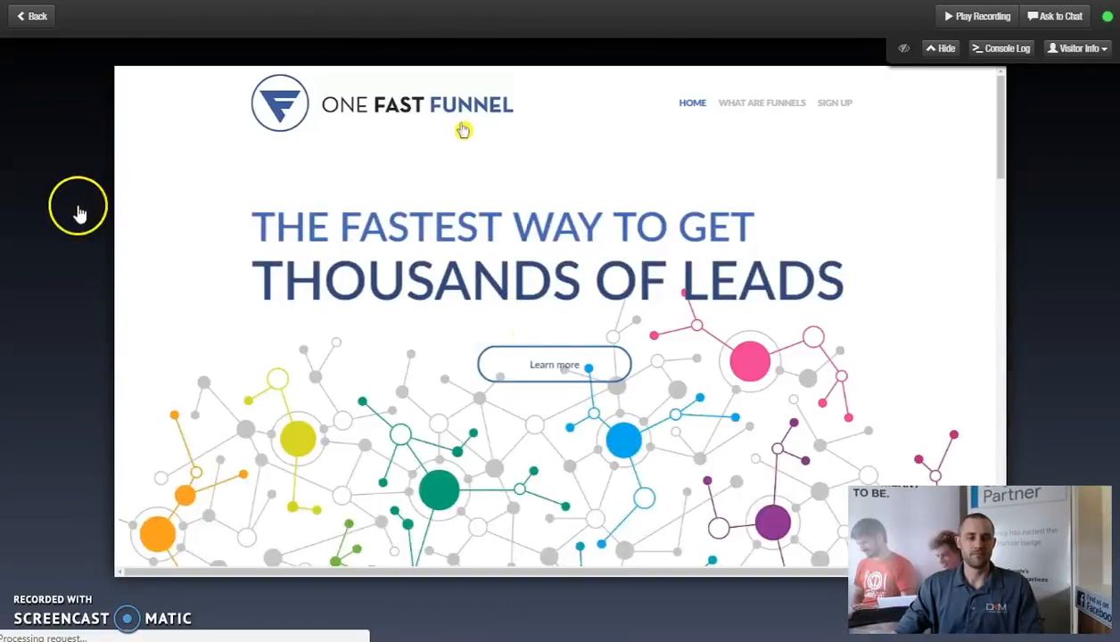
{"action": "mouse_move", "coordinate": [690, 373]}
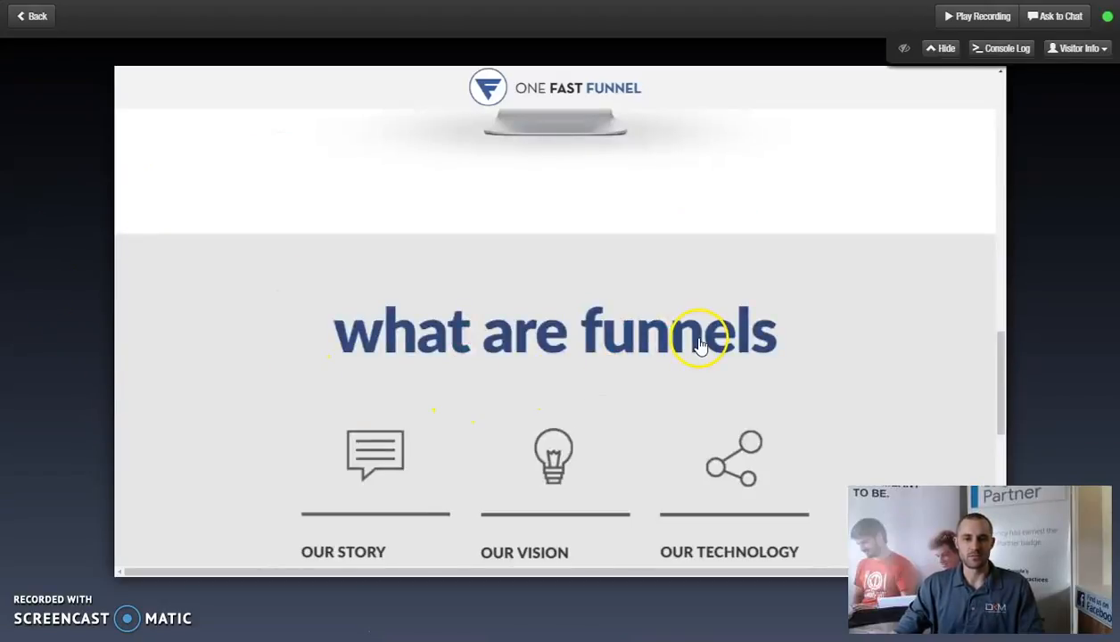
{"action": "scroll", "scroll_direction": "down", "scroll_amount": 3}
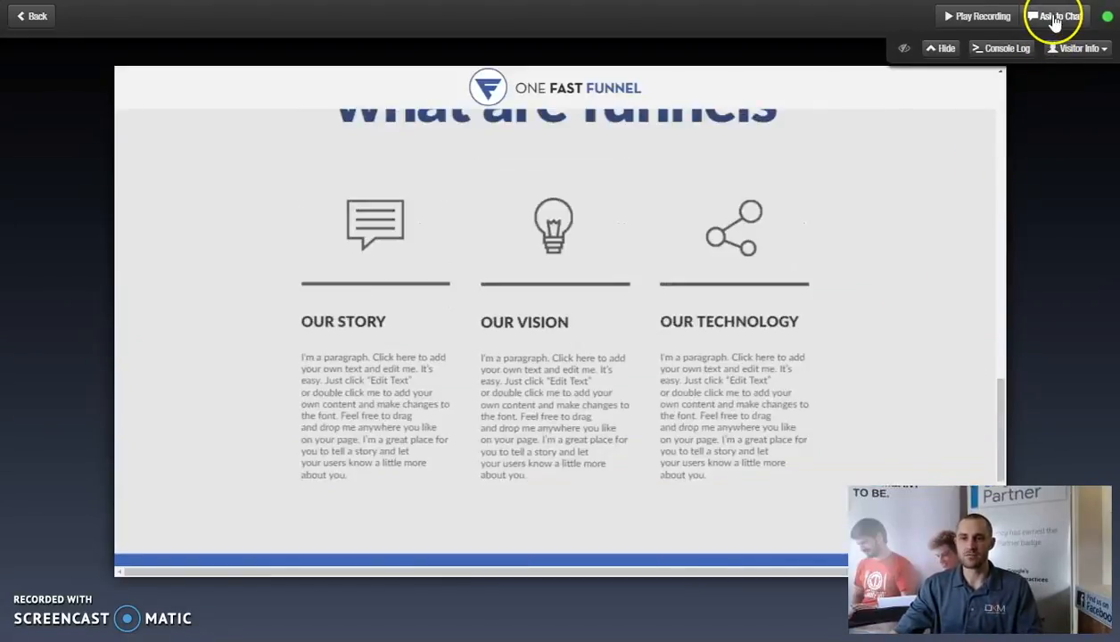
{"action": "left_click", "coordinate": [1056, 16]}
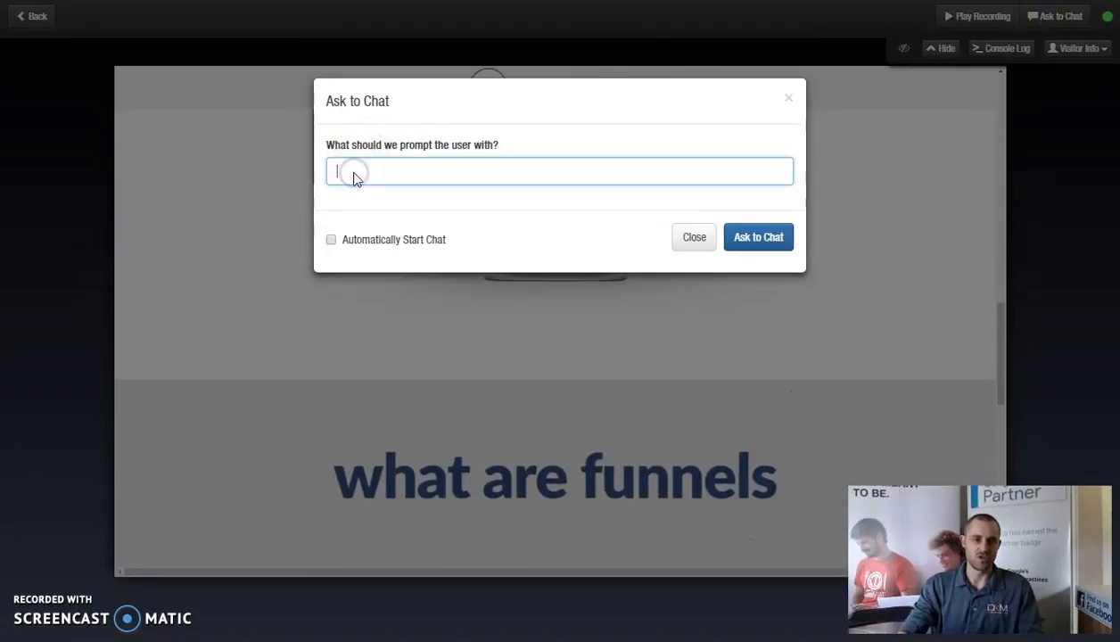
Write a greeting asking who the visitor is and what they want, set to start chat automatically.
{"action": "type", "text": "Hi"}
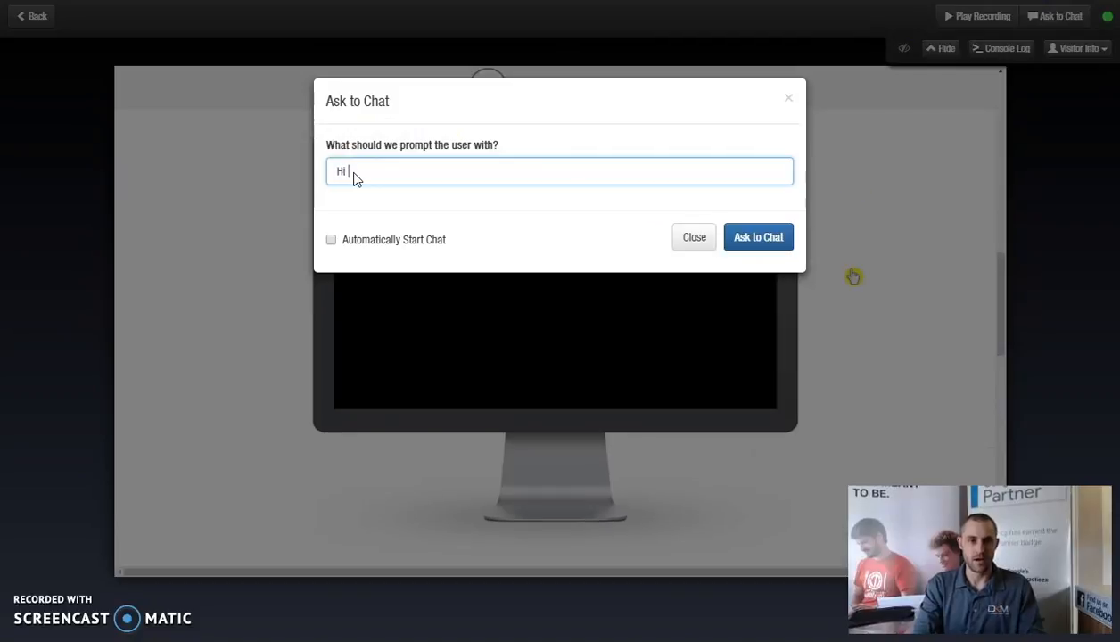
{"action": "type", "text": "my name is David May i ask who"}
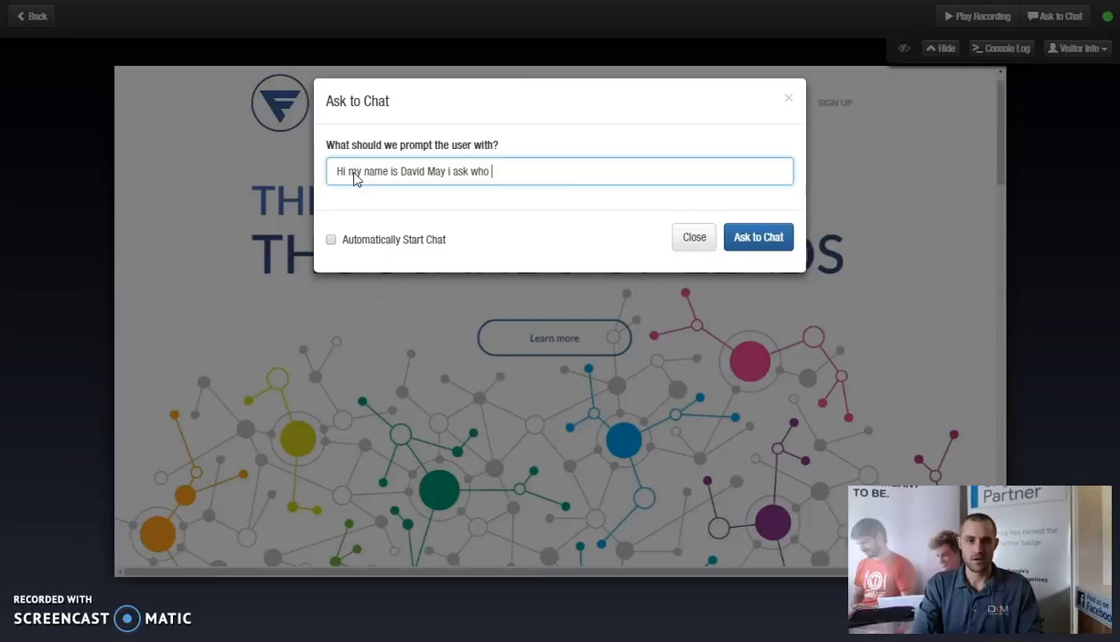
{"action": "type", "text": "I am chat"}
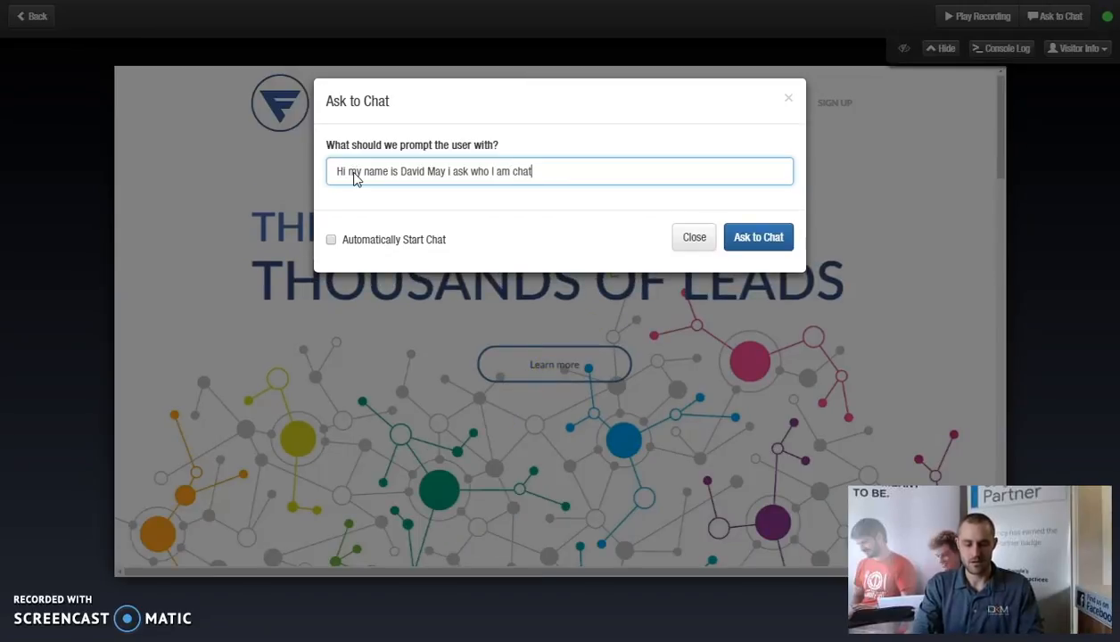
{"action": "type", "text": "ting with"}
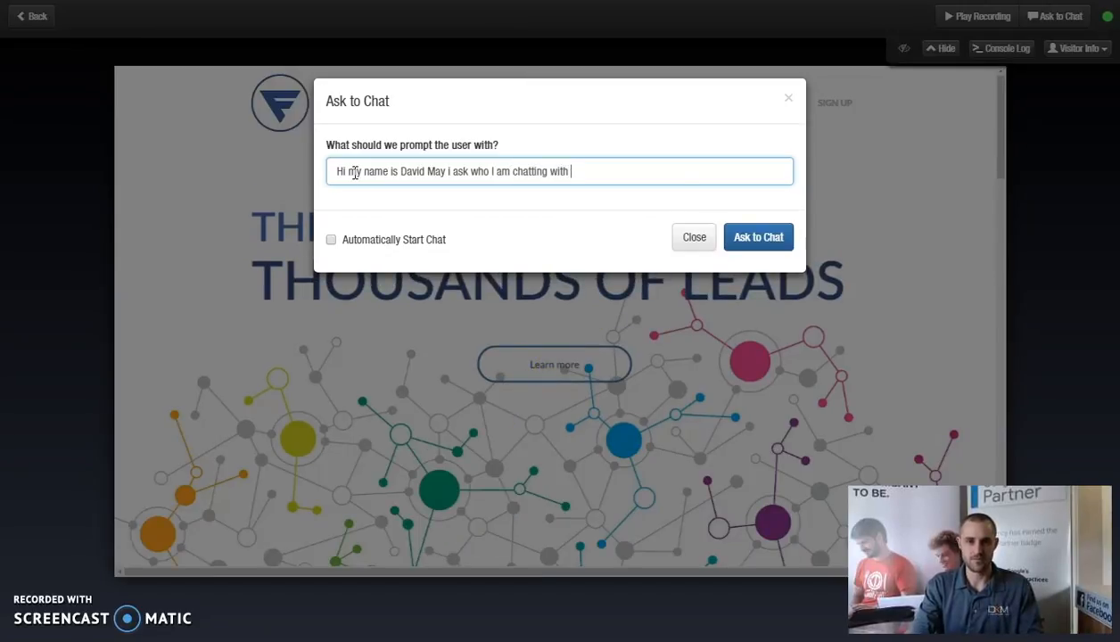
{"action": "type", "text": "and what can i help you find"}
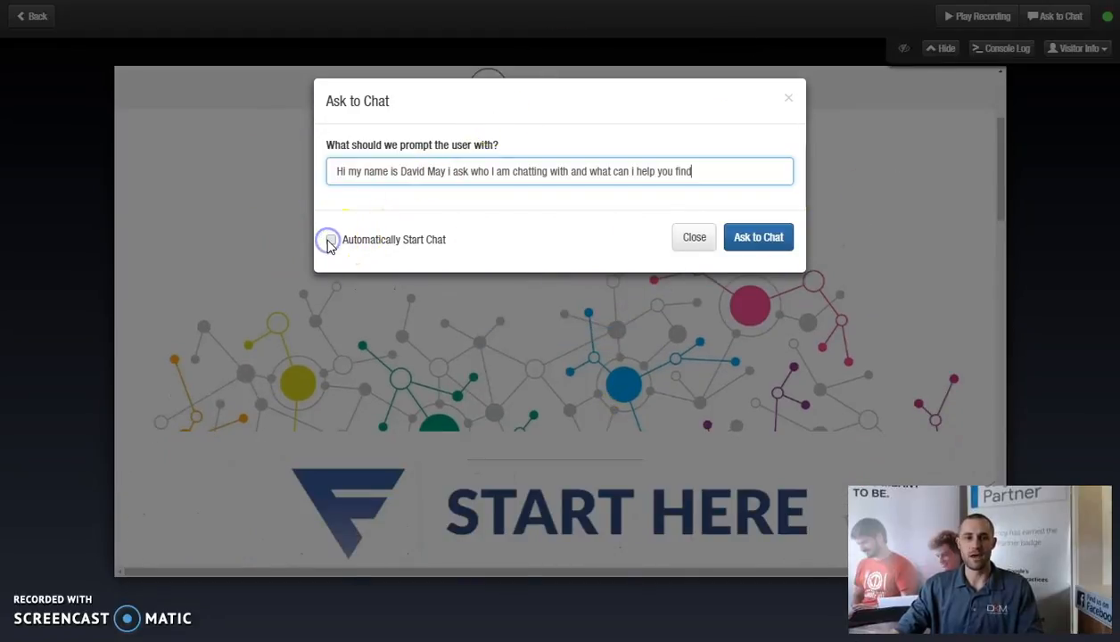
{"action": "left_click", "coordinate": [694, 236]}
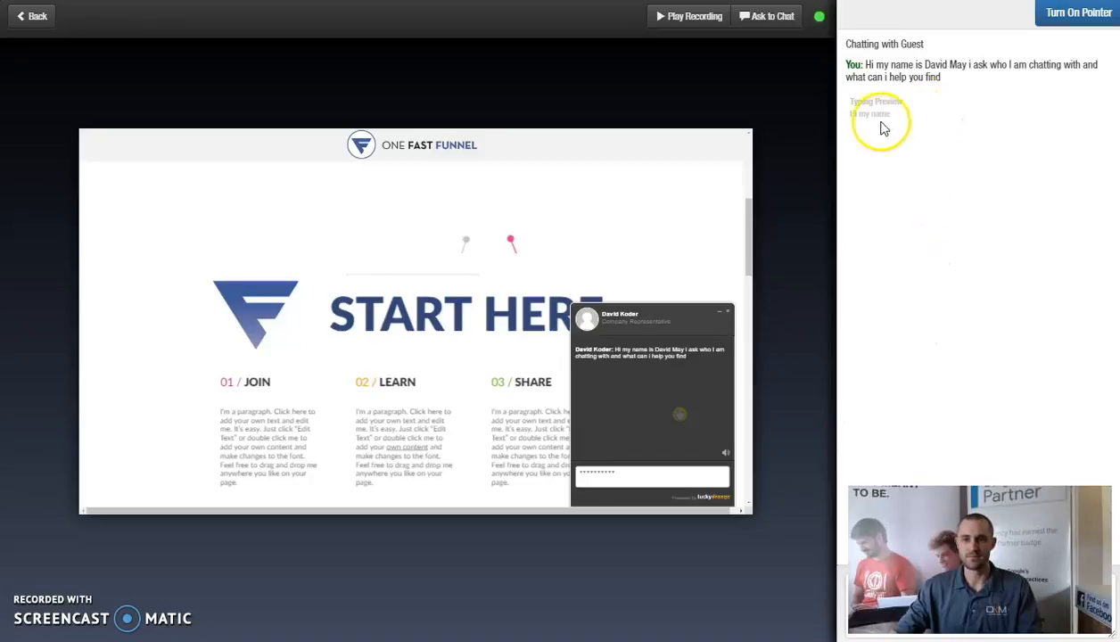
Chat with the visitor Michael and enable pointing on his screen.
{"action": "type", "text": "Micai"}
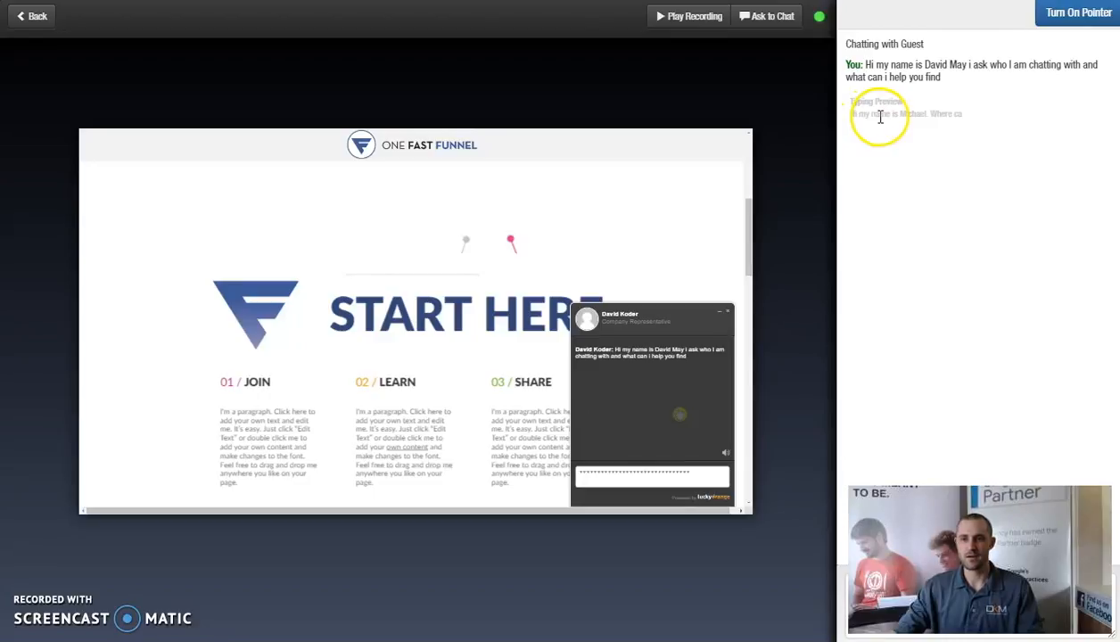
{"action": "mouse_move", "coordinate": [911, 131]}
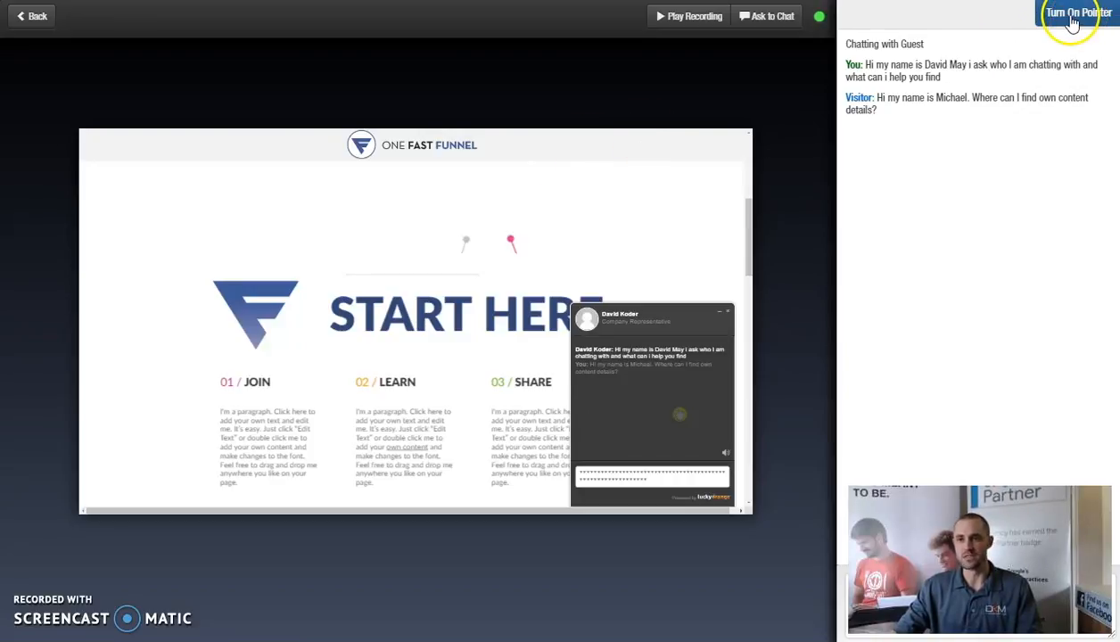
{"action": "left_click", "coordinate": [1077, 11]}
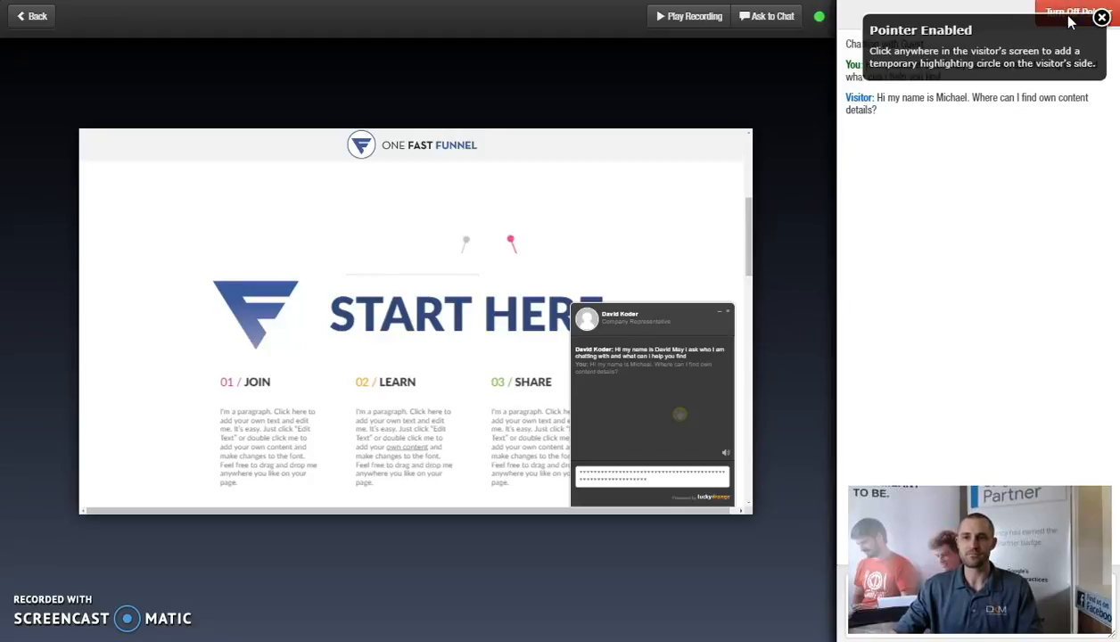
Dismiss the pointer tip and scroll the live view down to the content sections.
{"action": "left_click", "coordinate": [471, 307]}
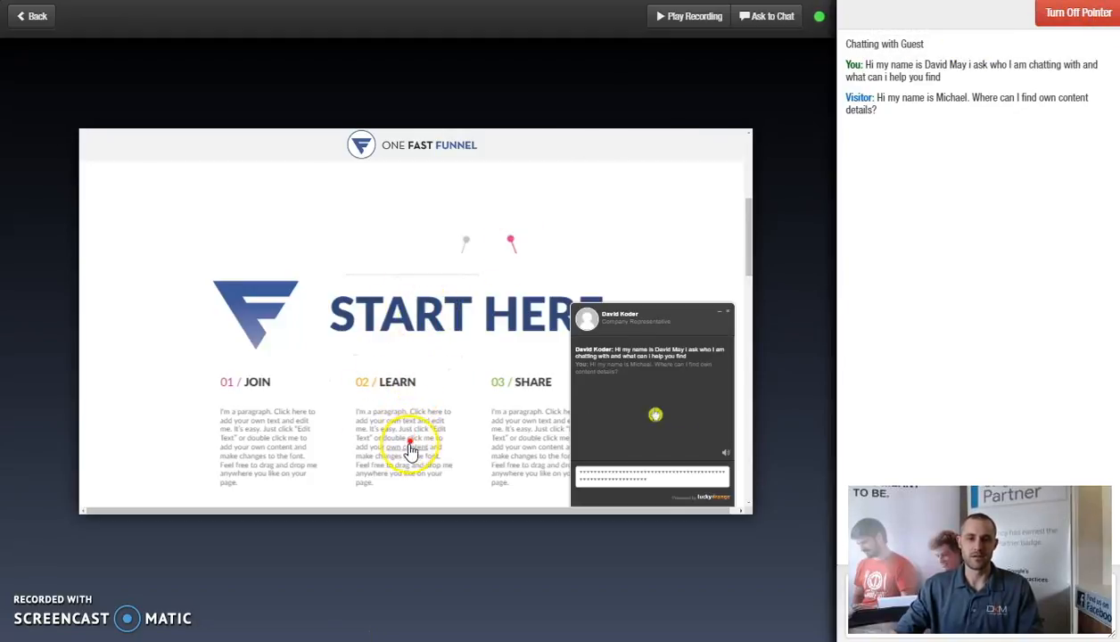
{"action": "scroll", "scroll_direction": "down", "scroll_amount": 3}
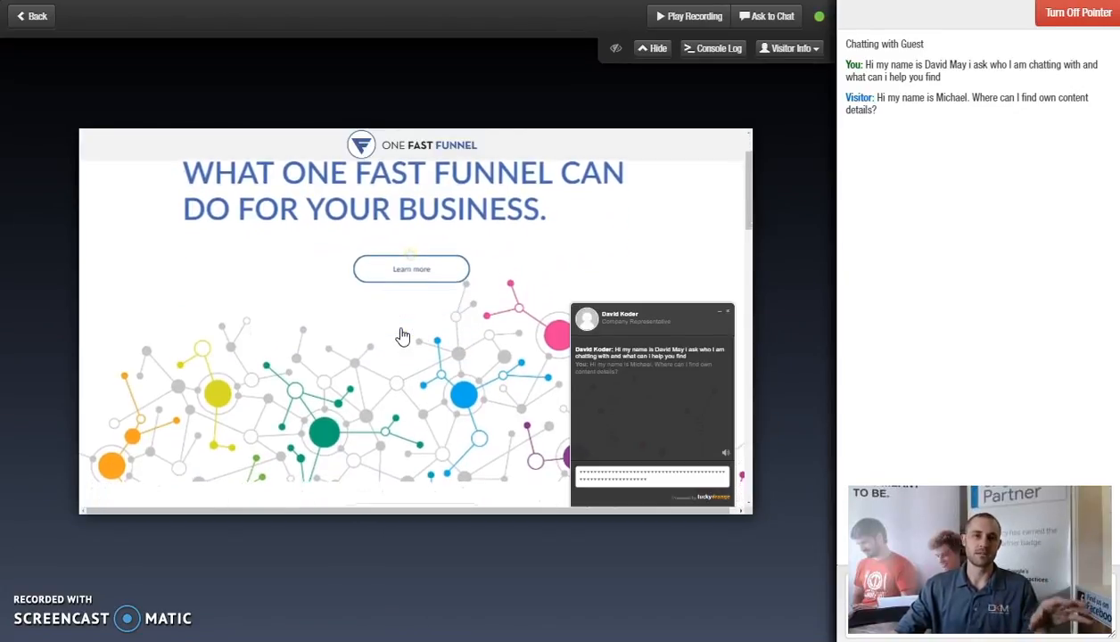
{"action": "scroll", "scroll_direction": "down", "scroll_amount": 3}
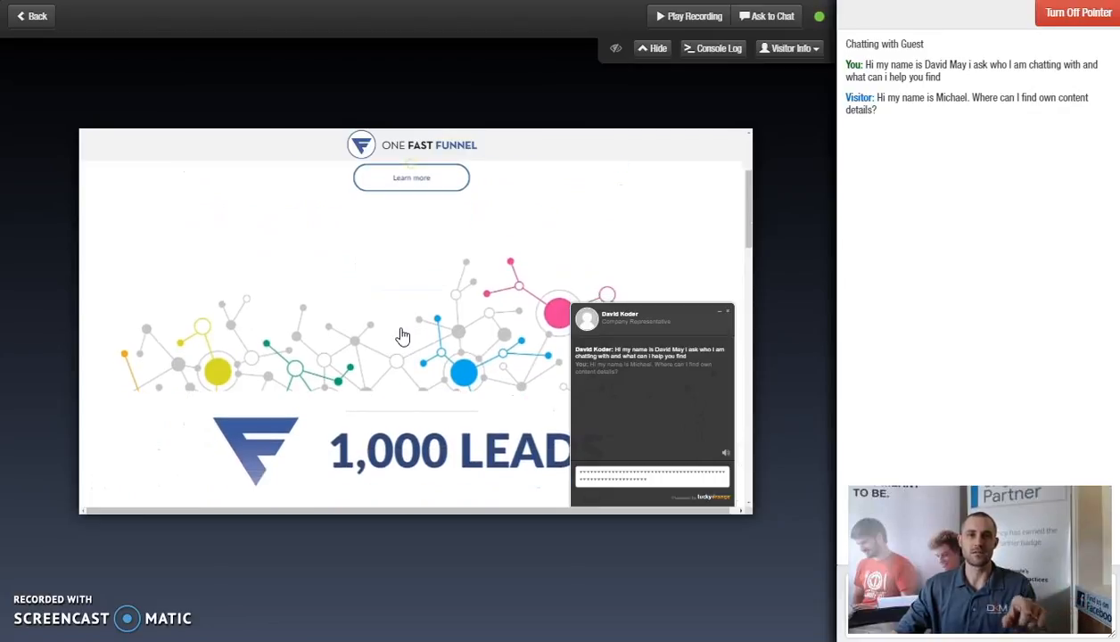
{"action": "scroll", "scroll_direction": "down", "scroll_amount": 3}
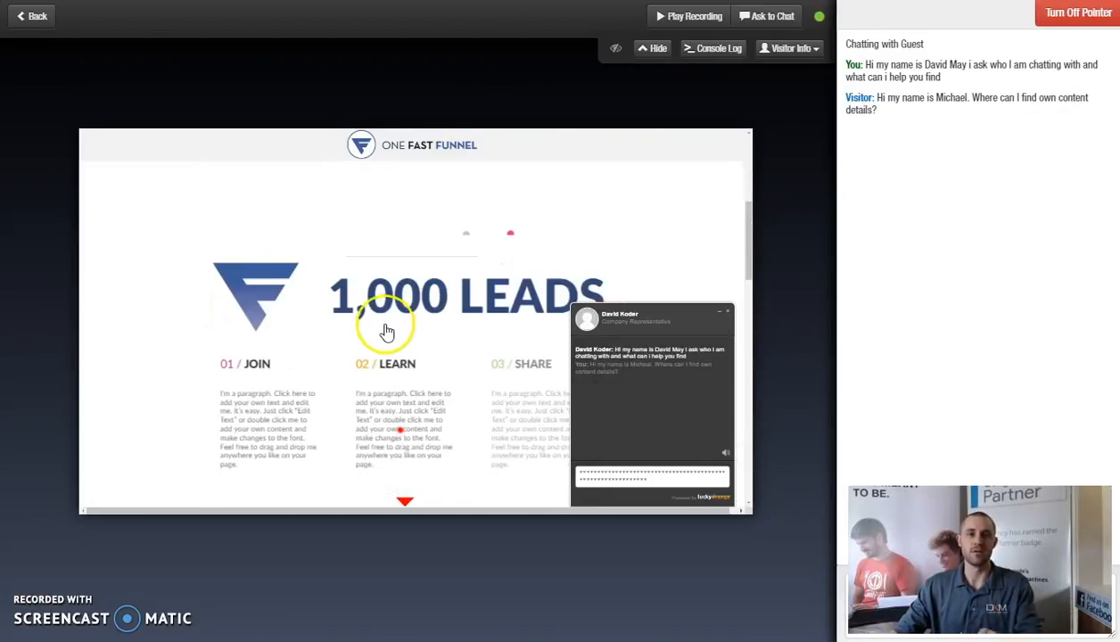
{"action": "scroll", "scroll_direction": "down", "scroll_amount": 3}
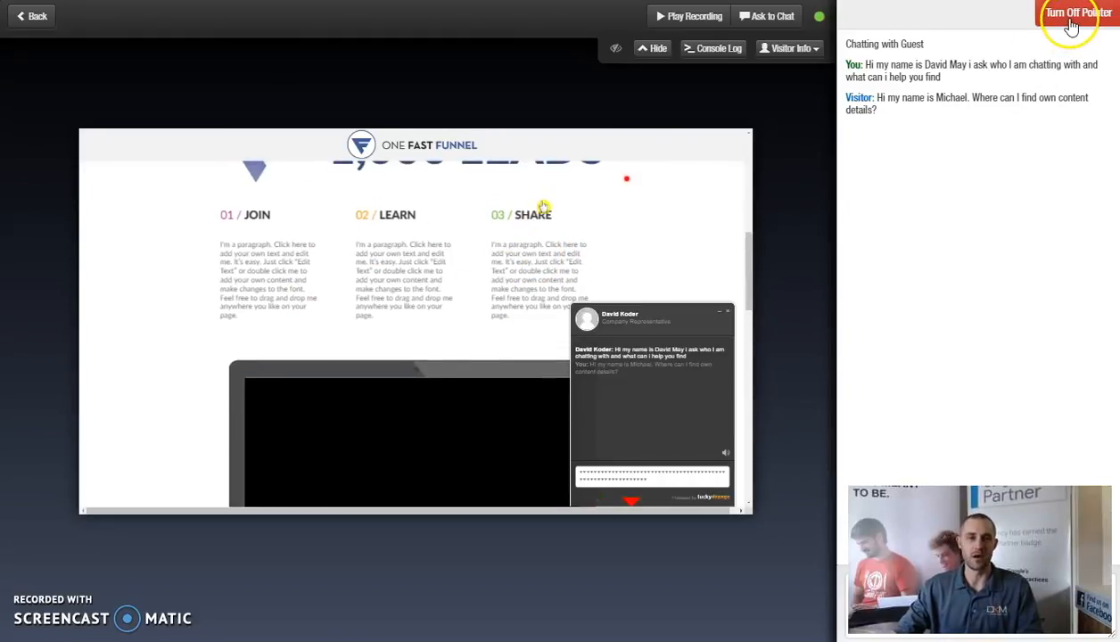
{"action": "mouse_move", "coordinate": [551, 182]}
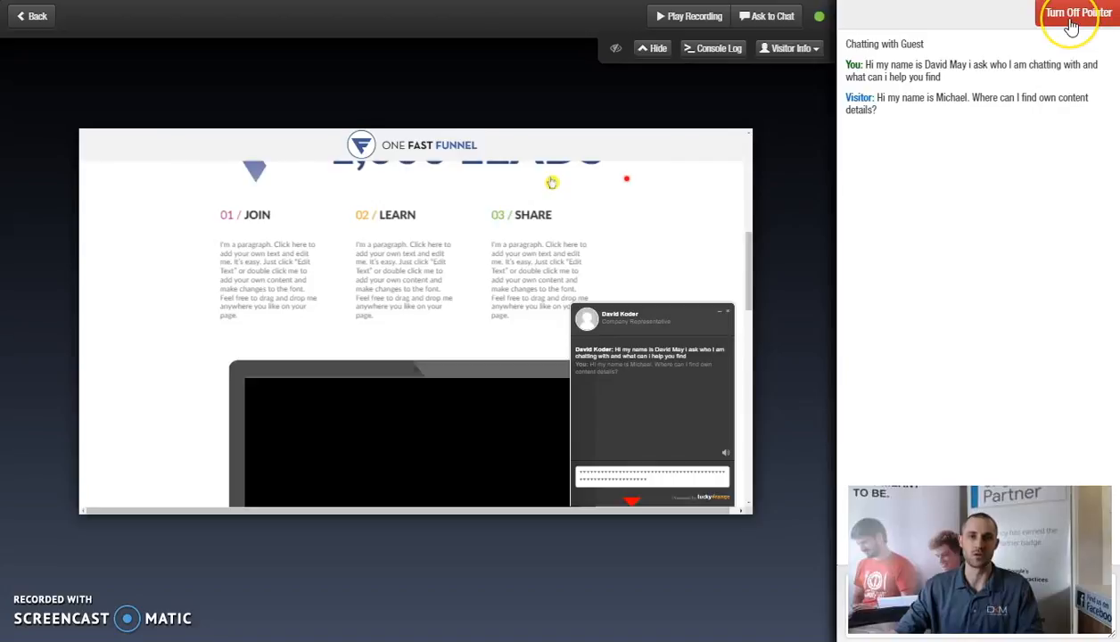
{"action": "mouse_move", "coordinate": [449, 282]}
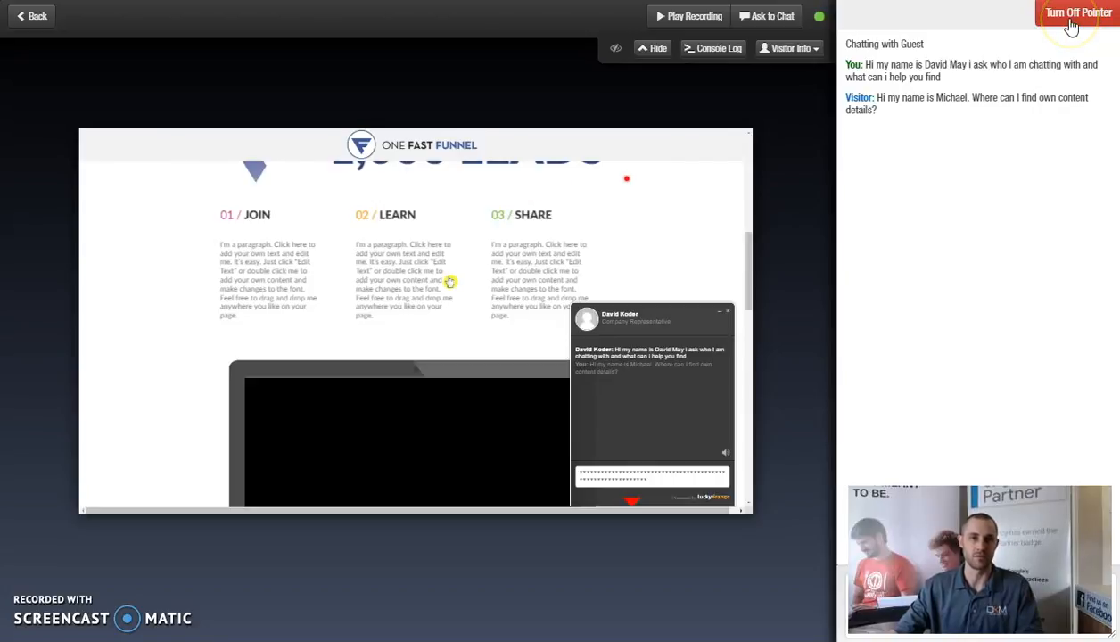
{"action": "mouse_move", "coordinate": [497, 381]}
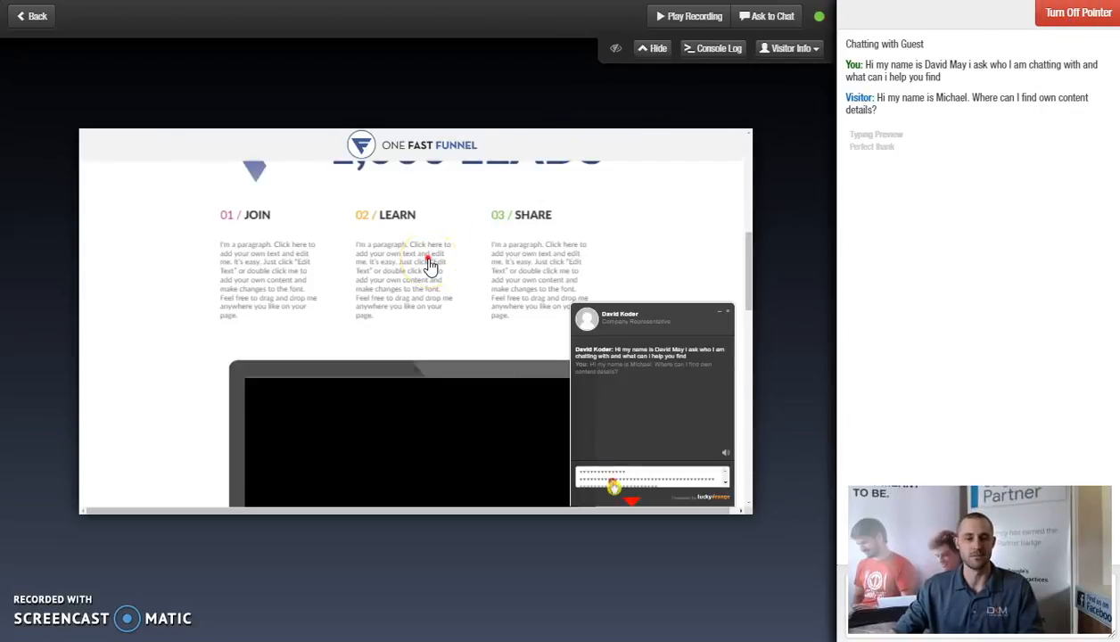
Point out the content paragraphs to the visitor, then turn off the pointer.
{"action": "left_click", "coordinate": [421, 264]}
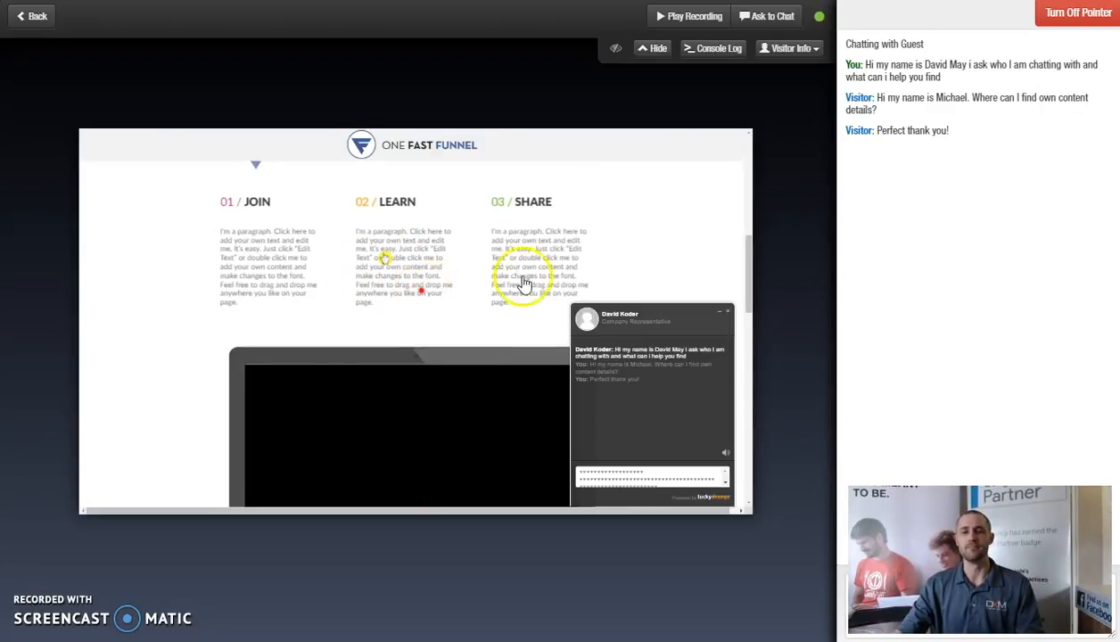
{"action": "left_click", "coordinate": [1077, 12]}
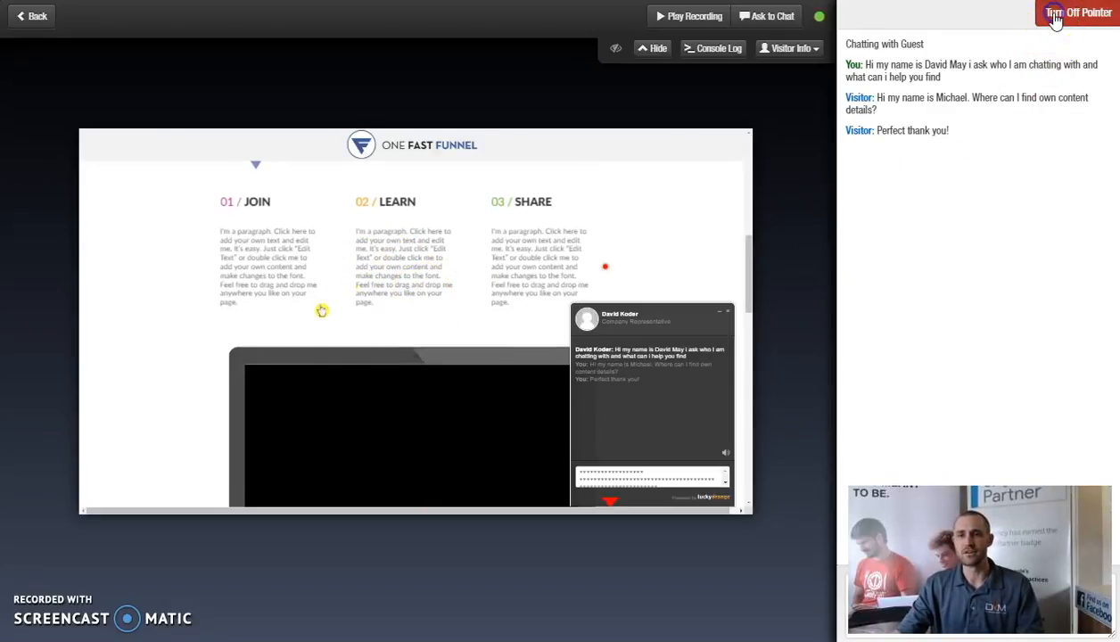
{"action": "left_click", "coordinate": [1077, 12]}
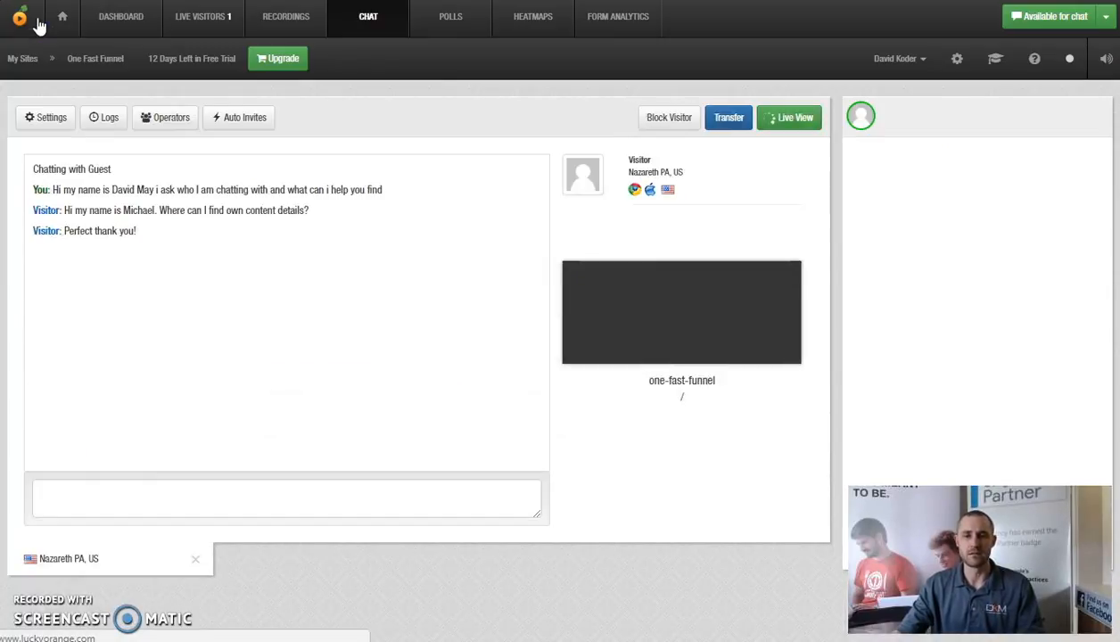
End the live view after Michael closes the chat, keeping the transcript visible.
{"action": "left_click", "coordinate": [788, 118]}
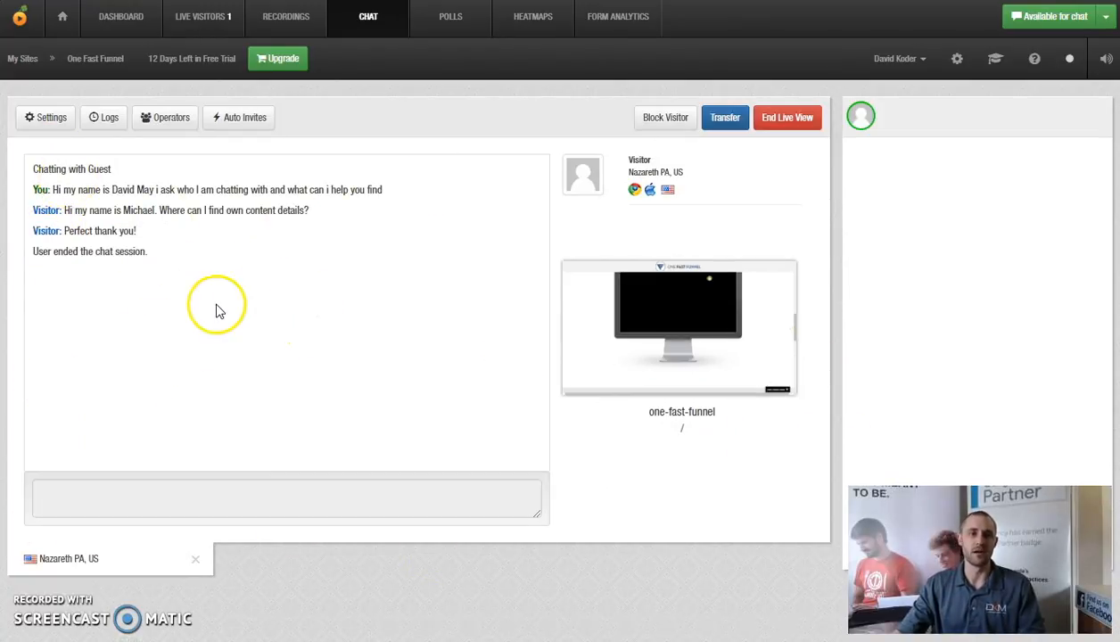
{"action": "mouse_move", "coordinate": [39, 246]}
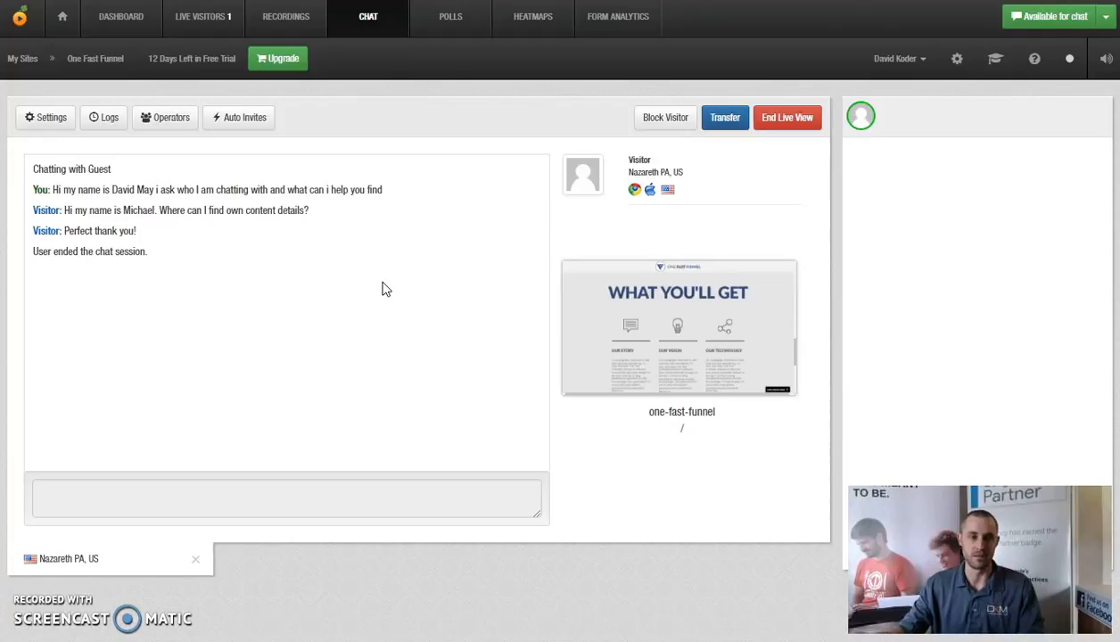
{"action": "mouse_move", "coordinate": [399, 239]}
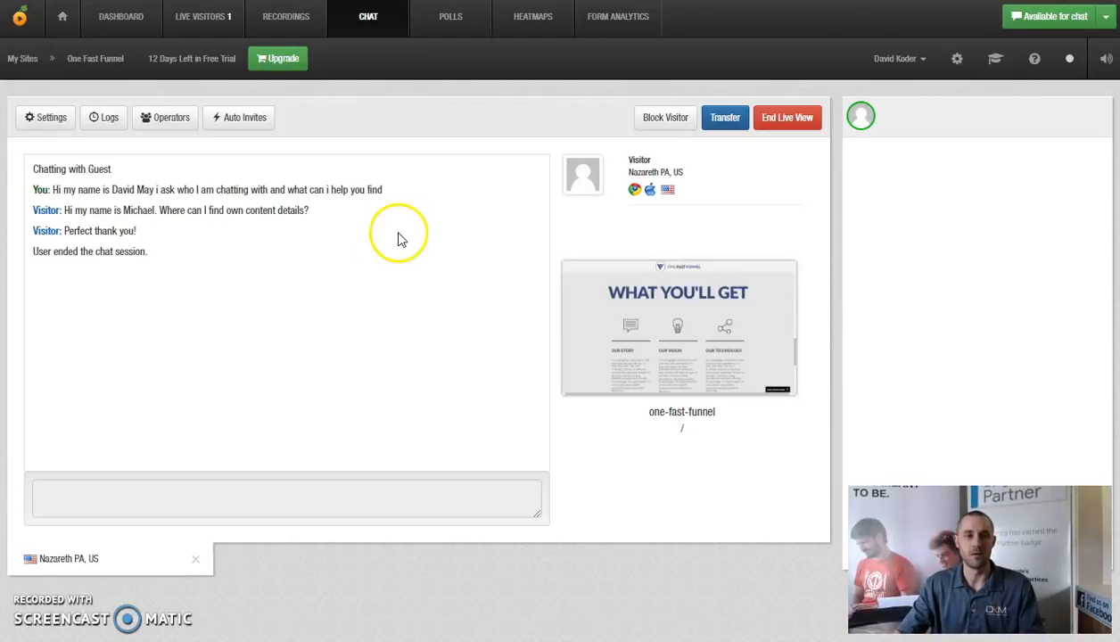
{"action": "mouse_move", "coordinate": [121, 146]}
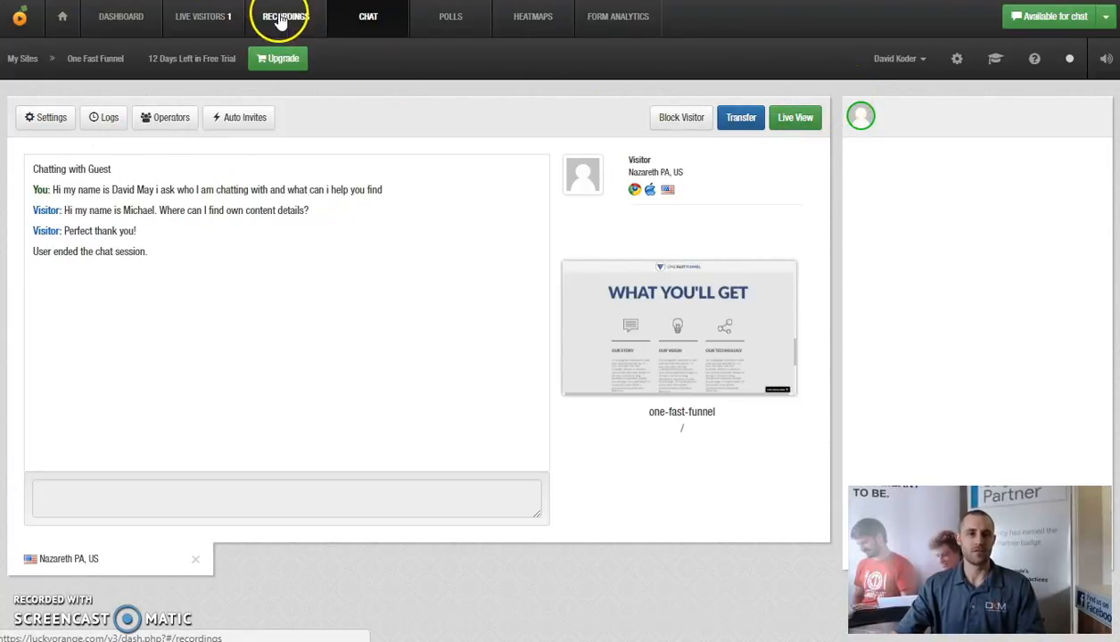
Show the recordings list of 16 sessions, mostly from Nazareth, Pennsylvania.
{"action": "left_click", "coordinate": [285, 16]}
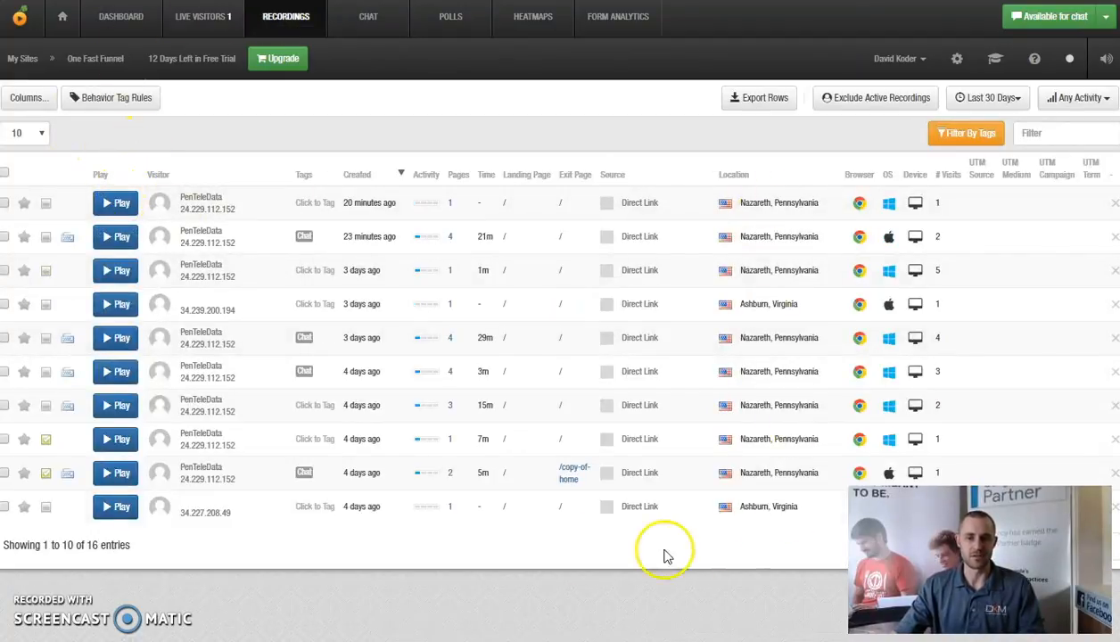
{"action": "mouse_move", "coordinate": [185, 207]}
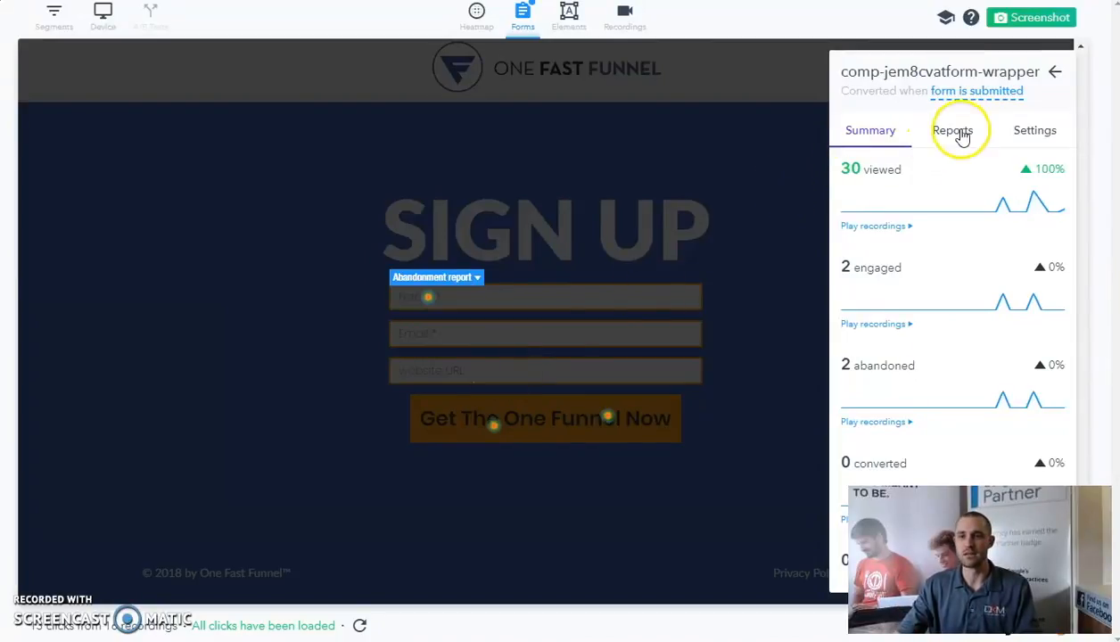
Show the sign-up form's abandonment report with the report-type list expanded.
{"action": "left_click", "coordinate": [952, 130]}
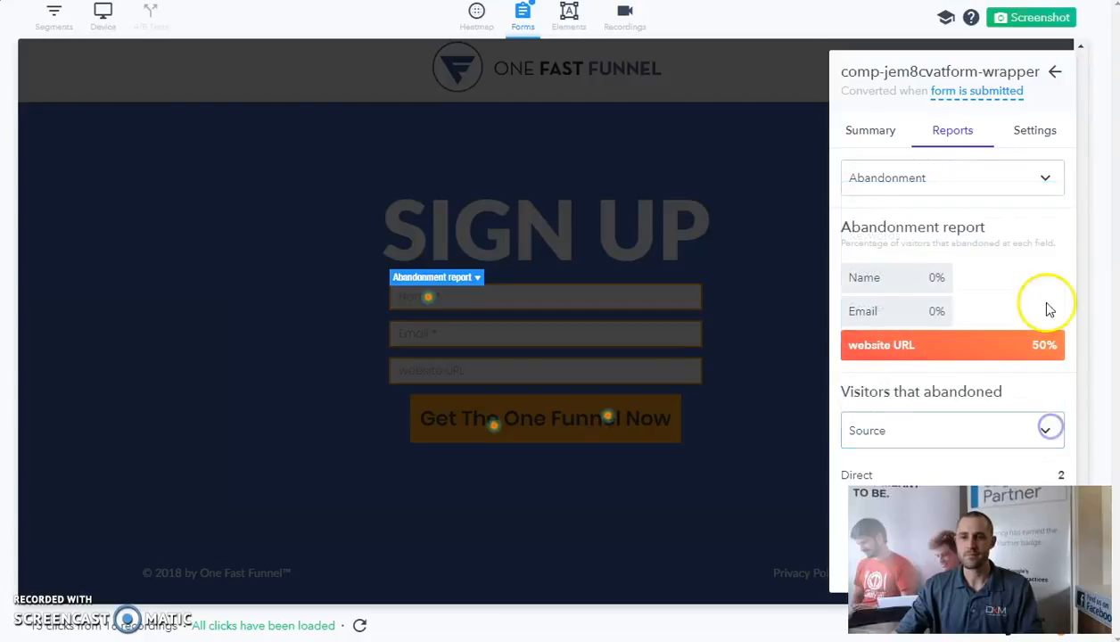
{"action": "left_click", "coordinate": [952, 178]}
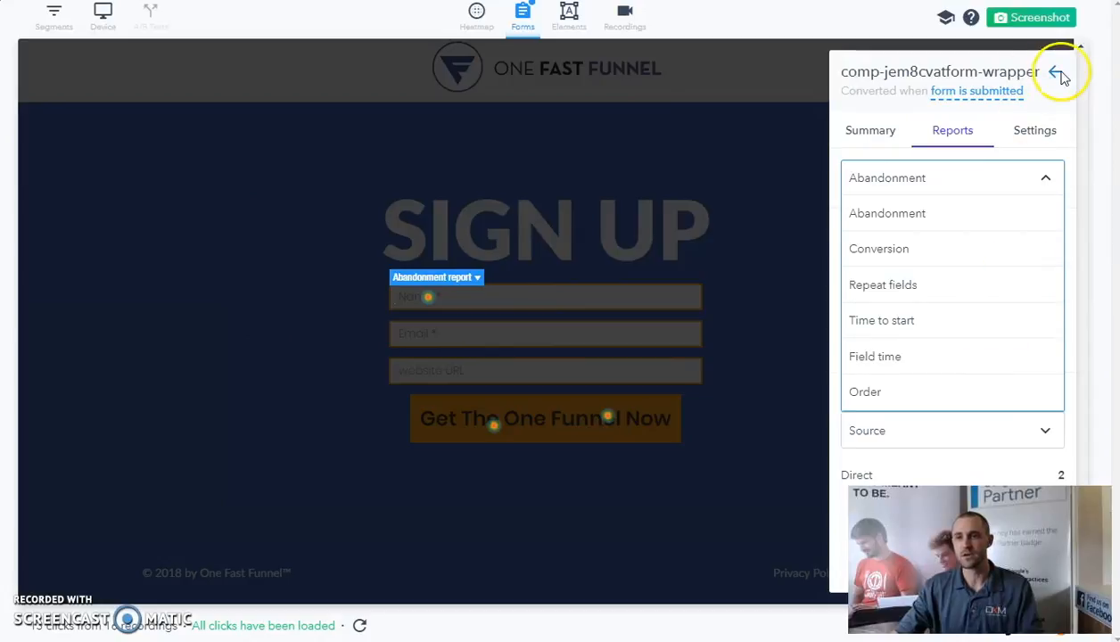
{"action": "mouse_move", "coordinate": [585, 194]}
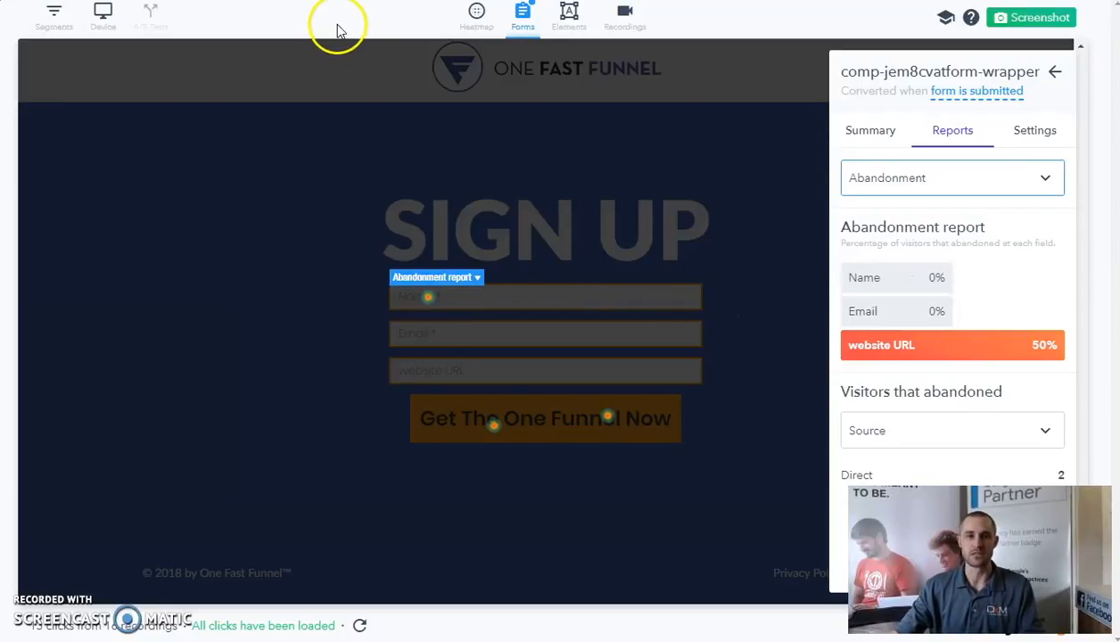
{"action": "mouse_move", "coordinate": [599, 93]}
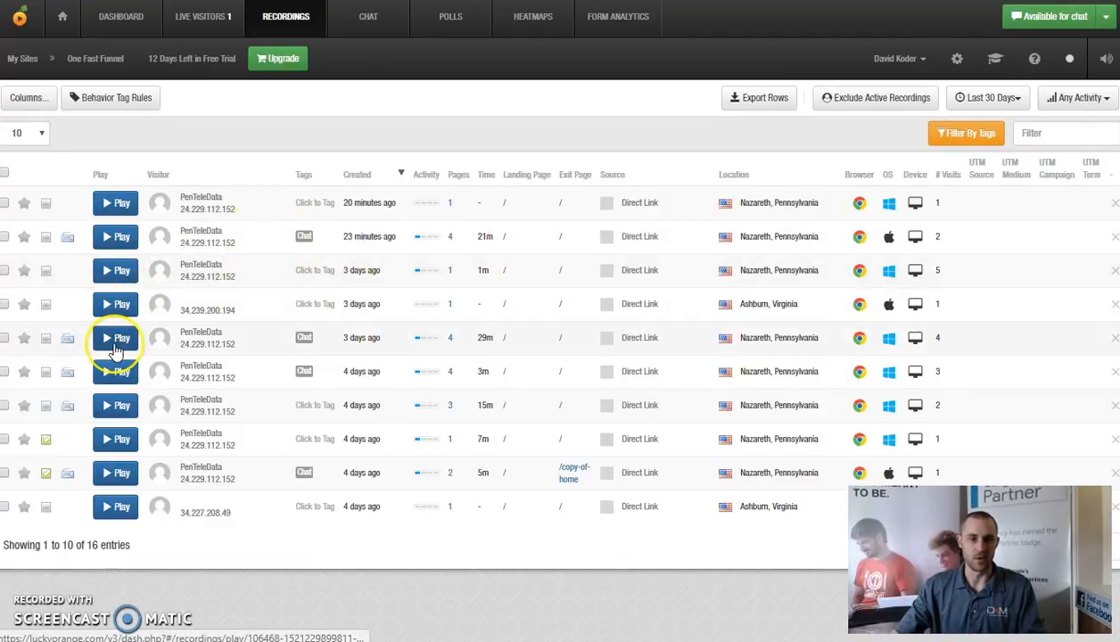
{"action": "mouse_move", "coordinate": [383, 374]}
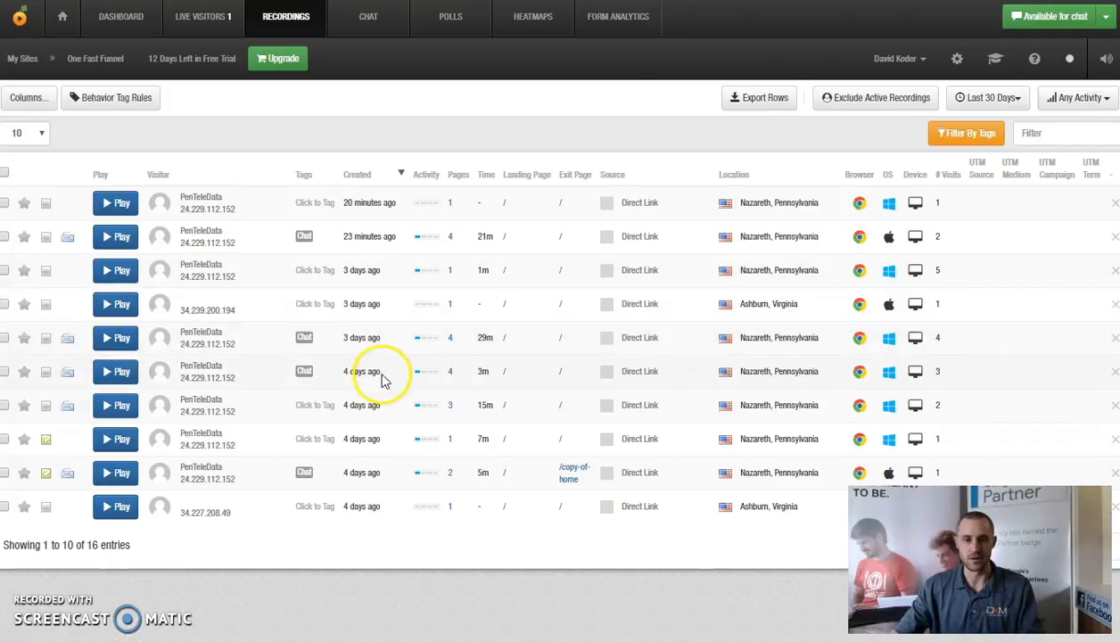
{"action": "left_click", "coordinate": [115, 371]}
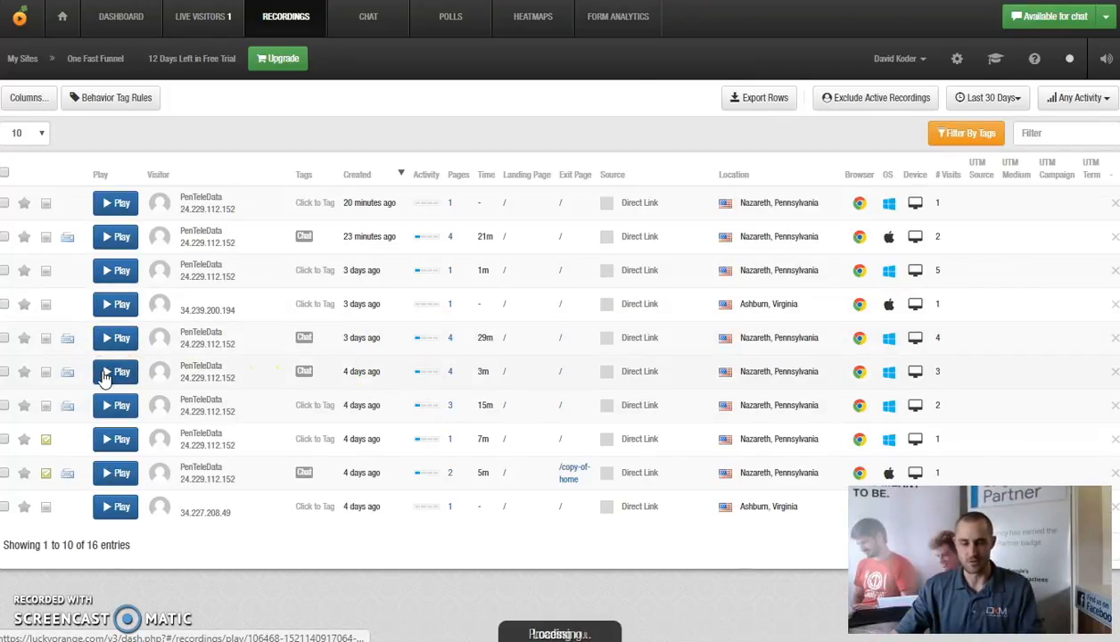
{"action": "left_click", "coordinate": [114, 373]}
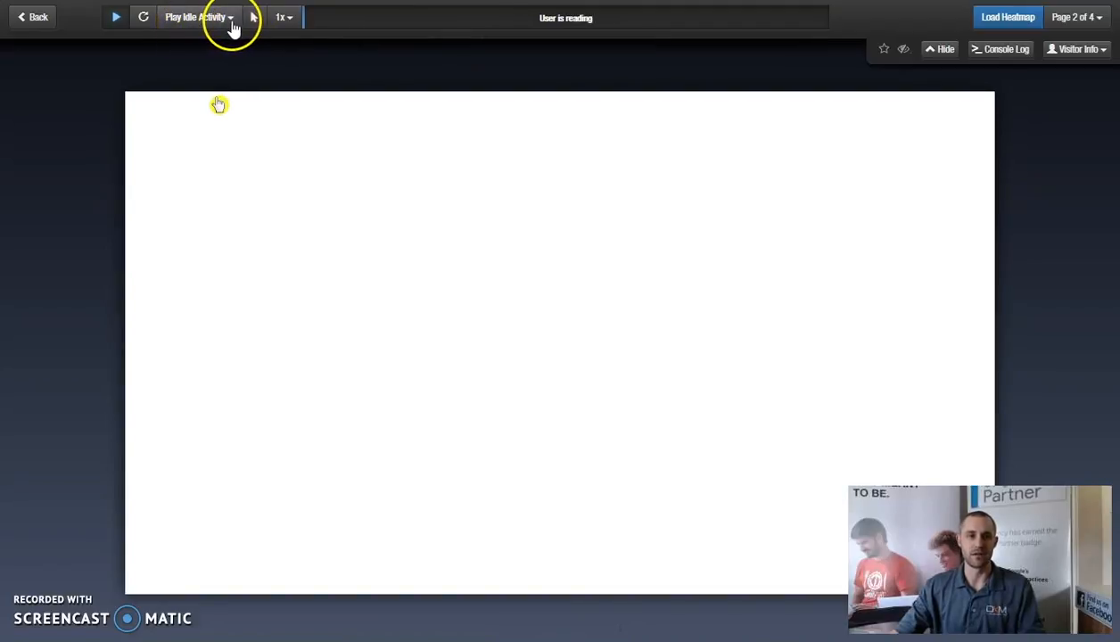
{"action": "left_click", "coordinate": [196, 17]}
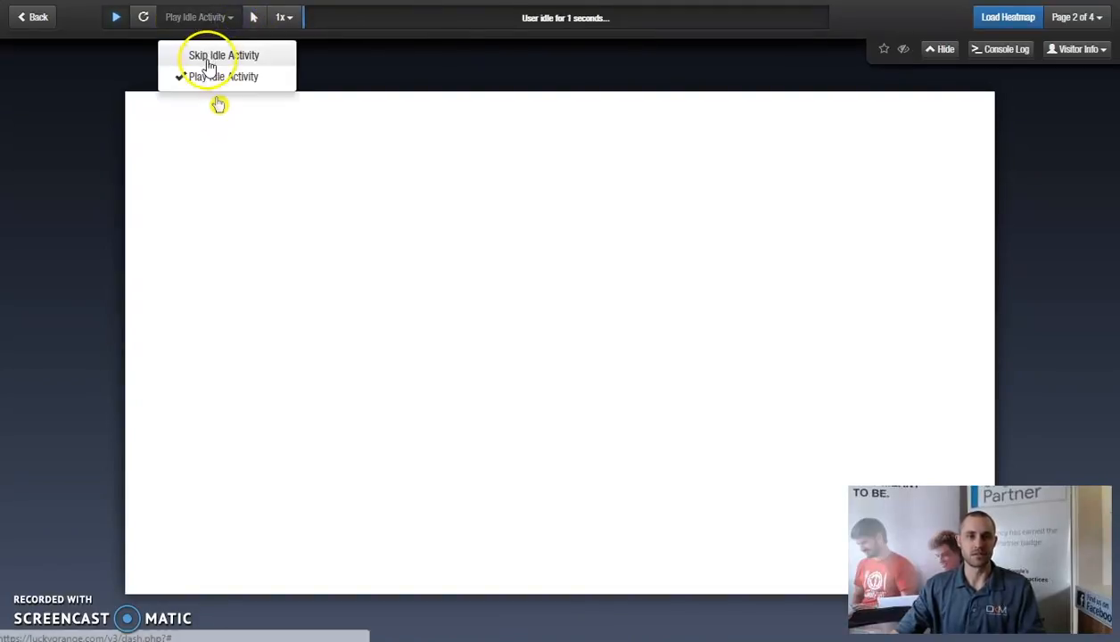
{"action": "left_click", "coordinate": [281, 18]}
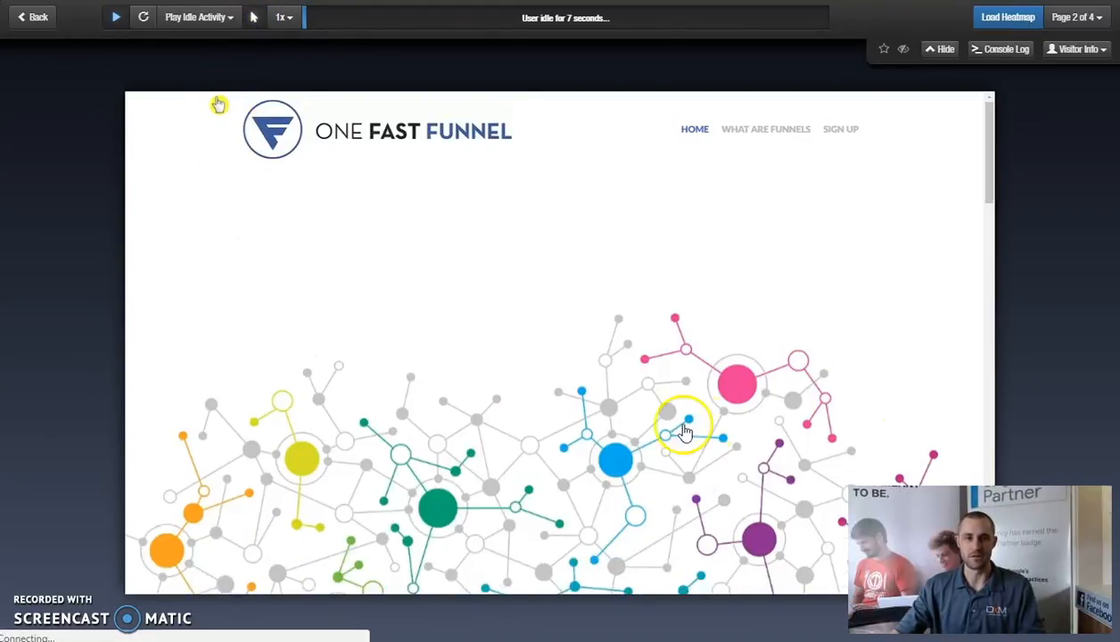
{"action": "left_click", "coordinate": [198, 18]}
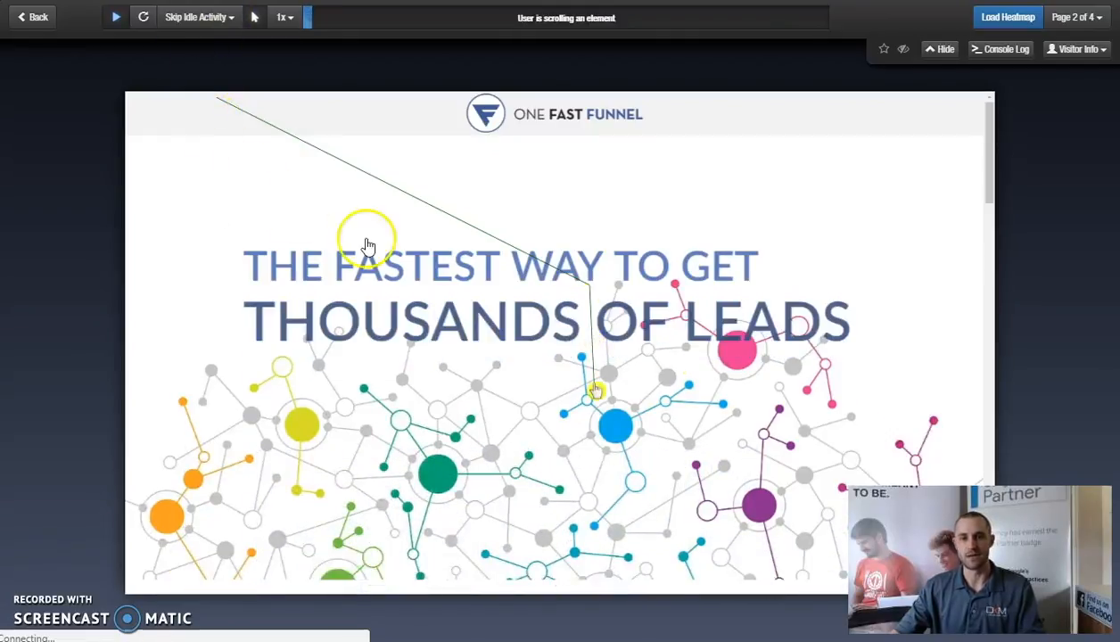
{"action": "scroll", "scroll_direction": "down", "scroll_amount": 3}
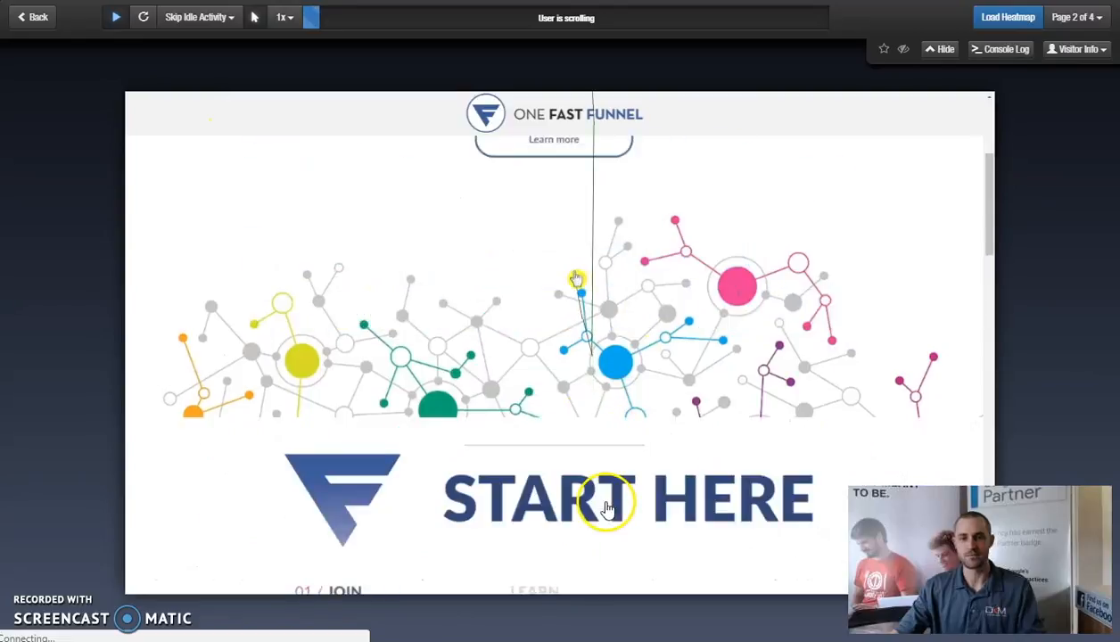
{"action": "scroll", "scroll_direction": "down", "scroll_amount": 3}
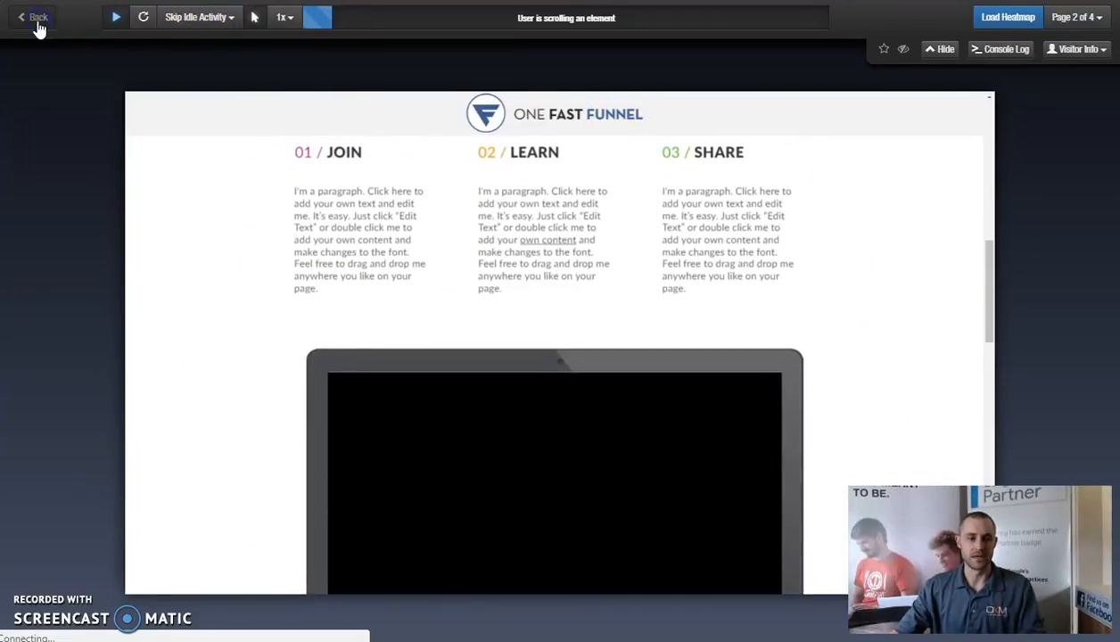
{"action": "left_click", "coordinate": [32, 18]}
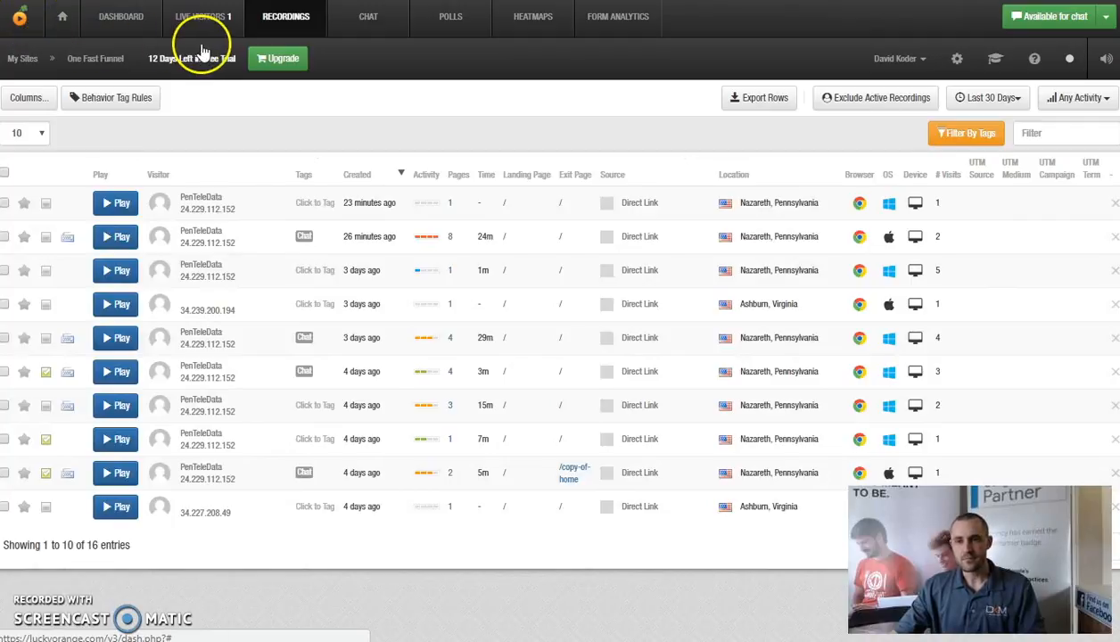
Load the onefastfunnel.com home page heatmap from Recently Viewed, past the welcome tour.
{"action": "left_click", "coordinate": [531, 16]}
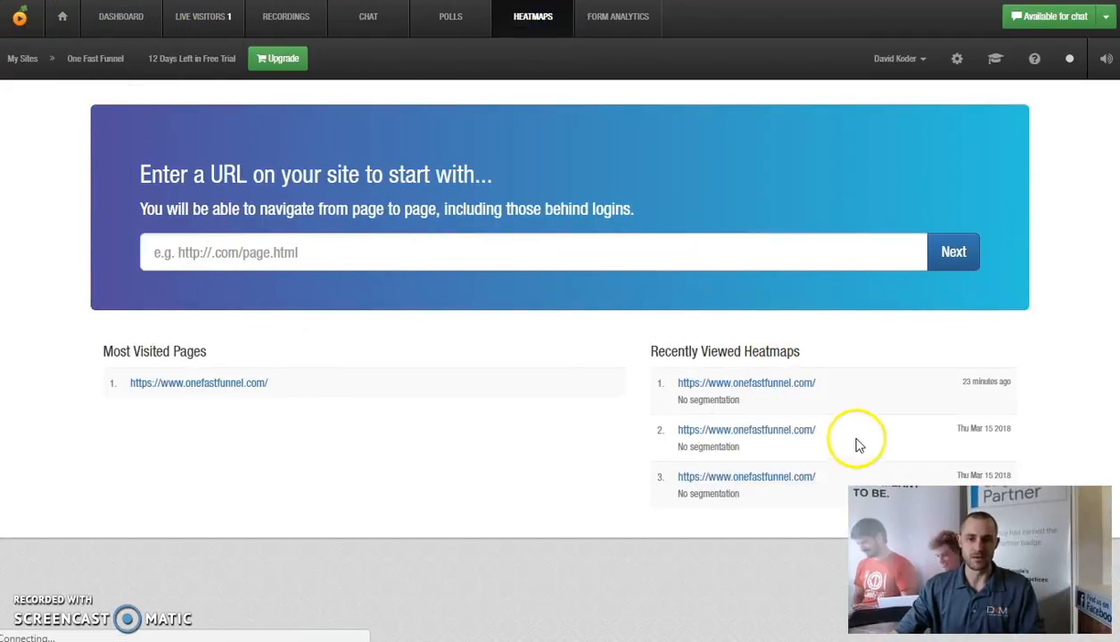
{"action": "mouse_move", "coordinate": [745, 428]}
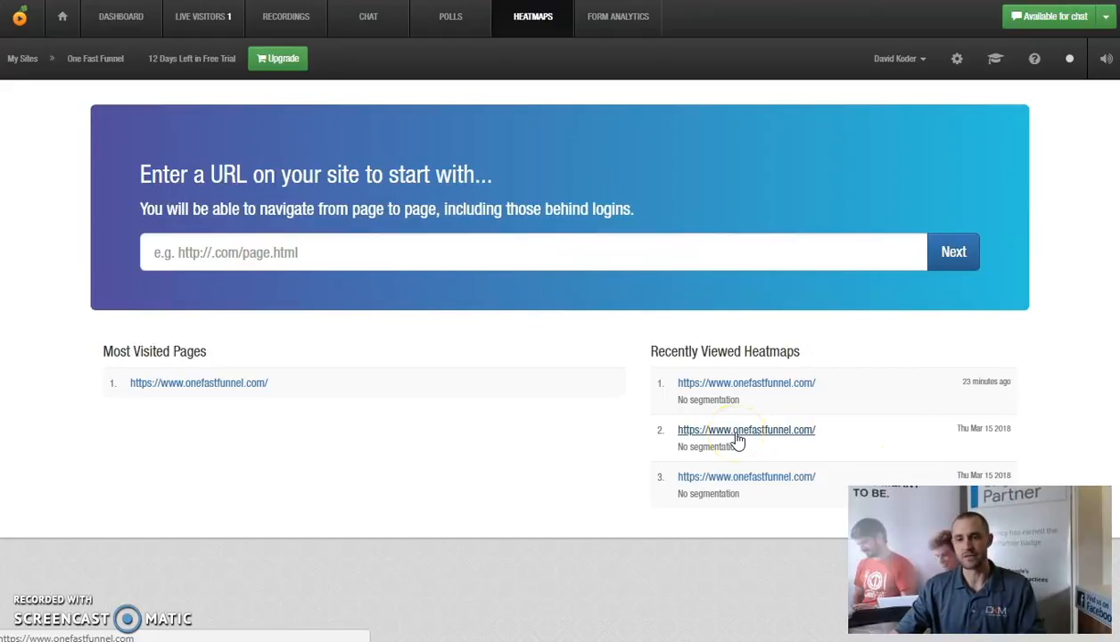
{"action": "mouse_move", "coordinate": [731, 385]}
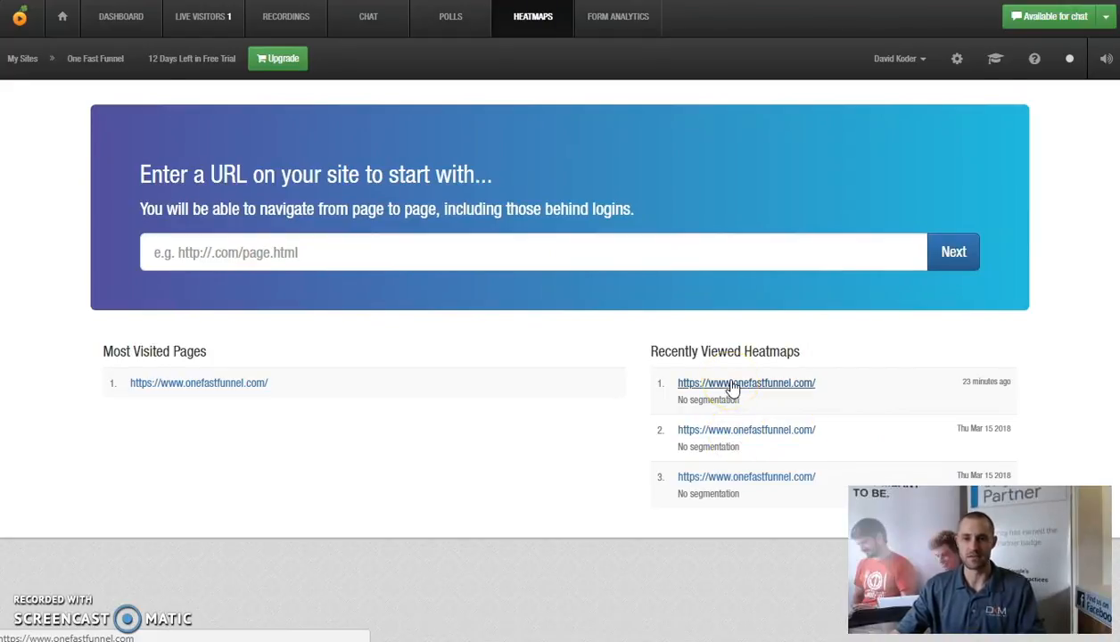
{"action": "left_click", "coordinate": [745, 382]}
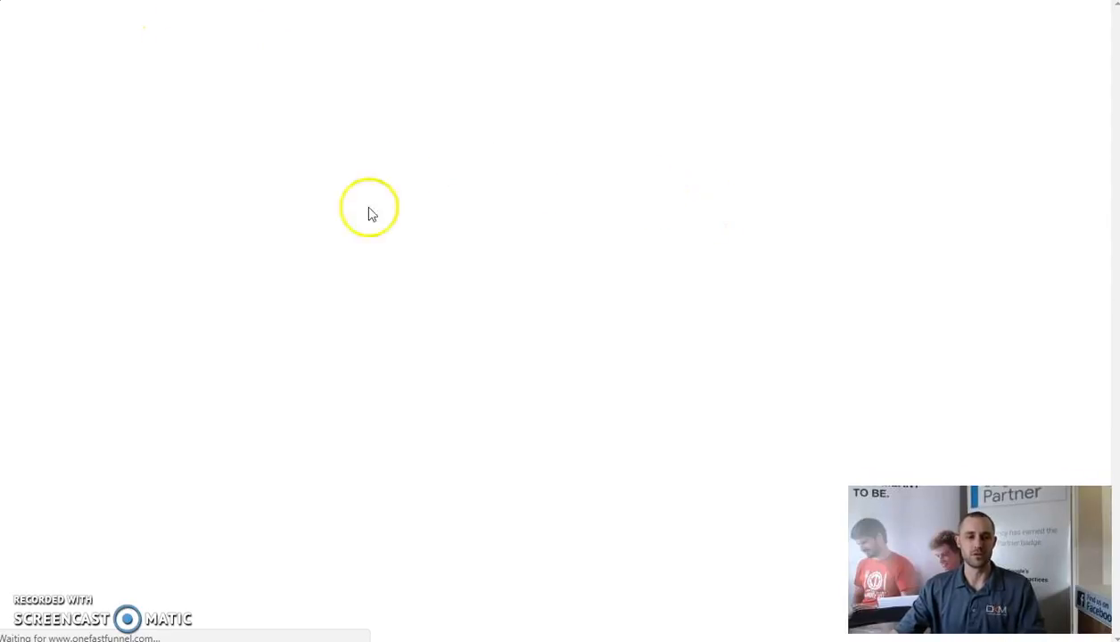
{"action": "mouse_move", "coordinate": [571, 171]}
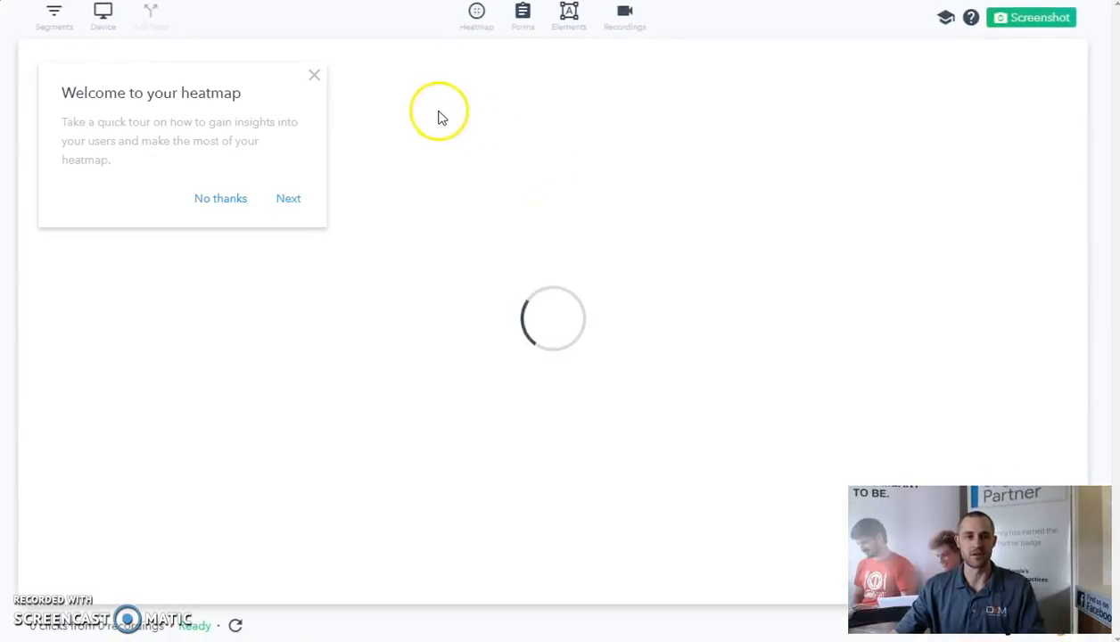
{"action": "mouse_move", "coordinate": [303, 75]}
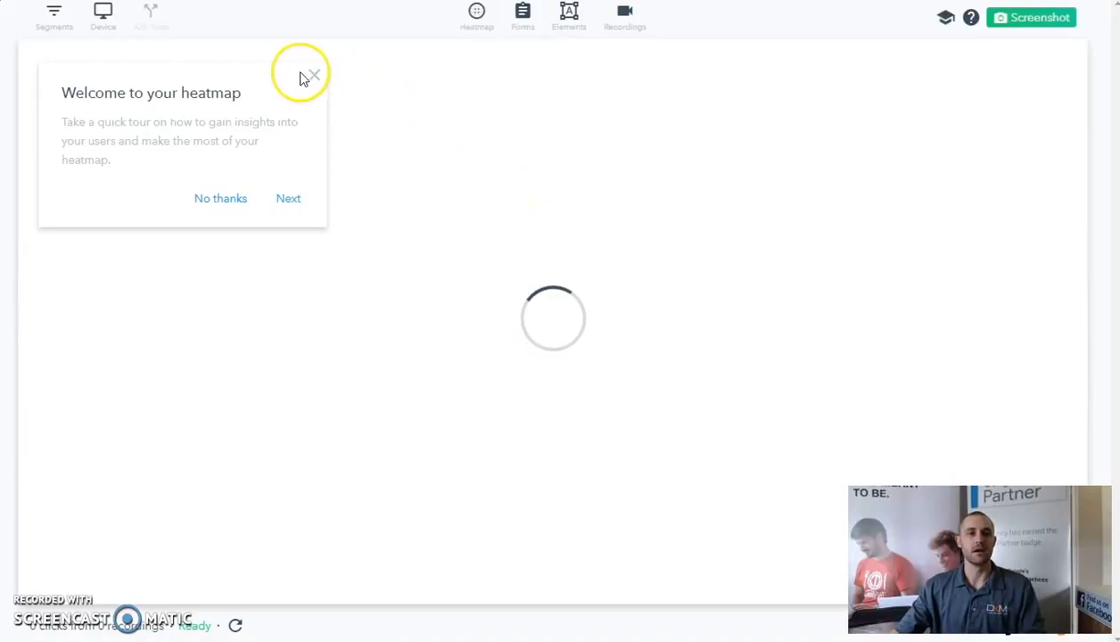
{"action": "left_click", "coordinate": [314, 75]}
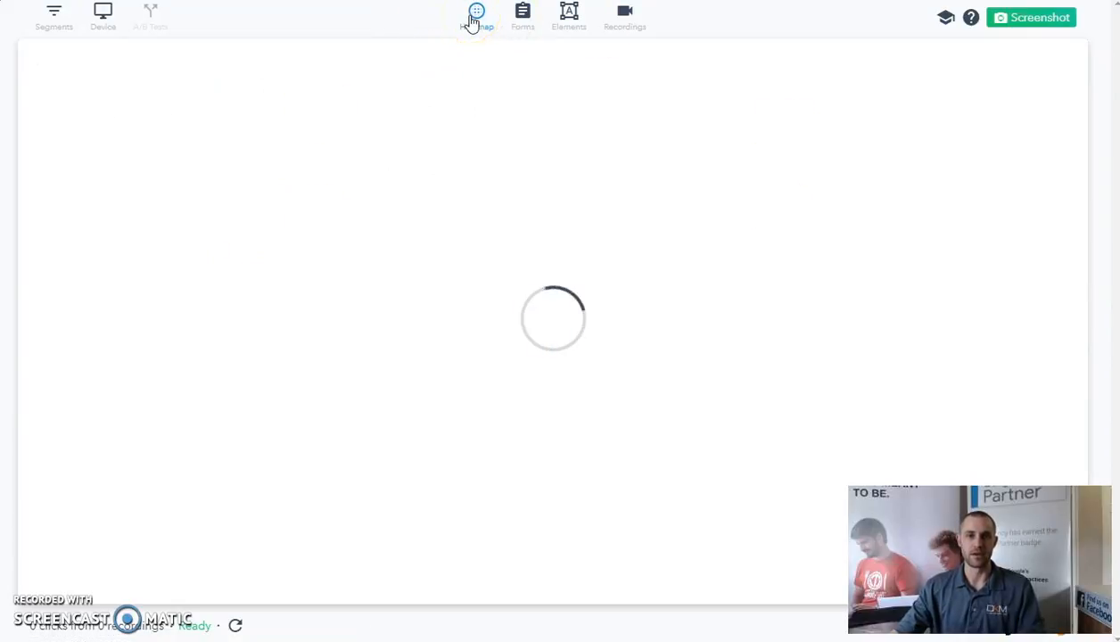
{"action": "left_click", "coordinate": [568, 16]}
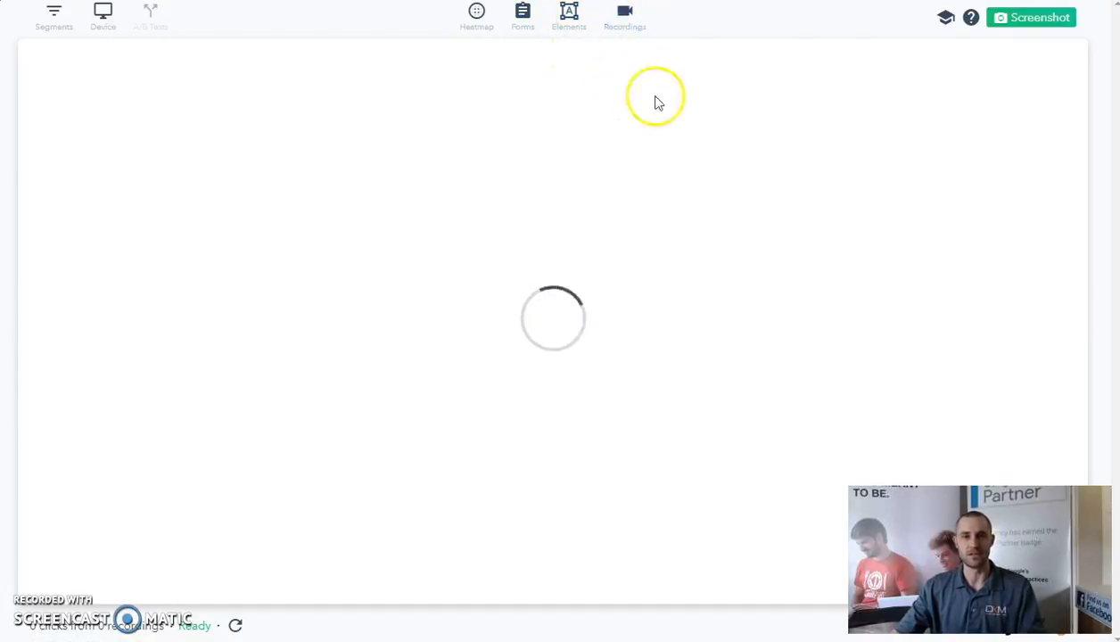
{"action": "mouse_move", "coordinate": [634, 134]}
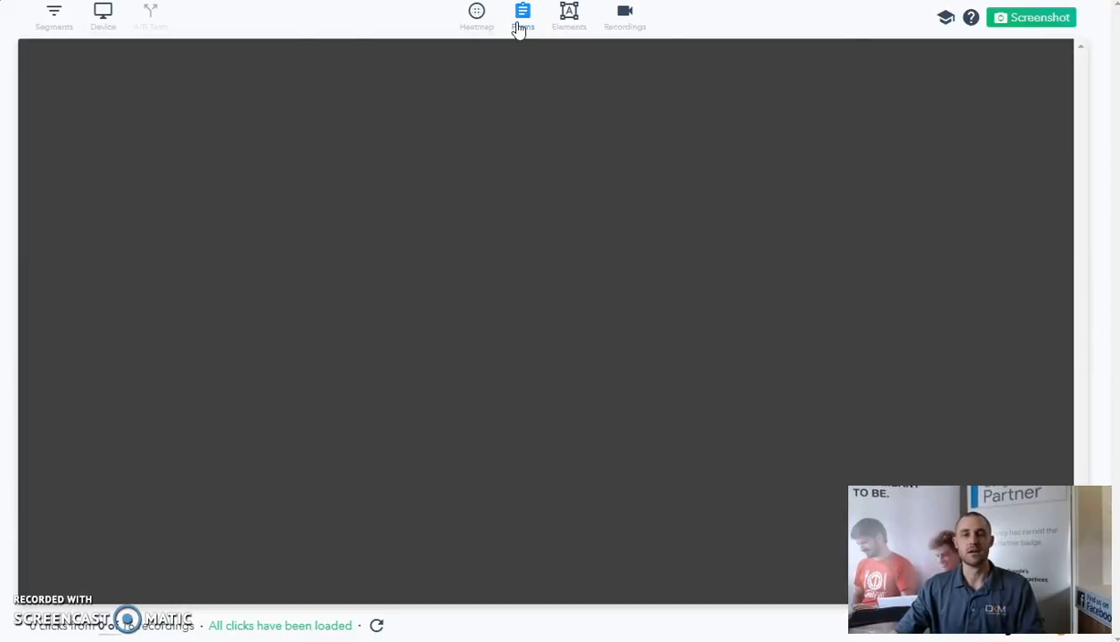
Switch the home page heatmap to the Moves mouse-movement view.
{"action": "left_click", "coordinate": [523, 16]}
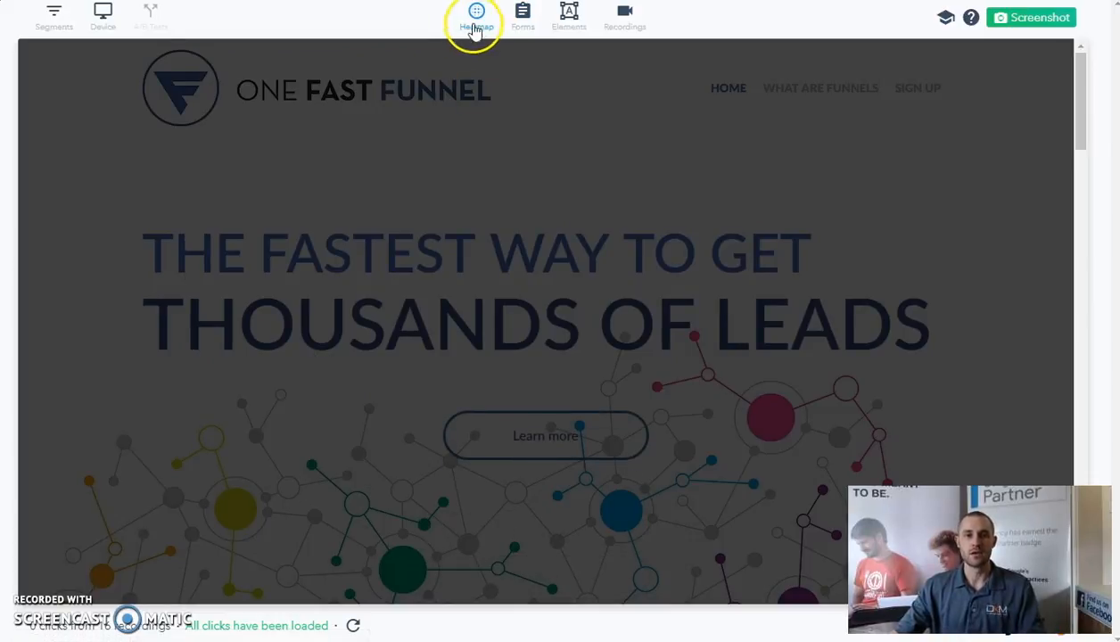
{"action": "left_click", "coordinate": [476, 14]}
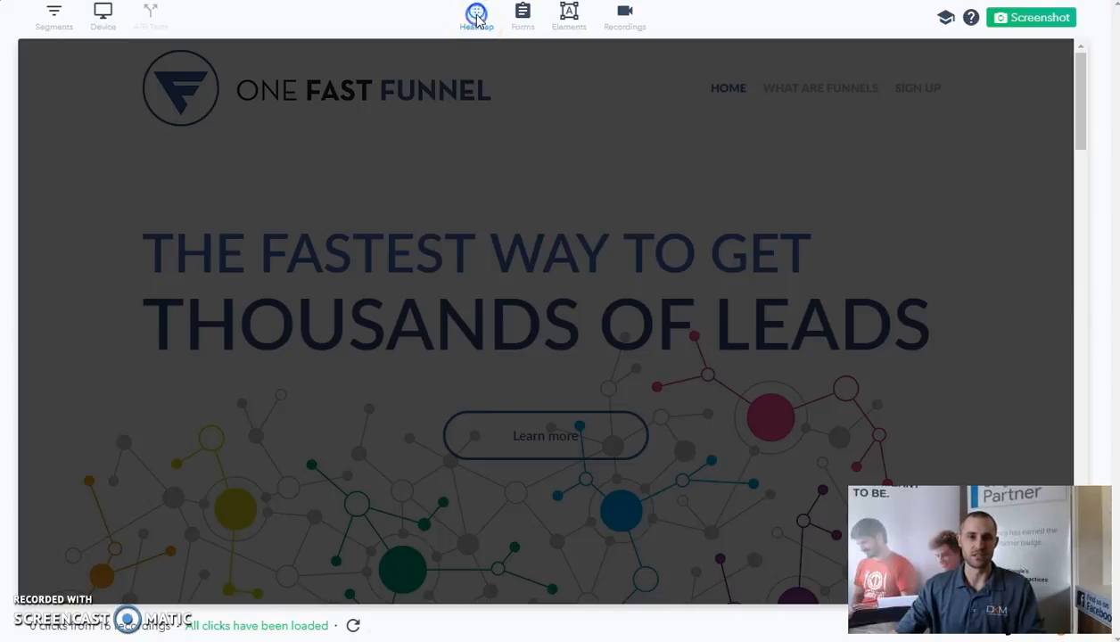
{"action": "left_click", "coordinate": [474, 15]}
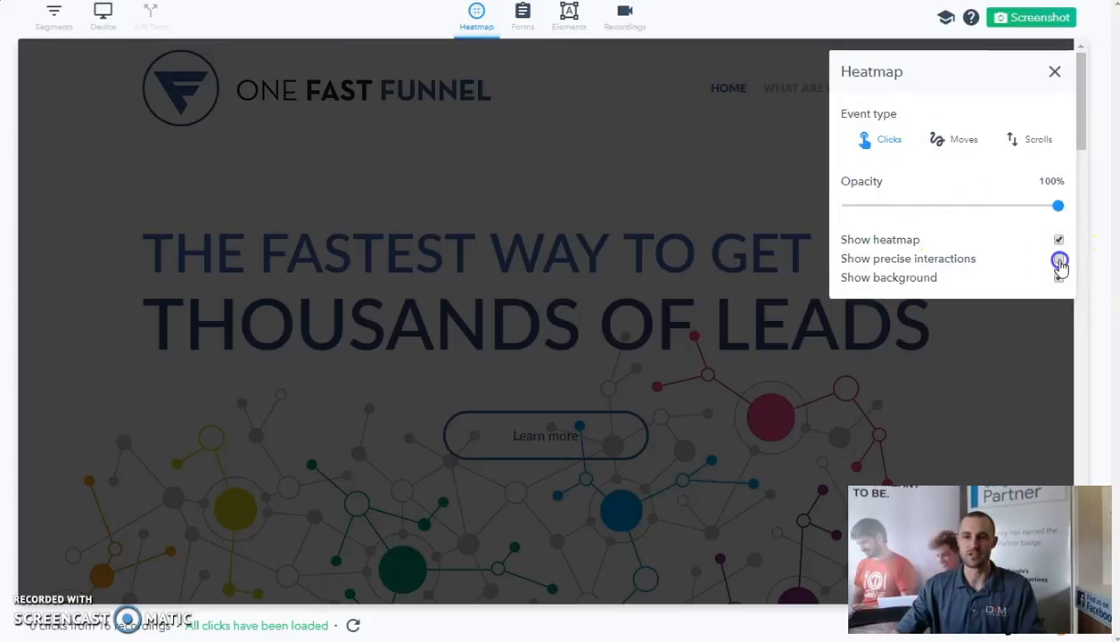
{"action": "left_click", "coordinate": [953, 139]}
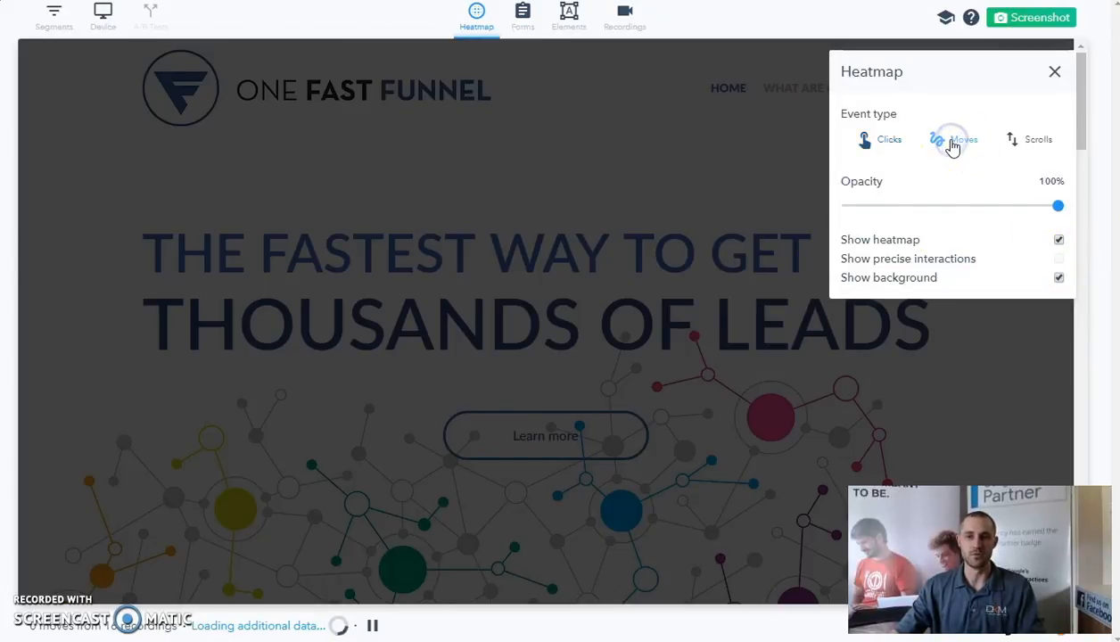
{"action": "left_click", "coordinate": [952, 139]}
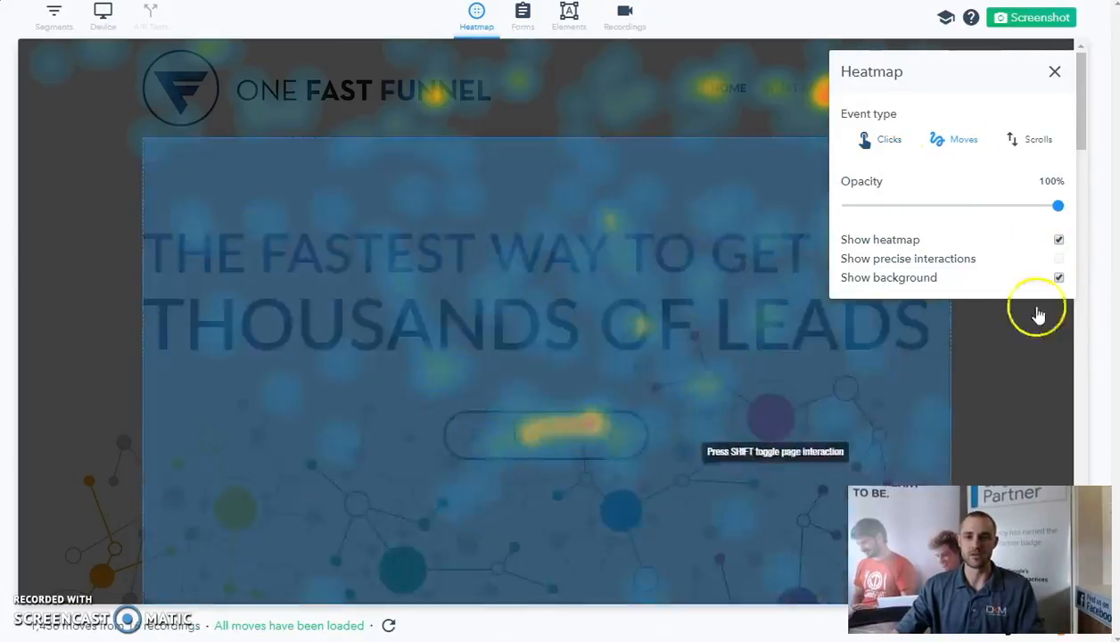
{"action": "mouse_move", "coordinate": [538, 449]}
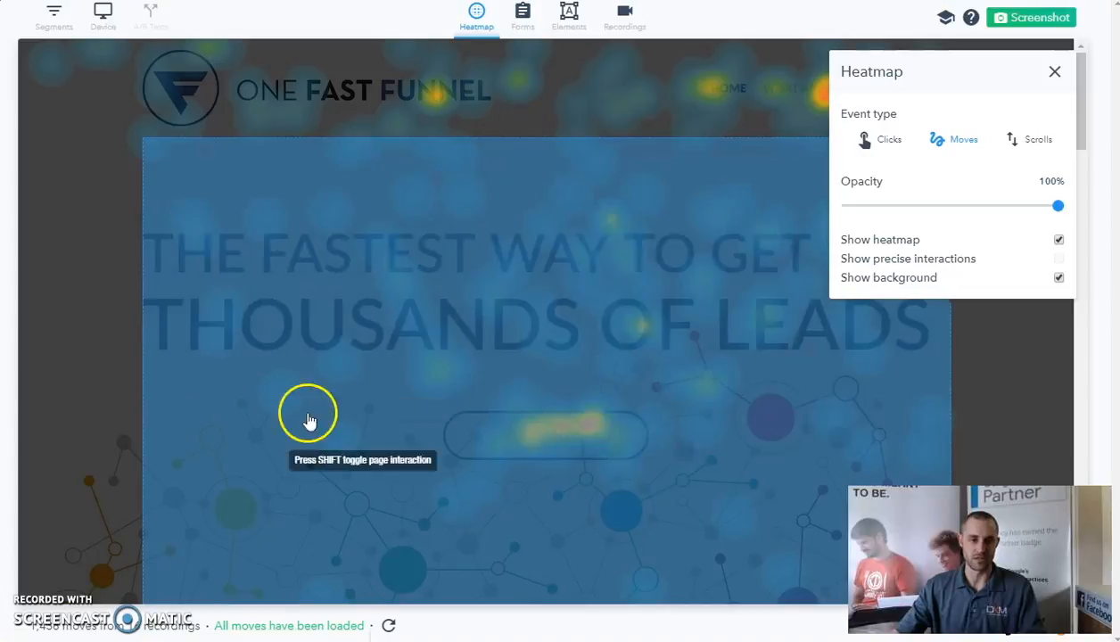
{"action": "mouse_move", "coordinate": [745, 430]}
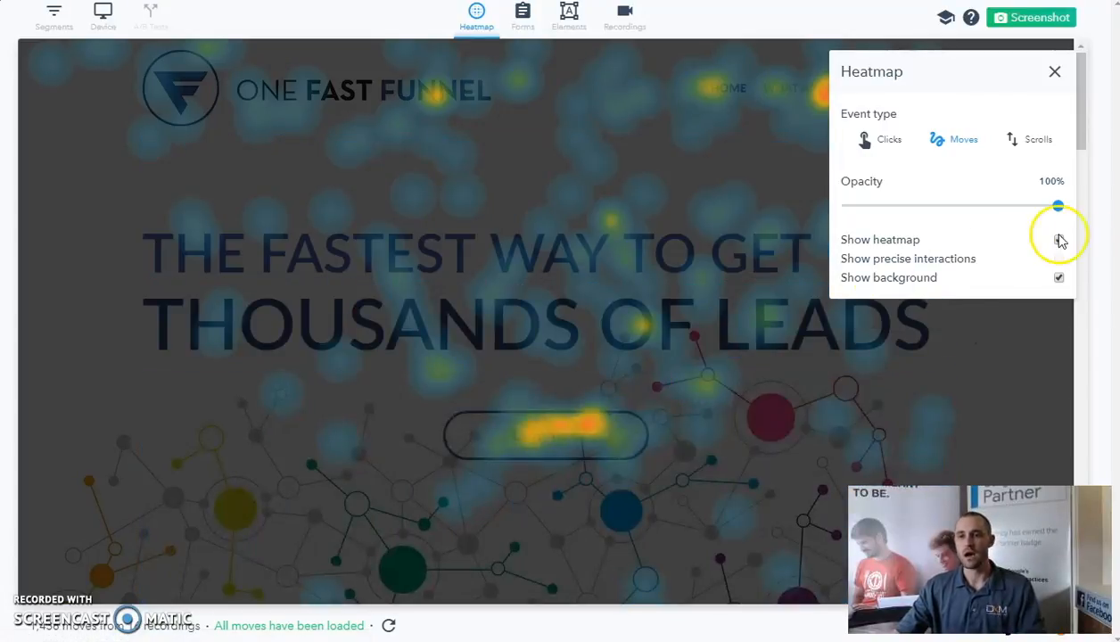
Switch to the Scrolls depth map and follow it down to the sign-up section.
{"action": "left_click", "coordinate": [1027, 139]}
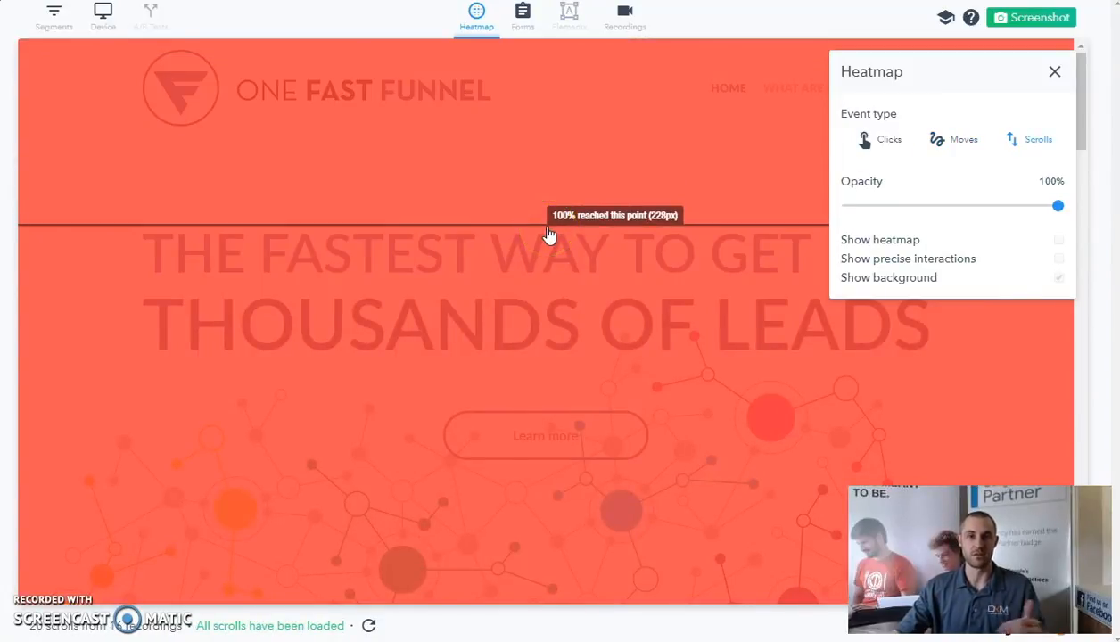
{"action": "scroll", "scroll_direction": "down", "scroll_amount": 3}
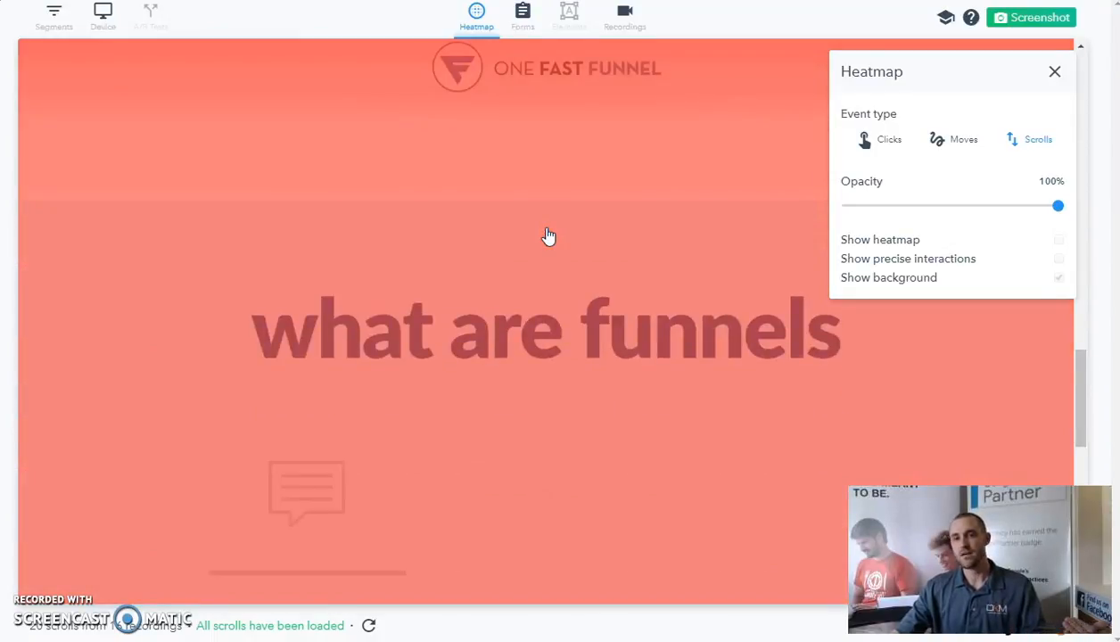
{"action": "scroll", "scroll_direction": "down", "scroll_amount": 3}
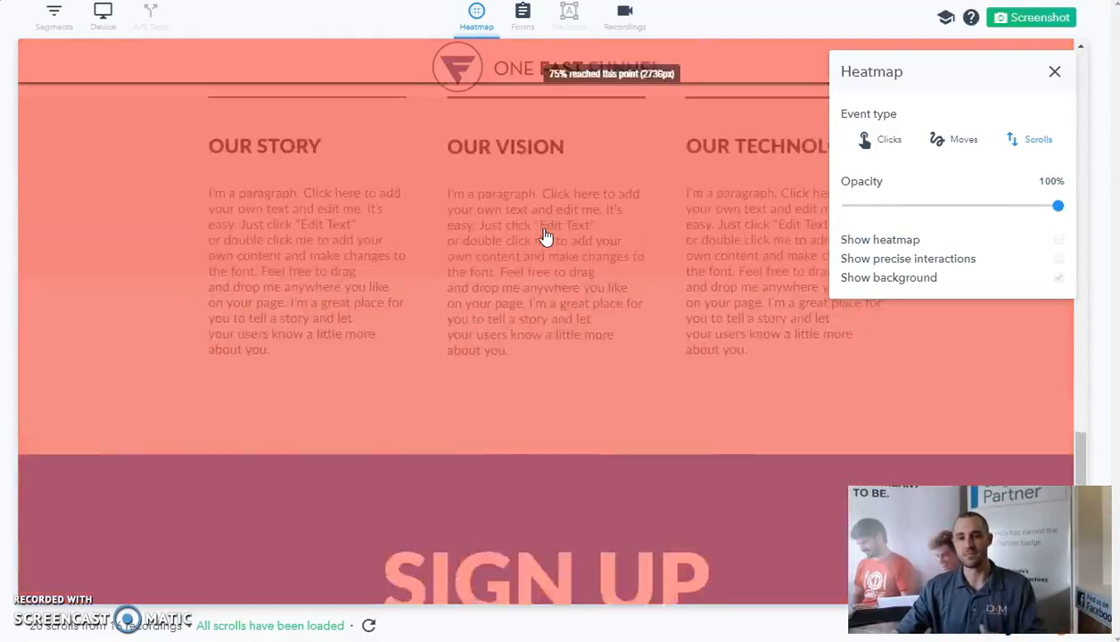
{"action": "scroll", "scroll_direction": "down", "scroll_amount": 3}
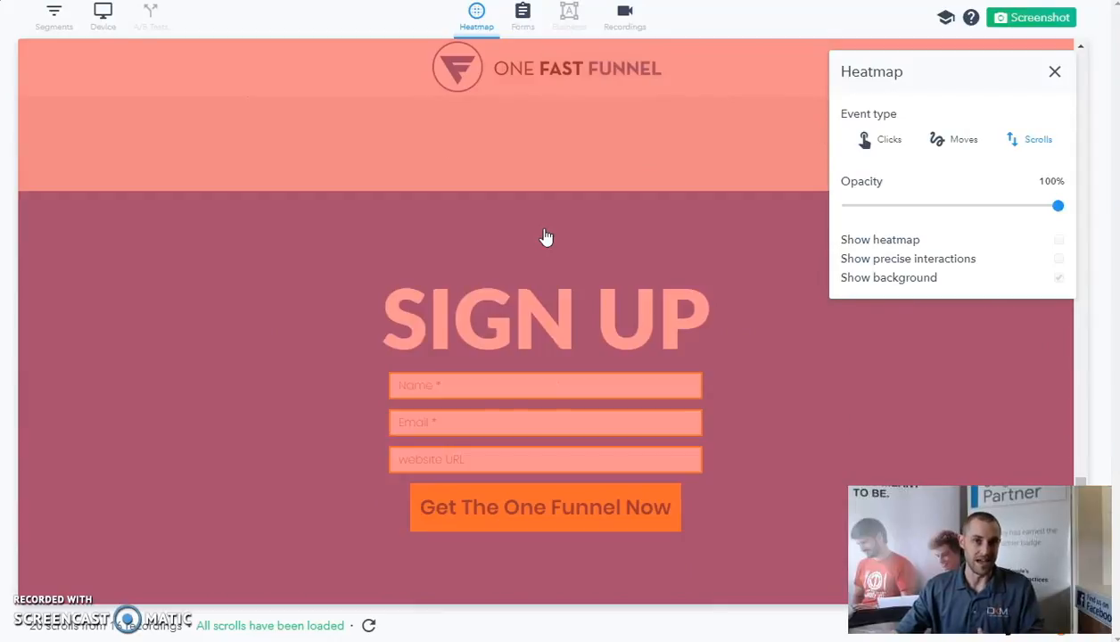